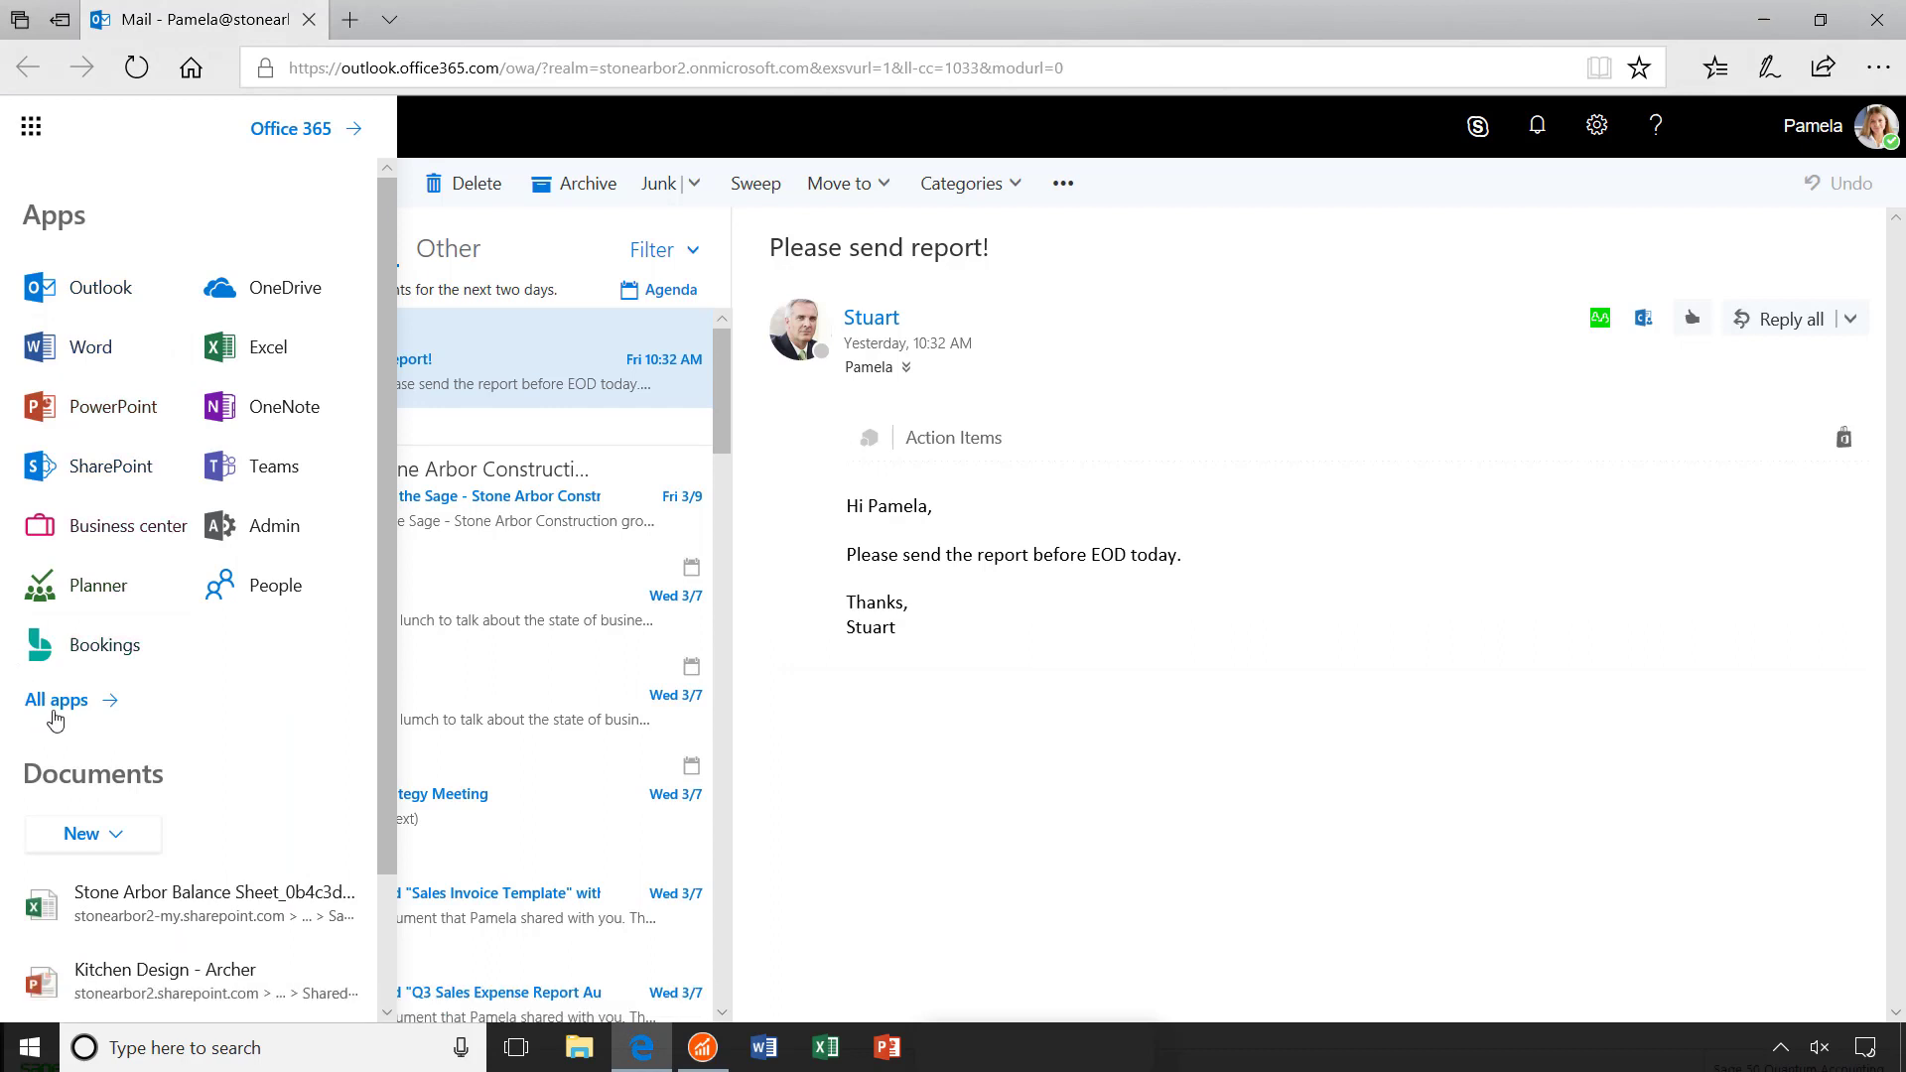
- Launch Sage Intelligence from the Office 365 All apps list into its own tab
left_click(58, 699)
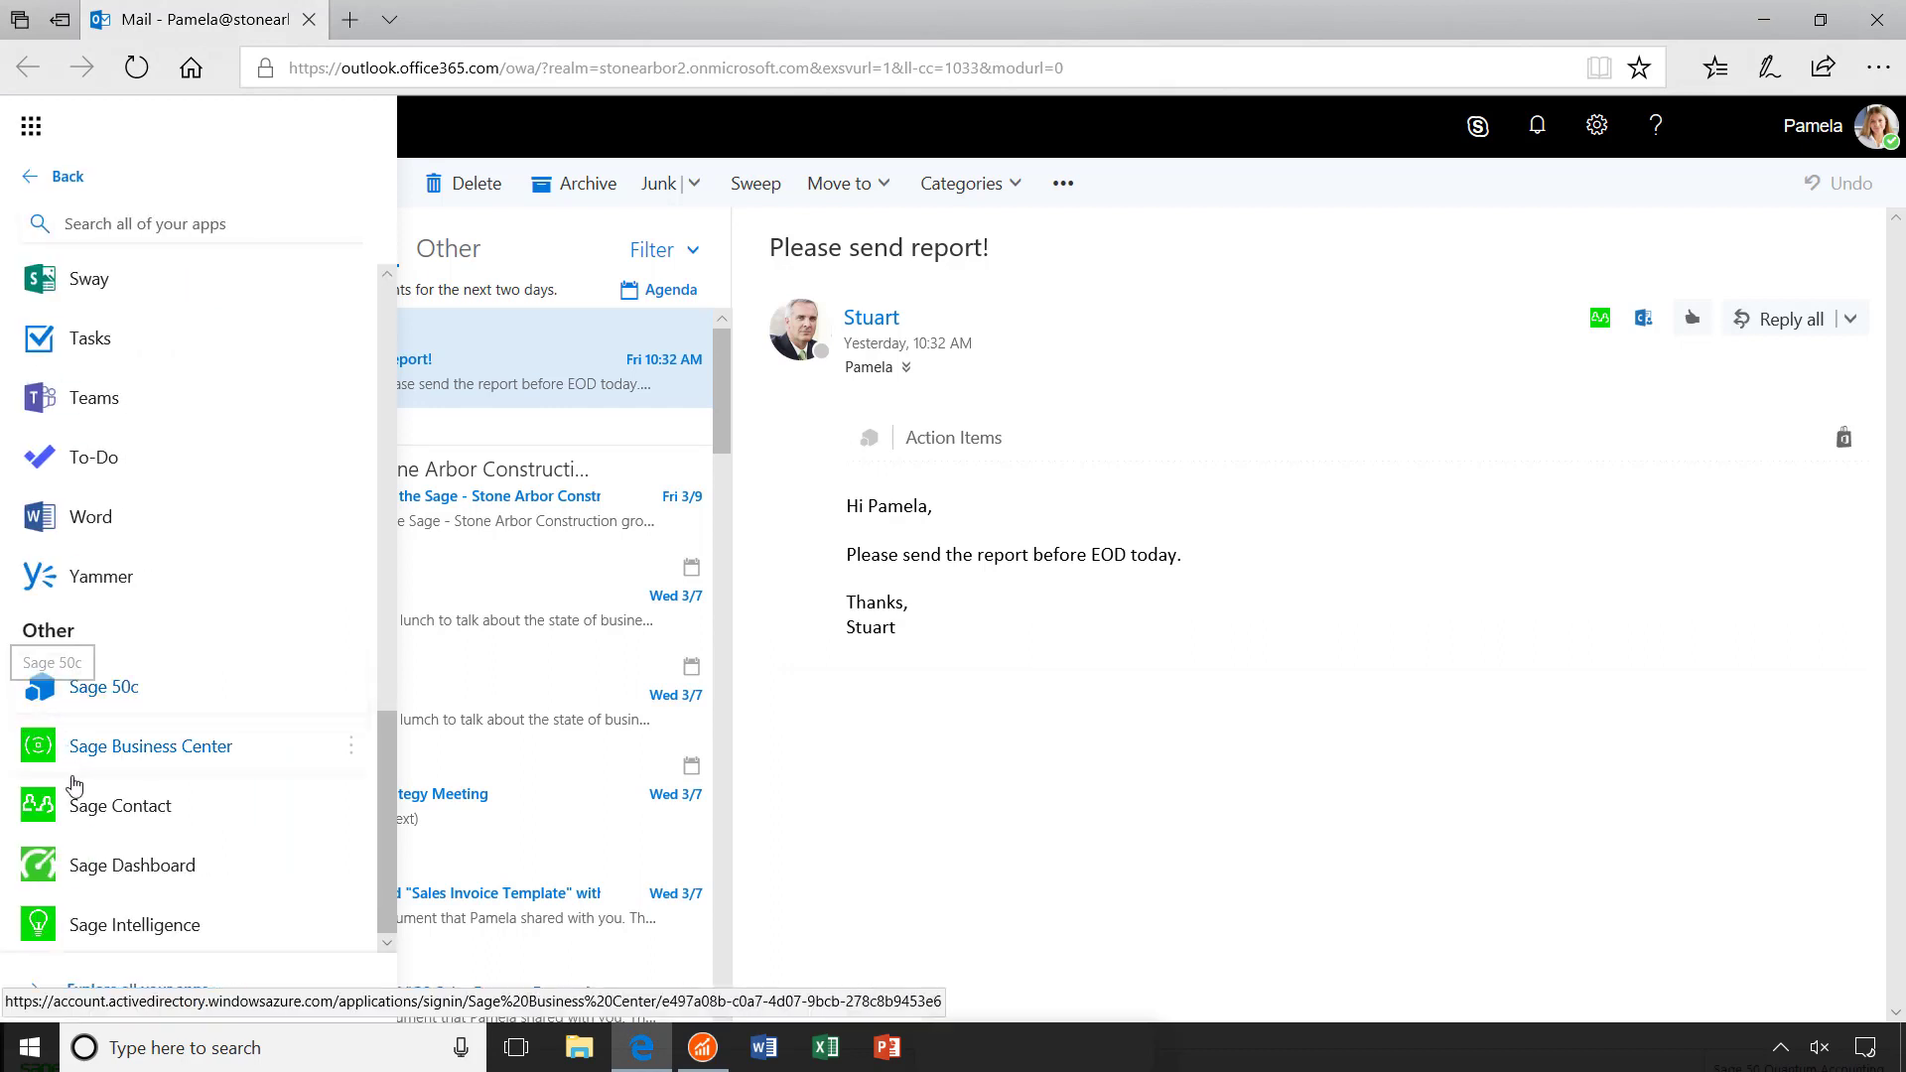
left_click(135, 923)
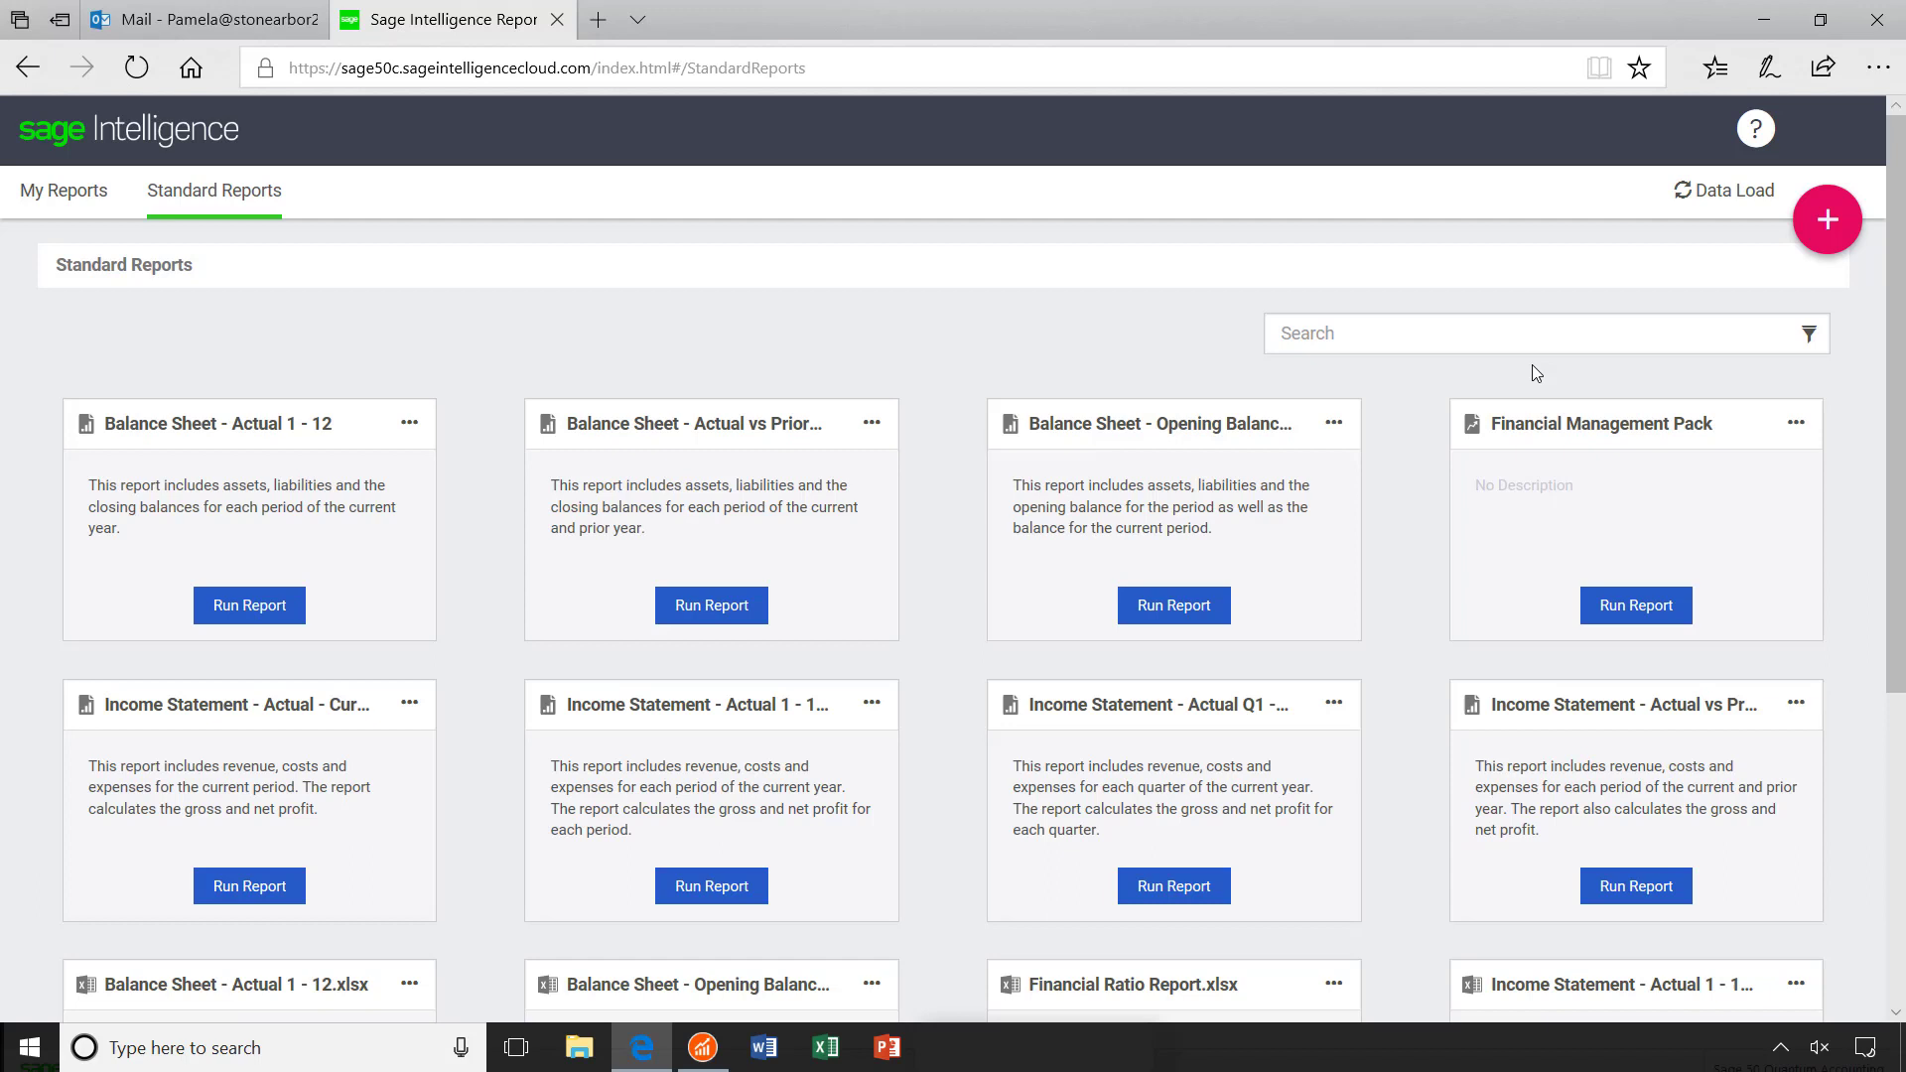
mouse_move(1648, 314)
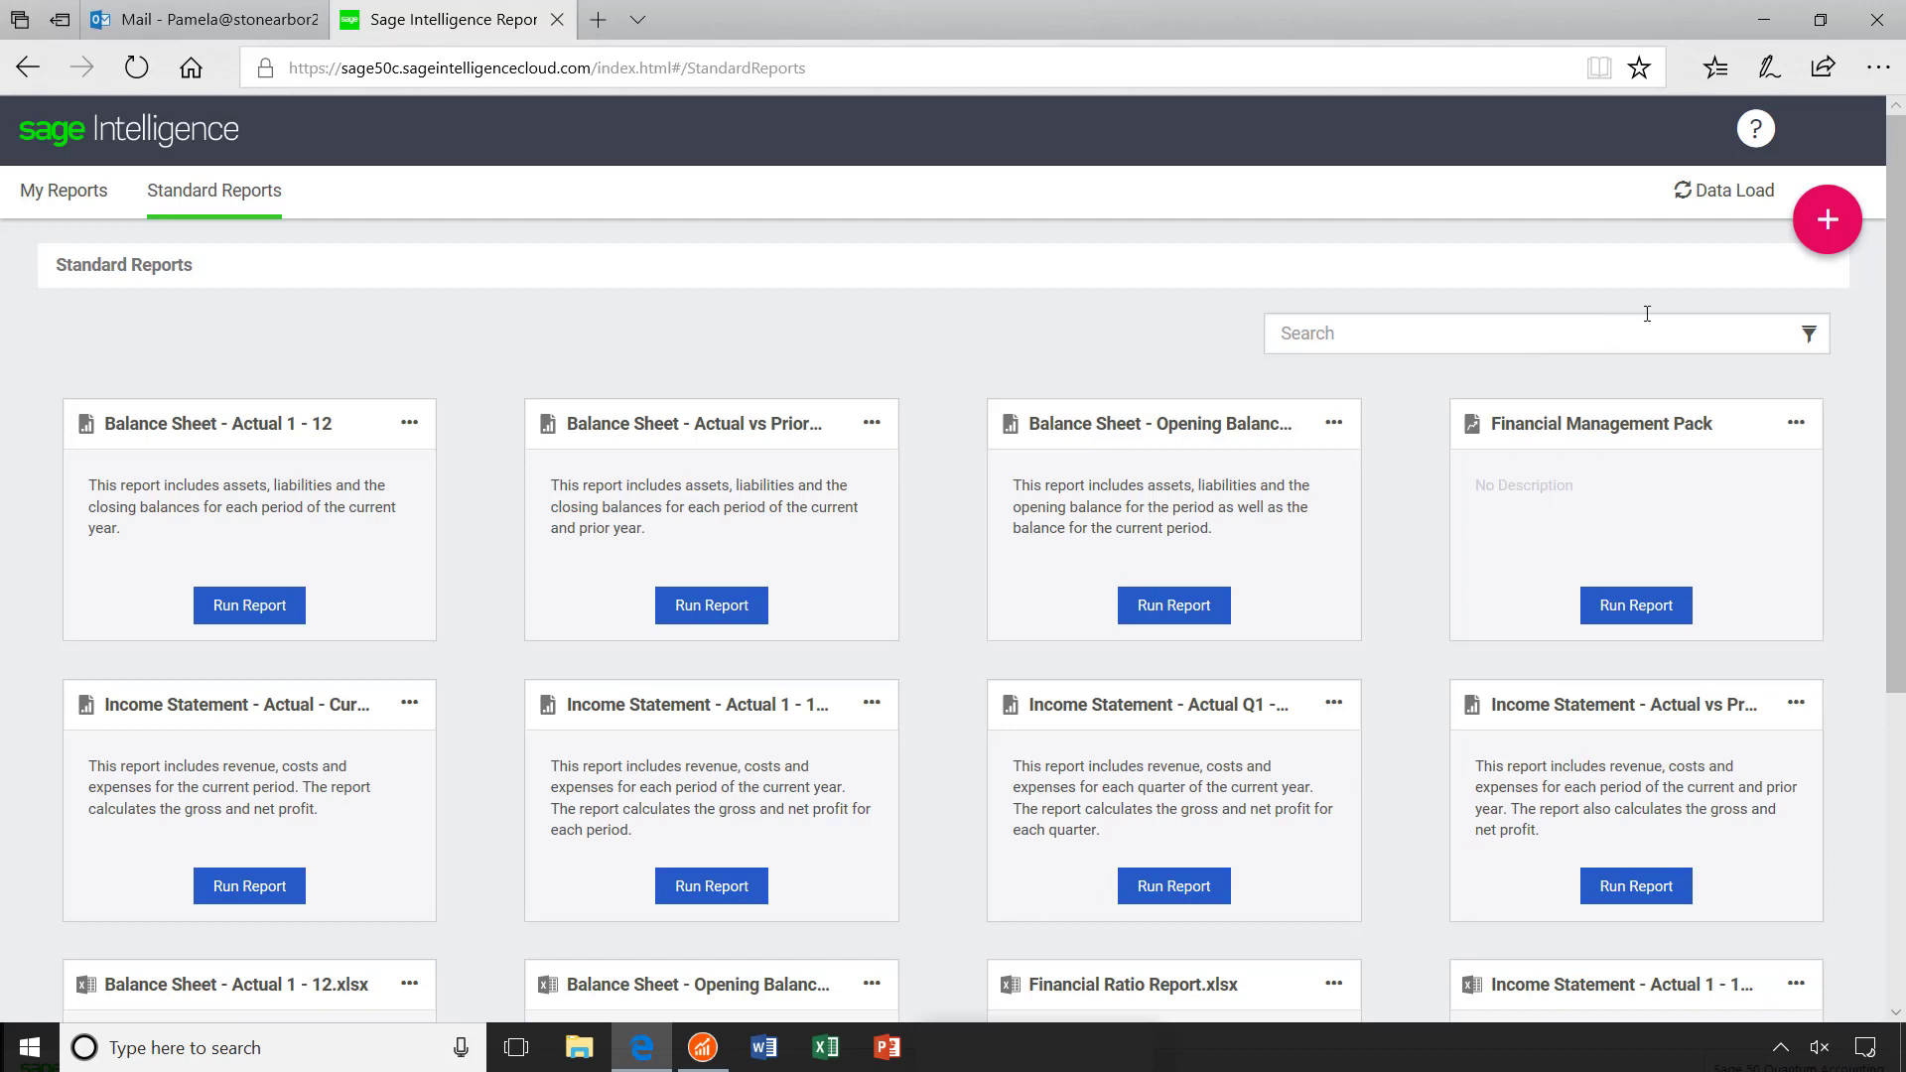
left_click(1827, 220)
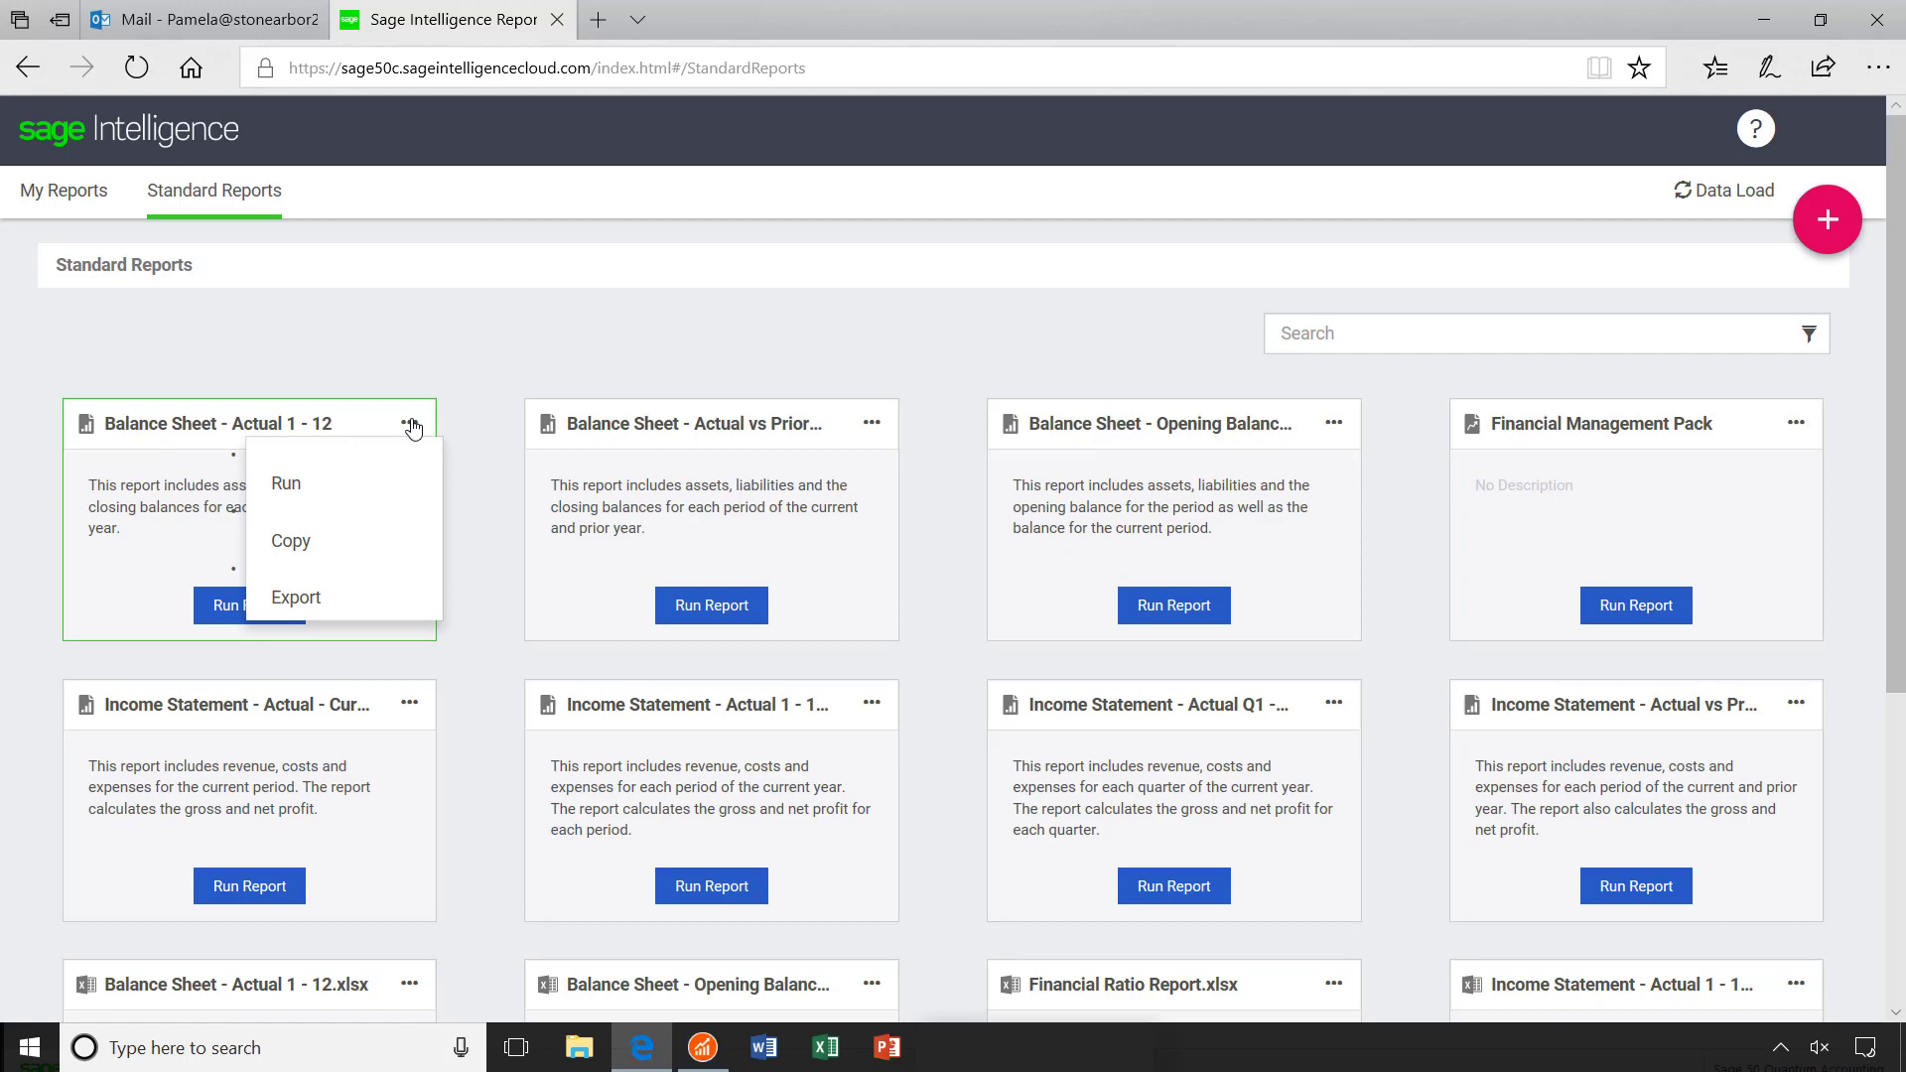
scroll("down", 3)
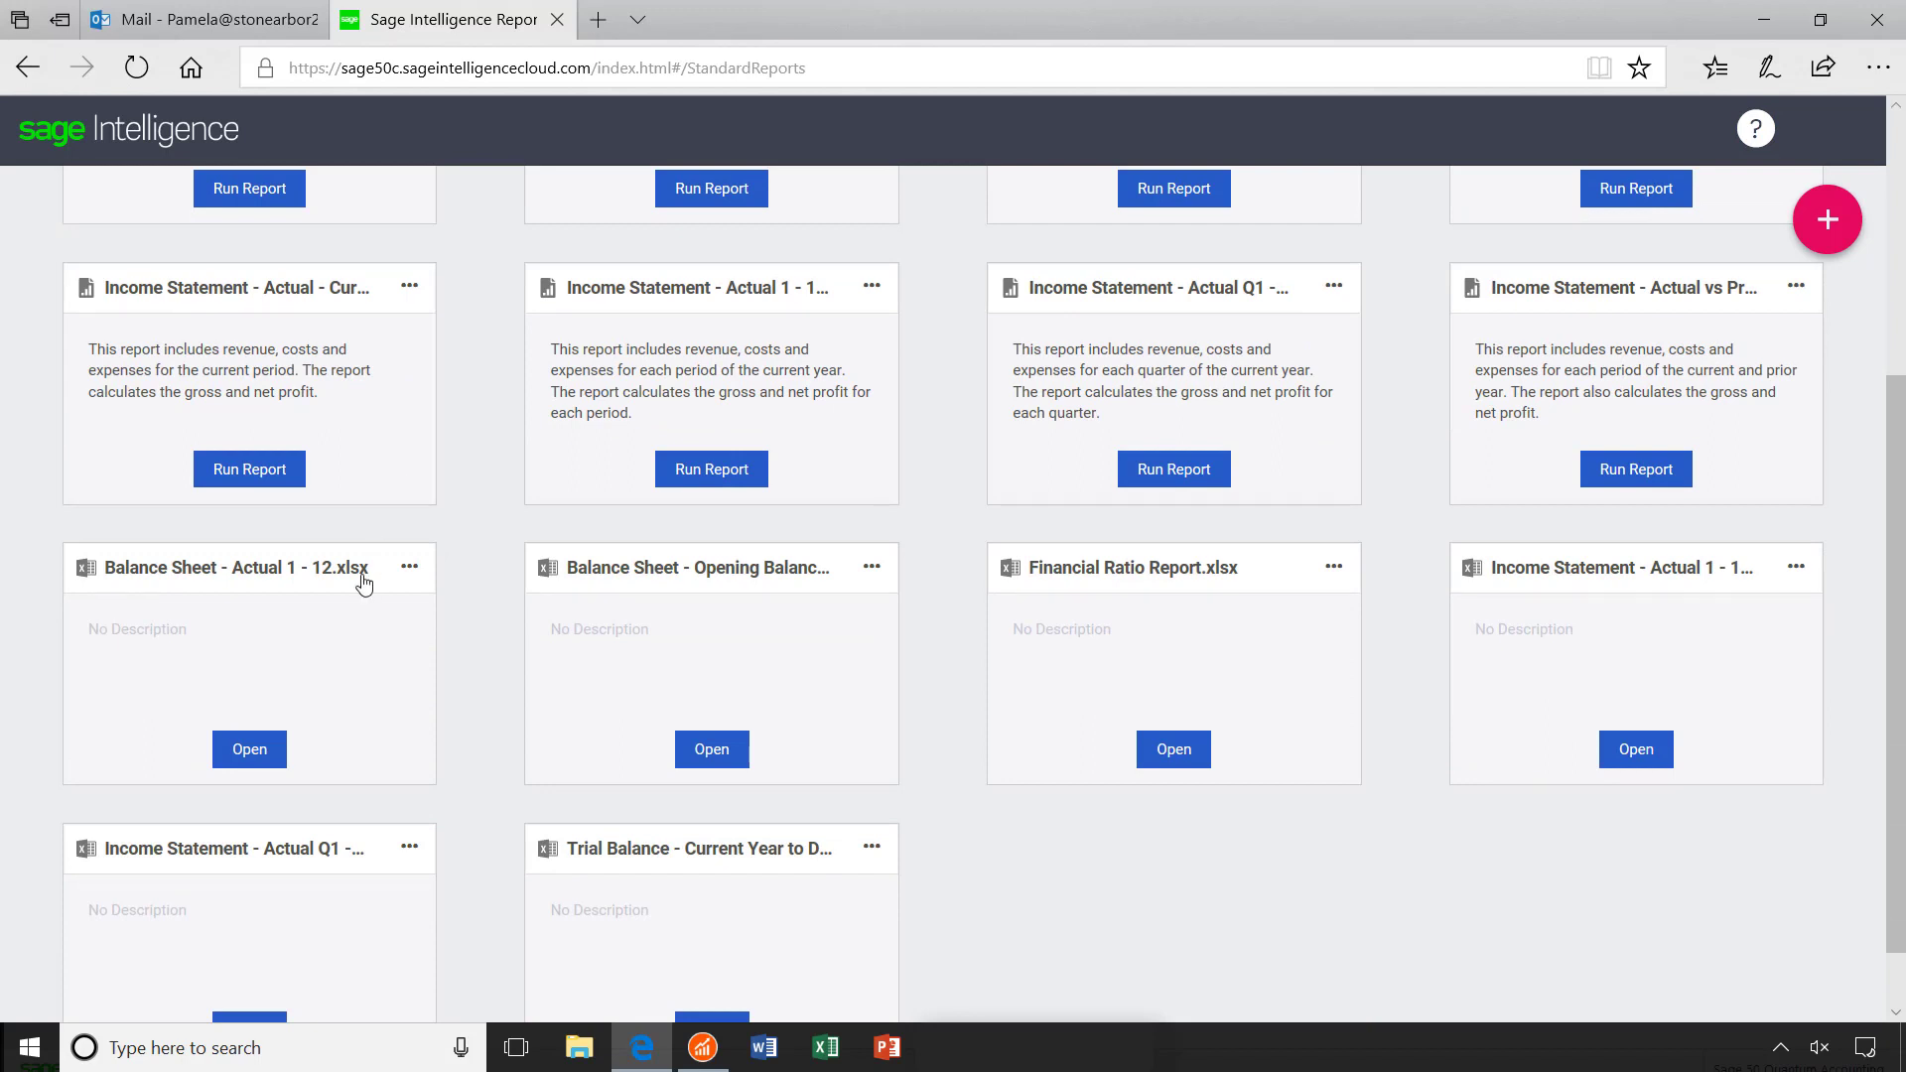
- Download the Balance Sheet - Actual 1 - 12.xlsx workbook and launch it in Excel
left_click(250, 749)
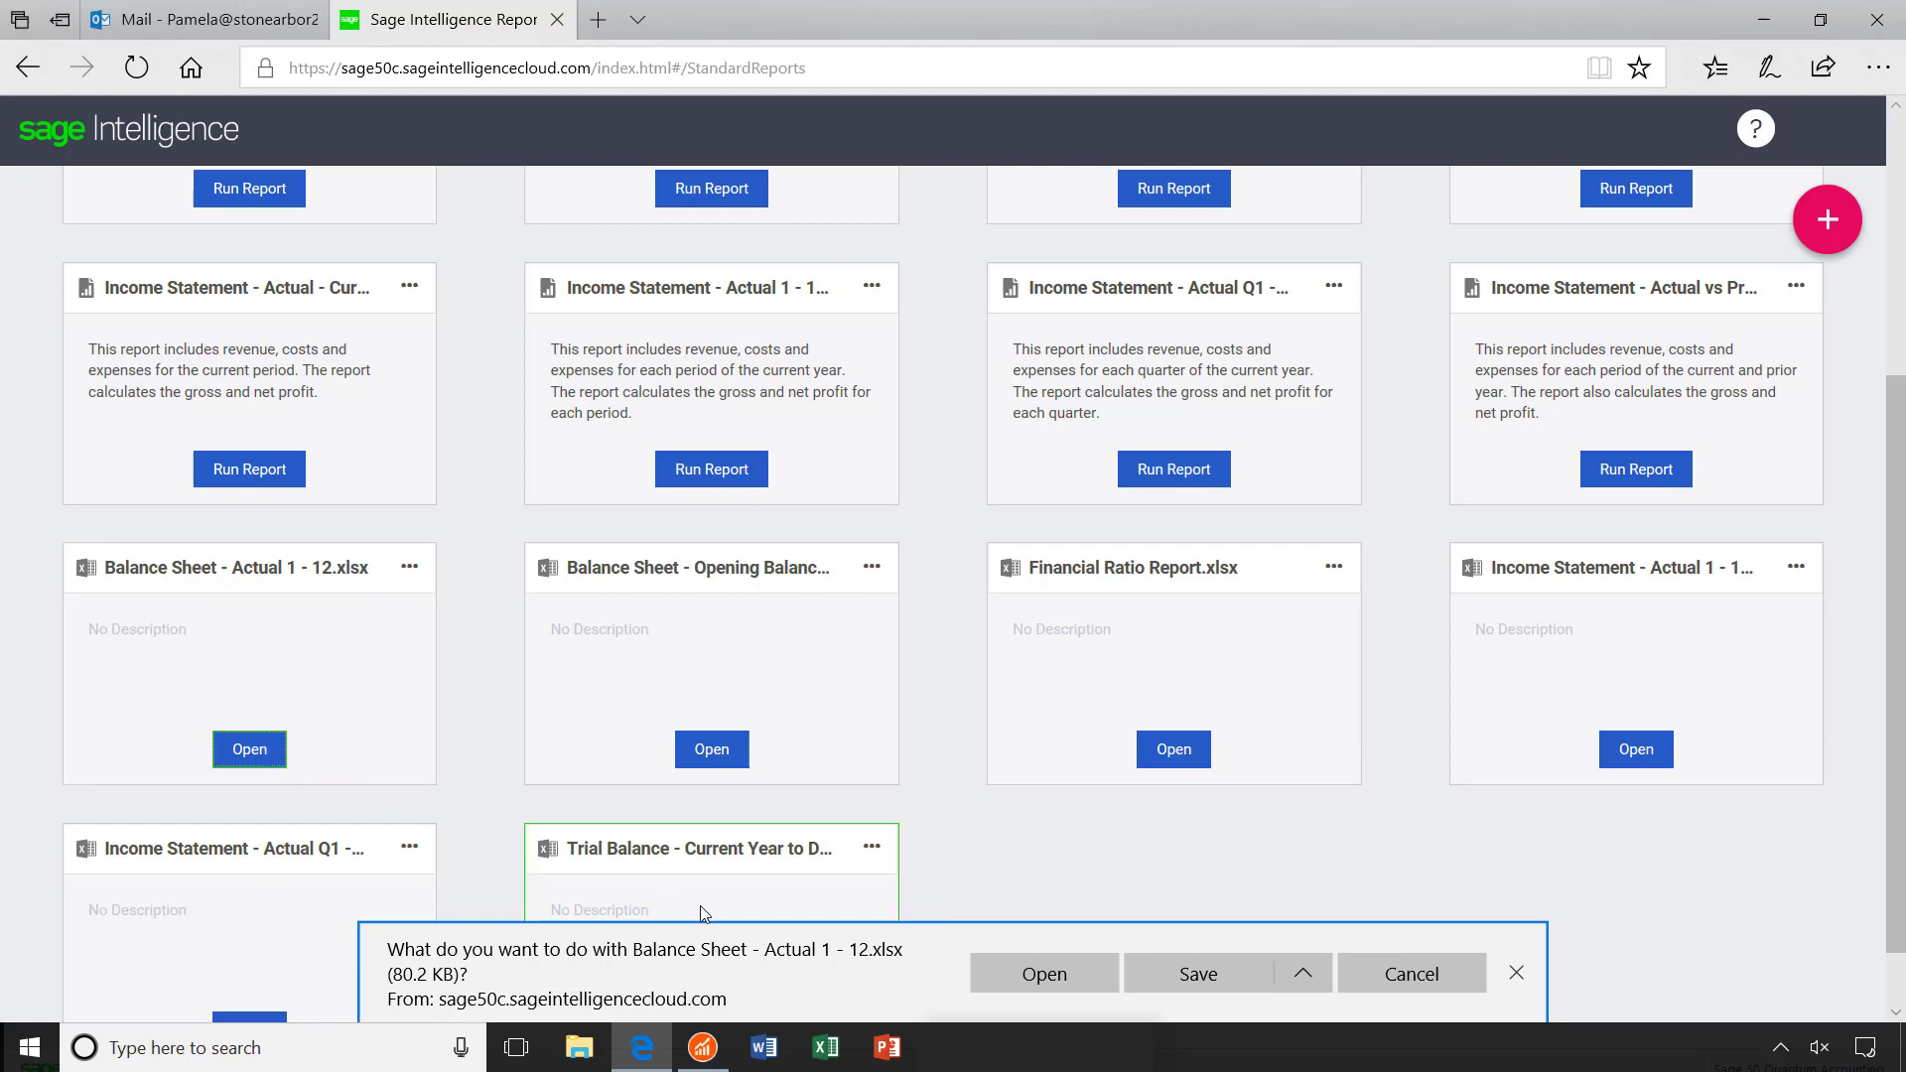
left_click(1303, 973)
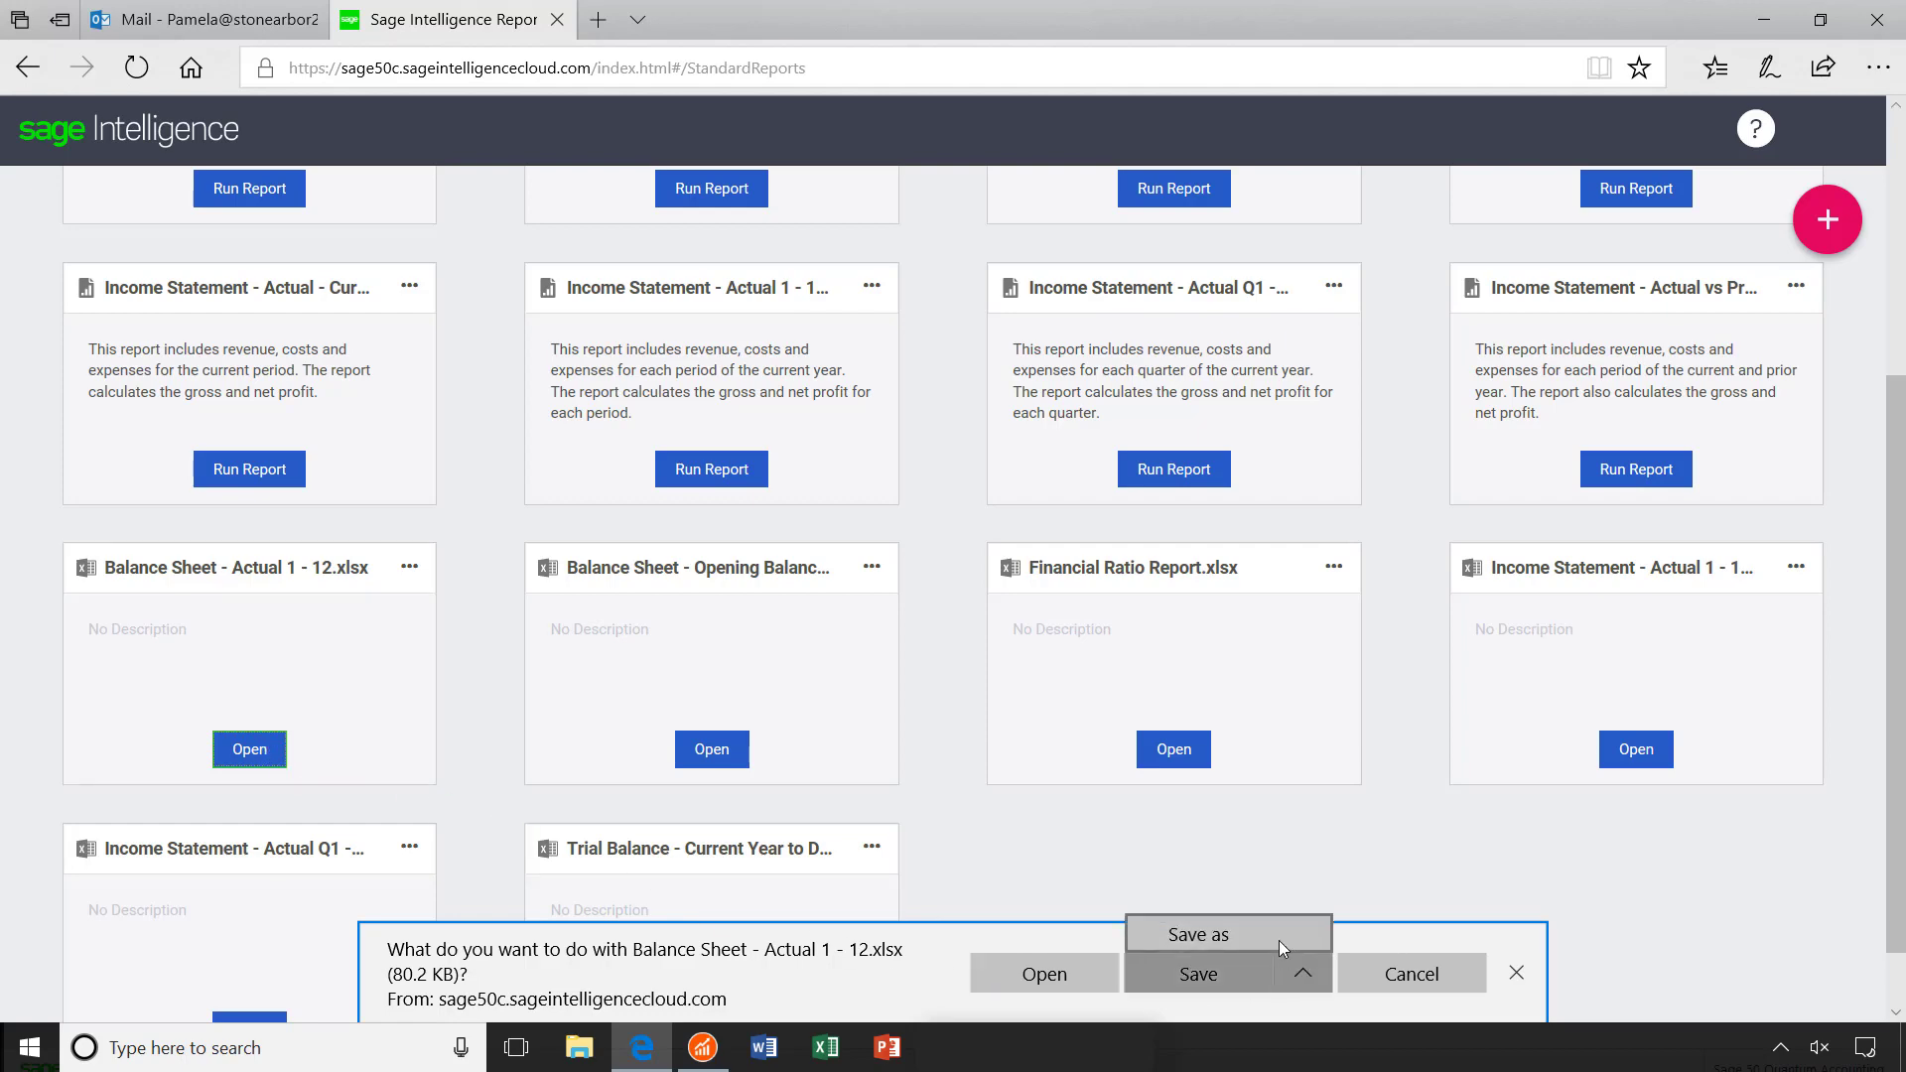
left_click(1227, 933)
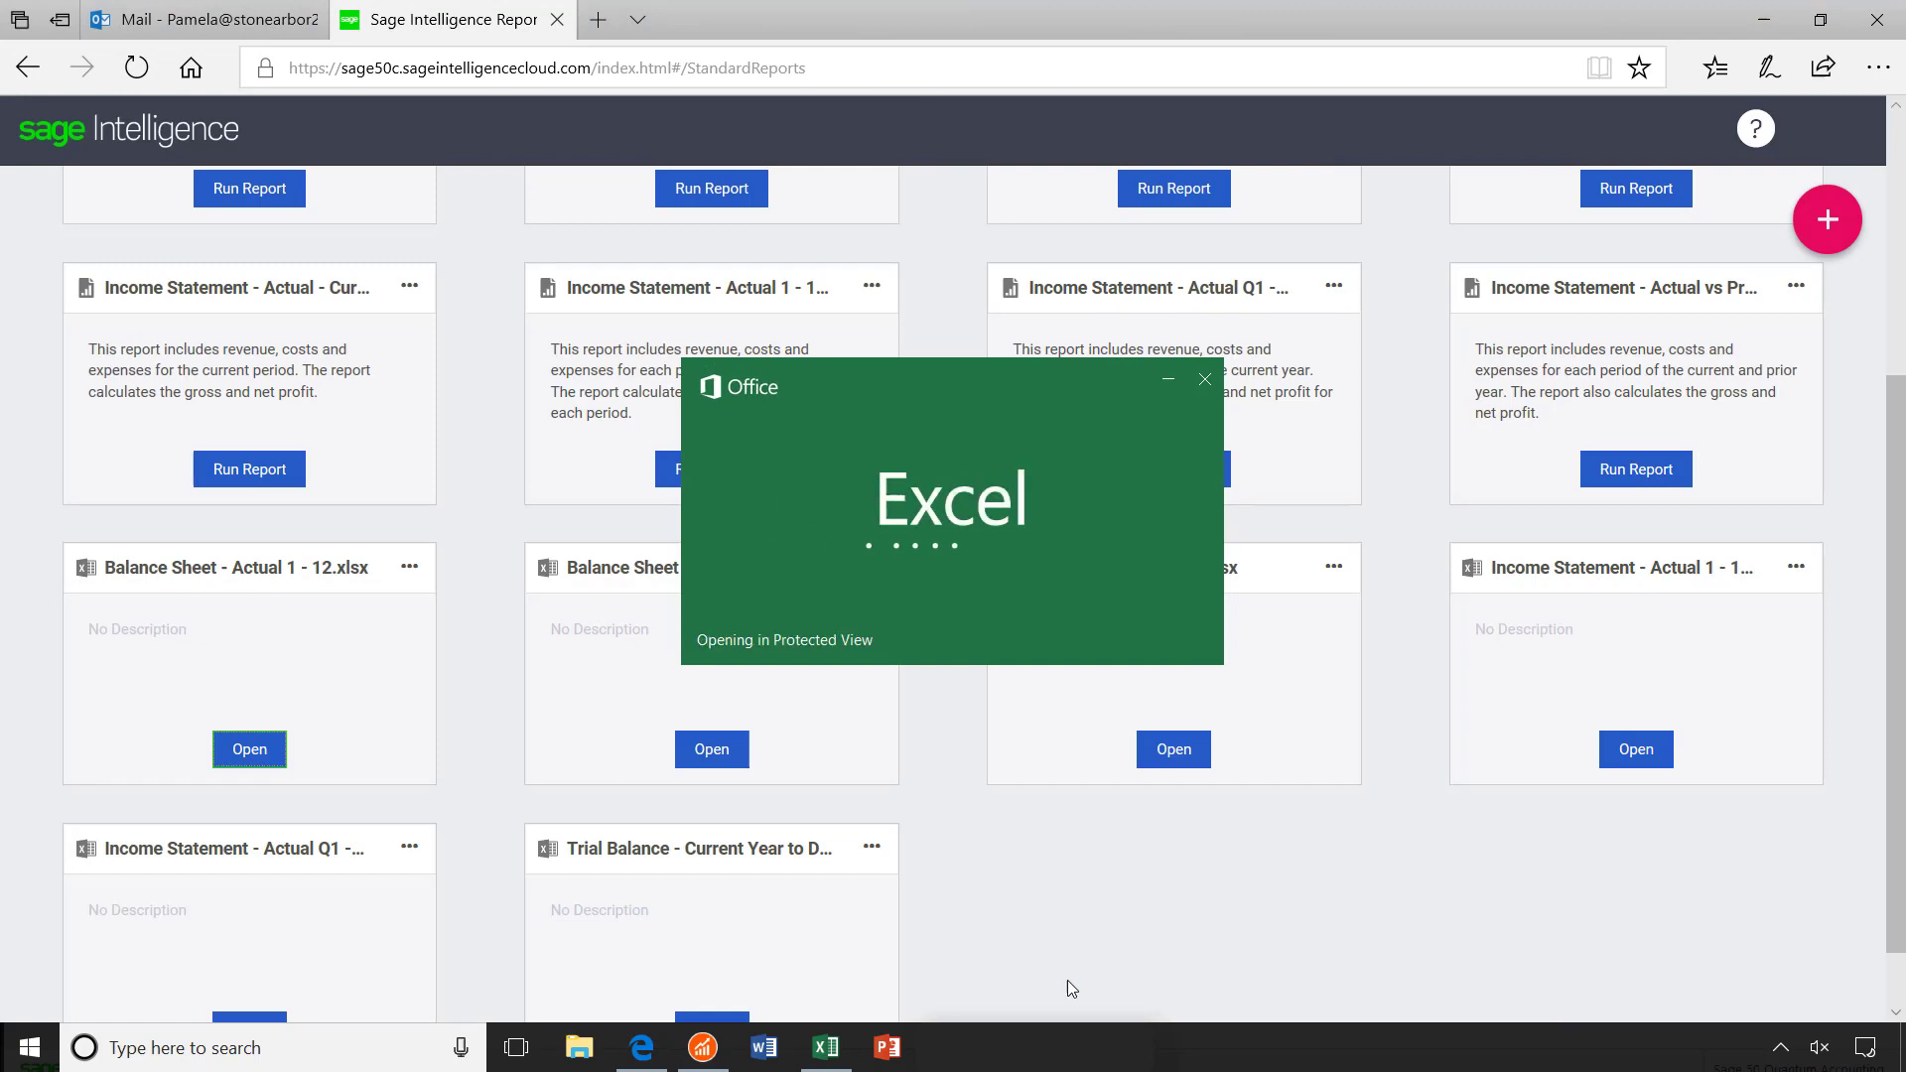
- Enable editing, sign in to the Sage add-in and load Sage - Stone Arbor Construction data into the sheet
left_click(248, 748)
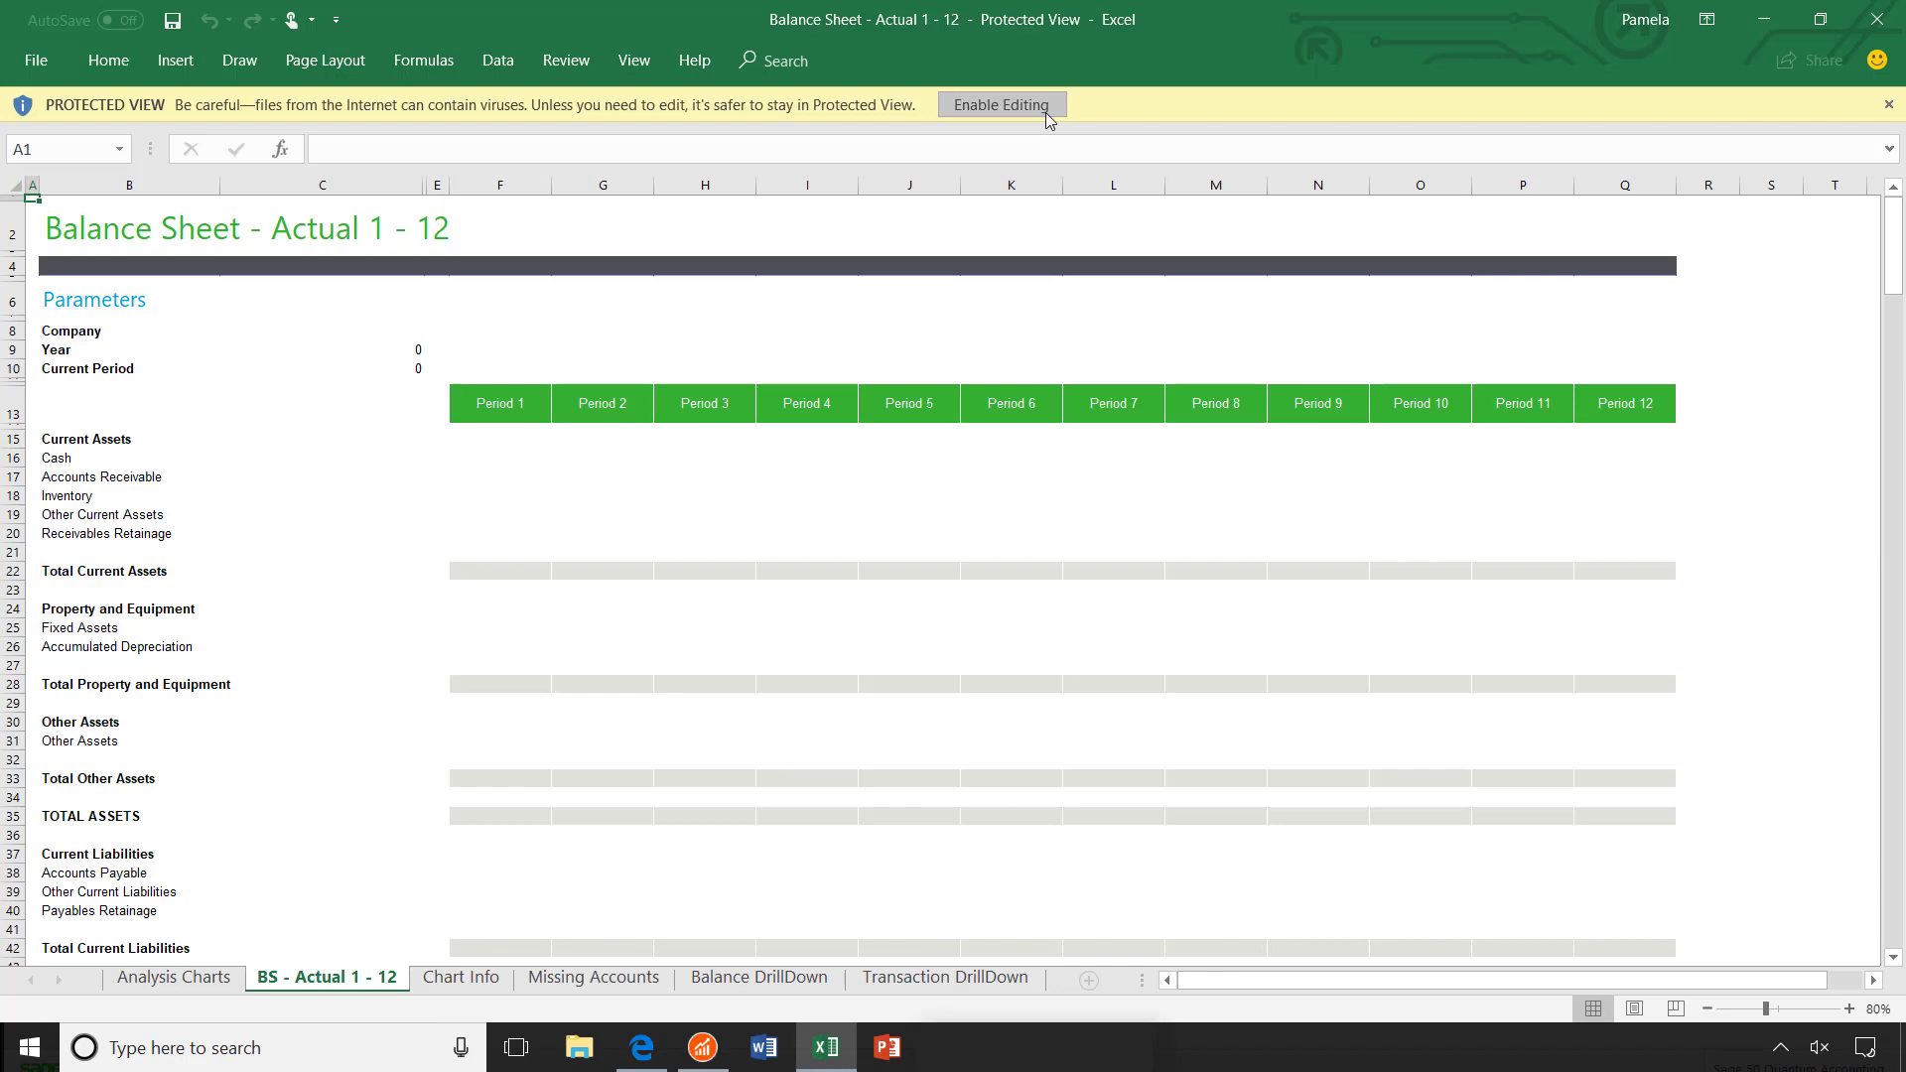
left_click(998, 105)
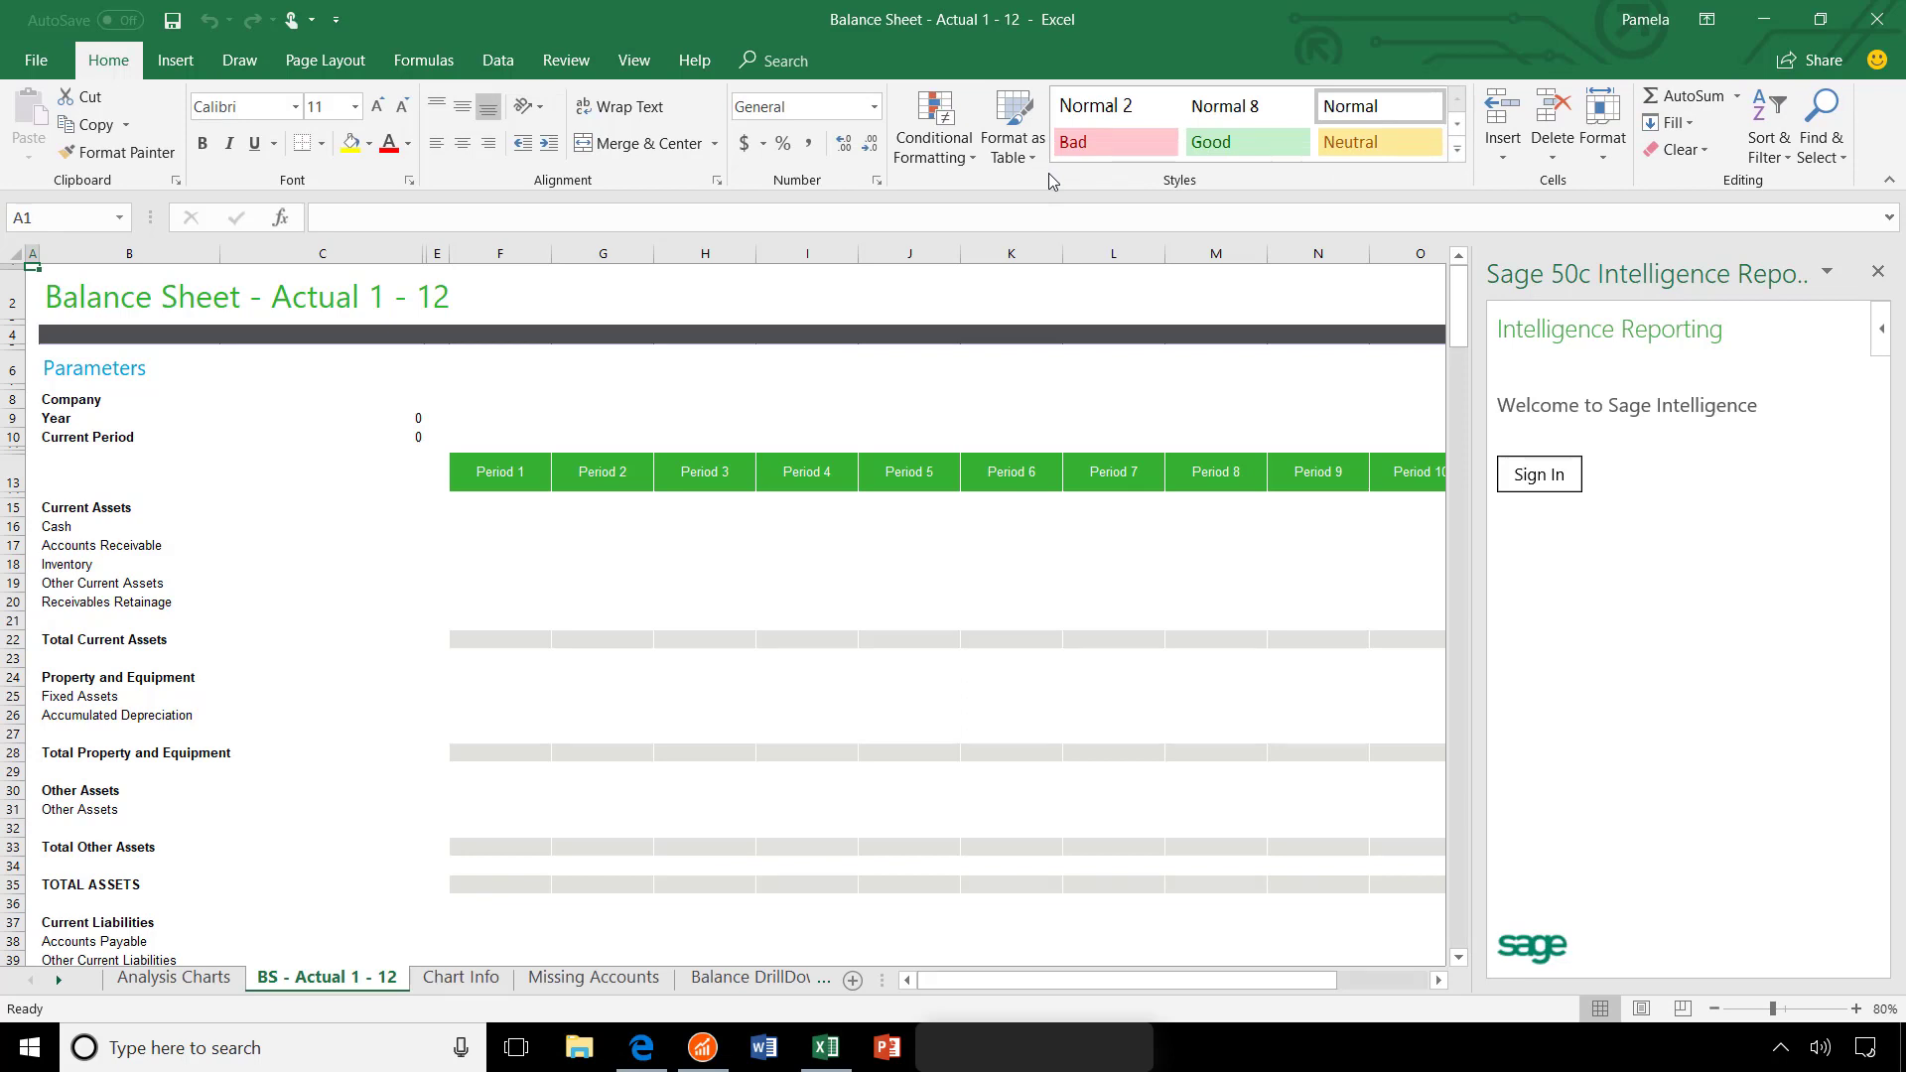
mouse_move(1152, 294)
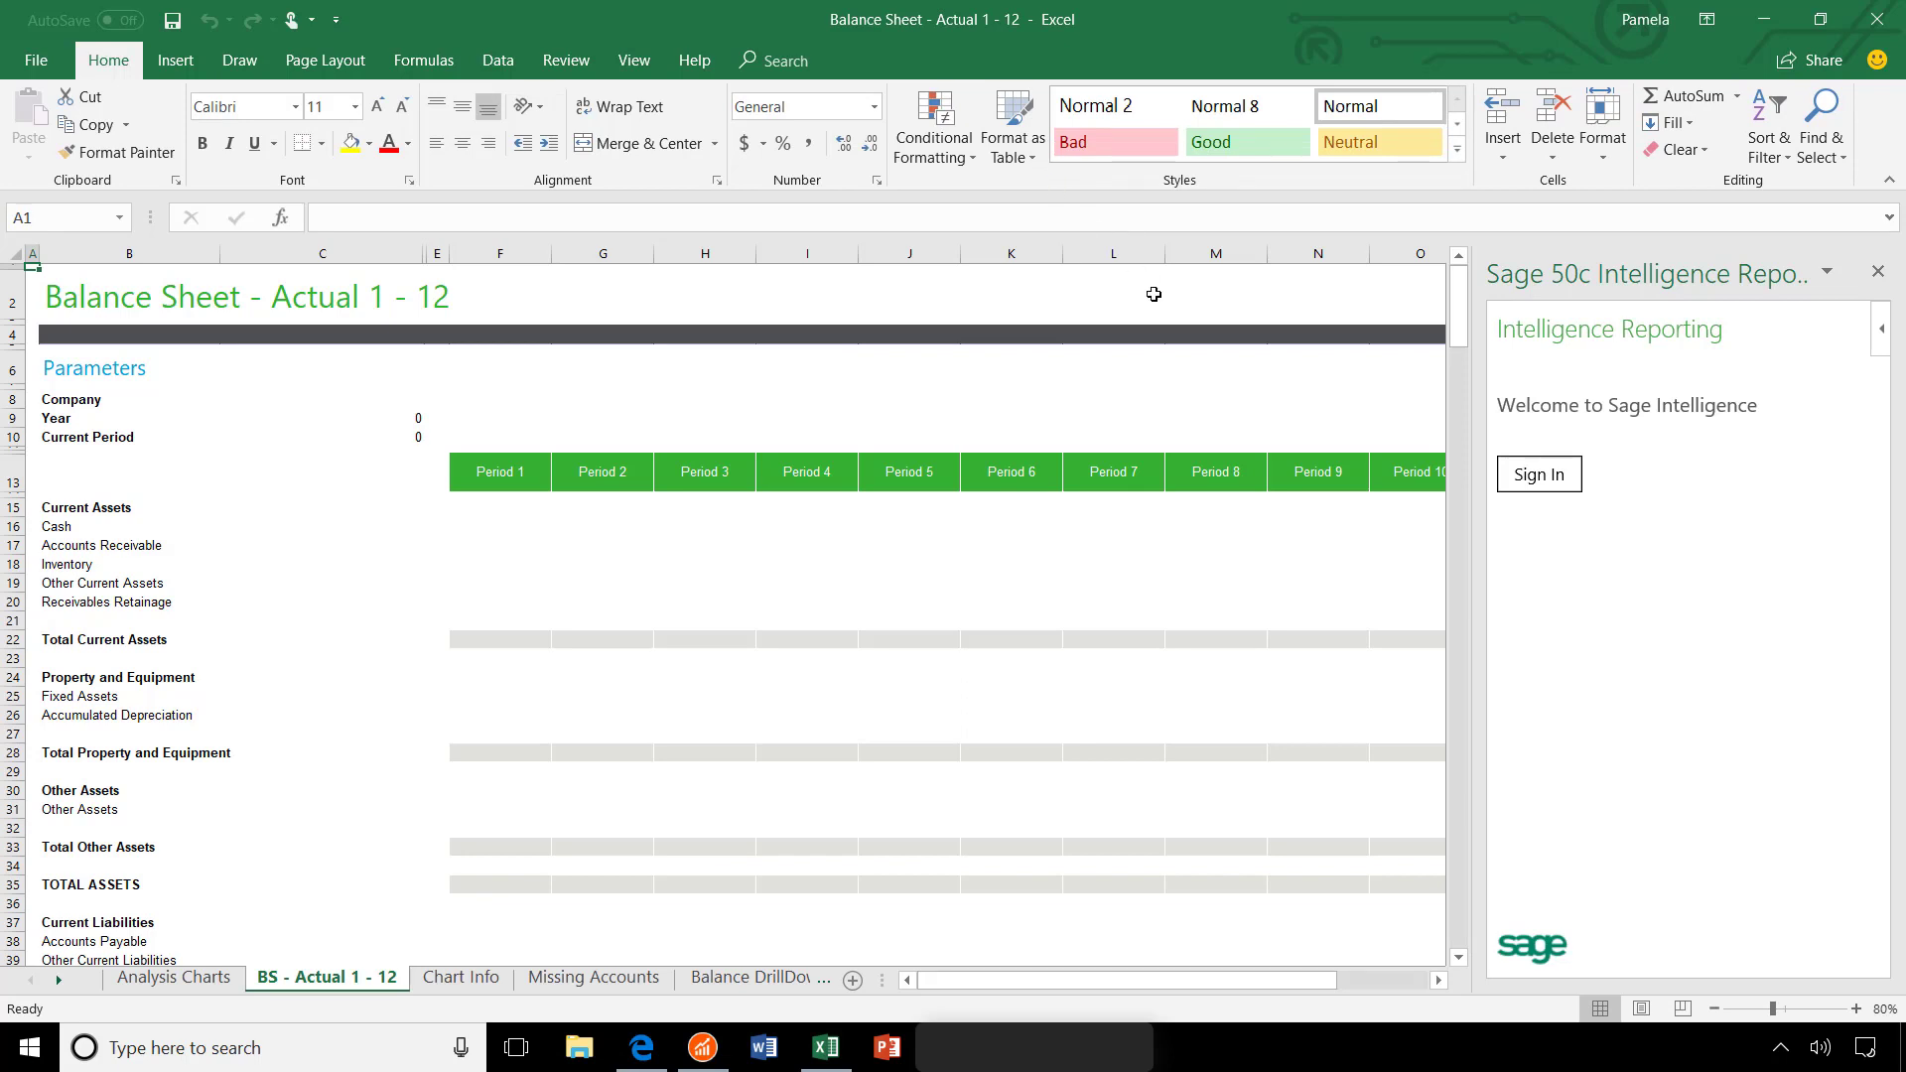
left_click(1536, 475)
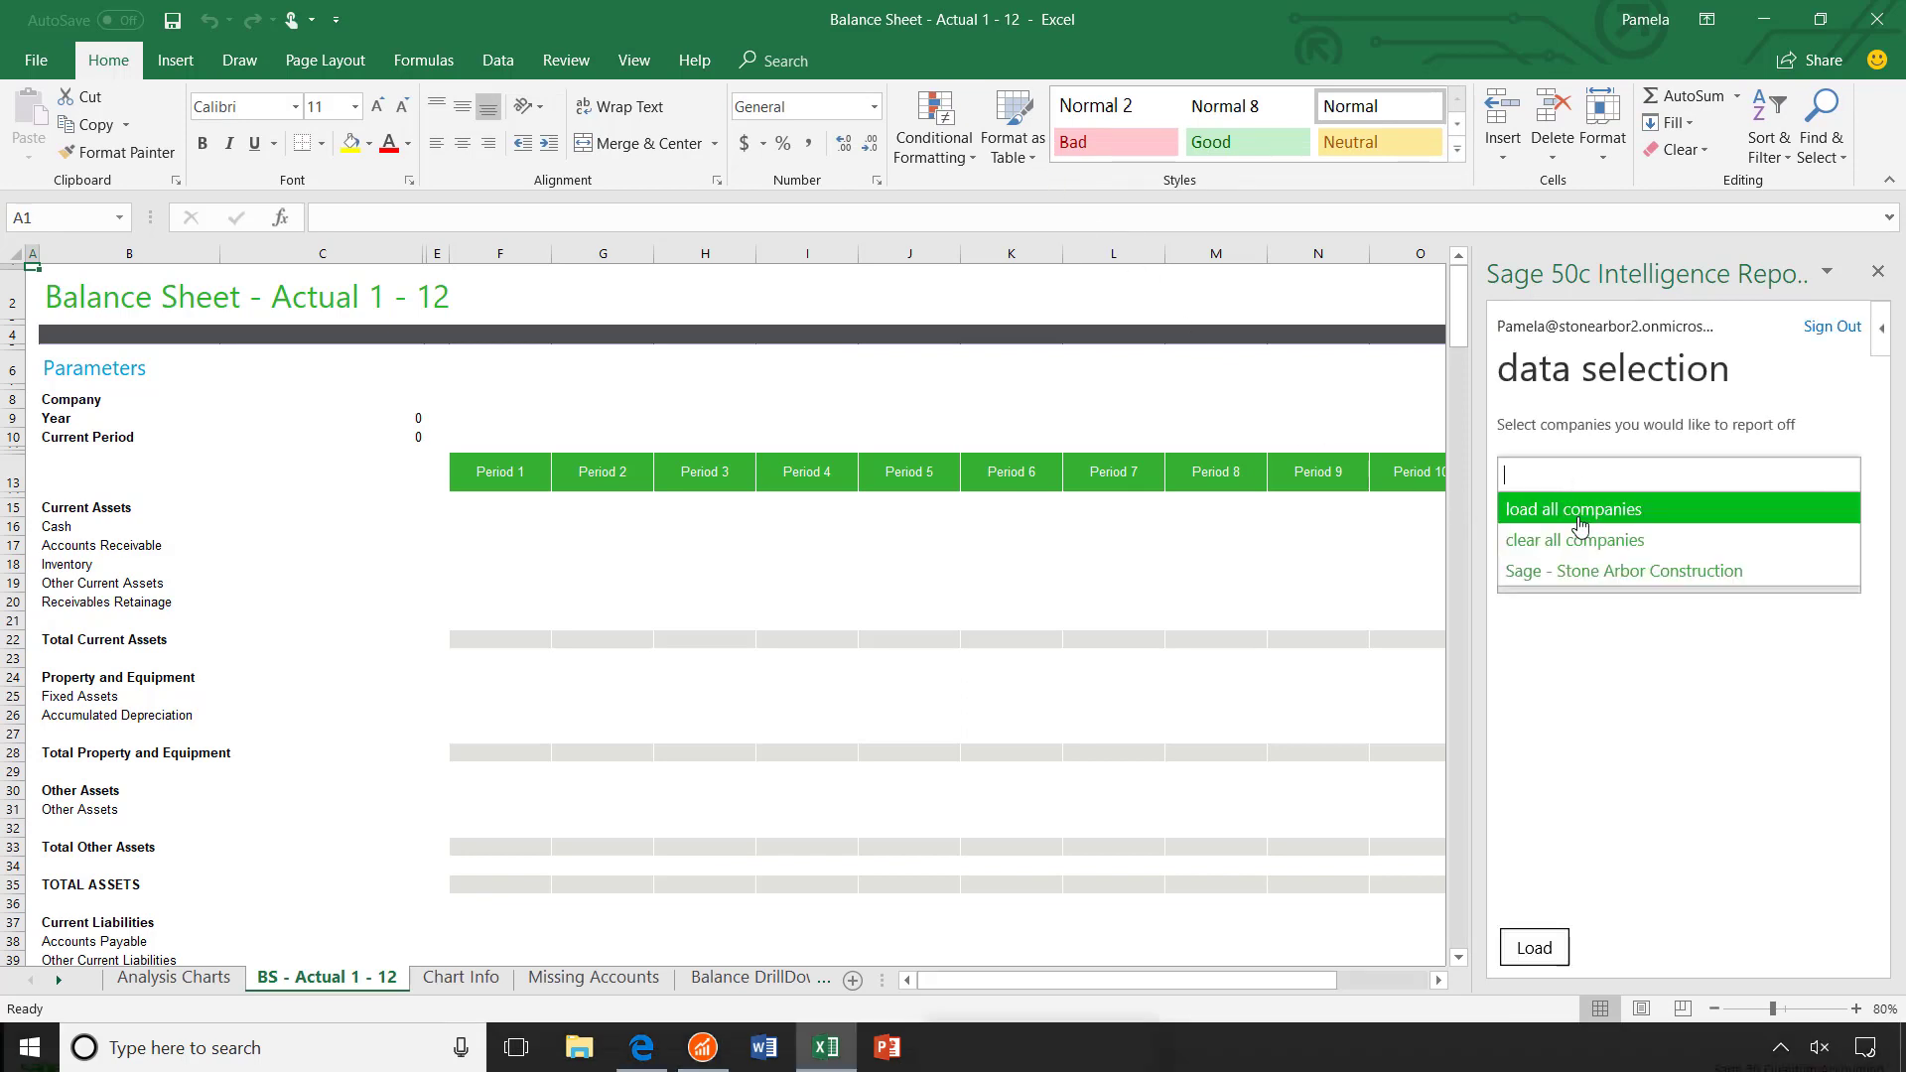
left_click(1623, 570)
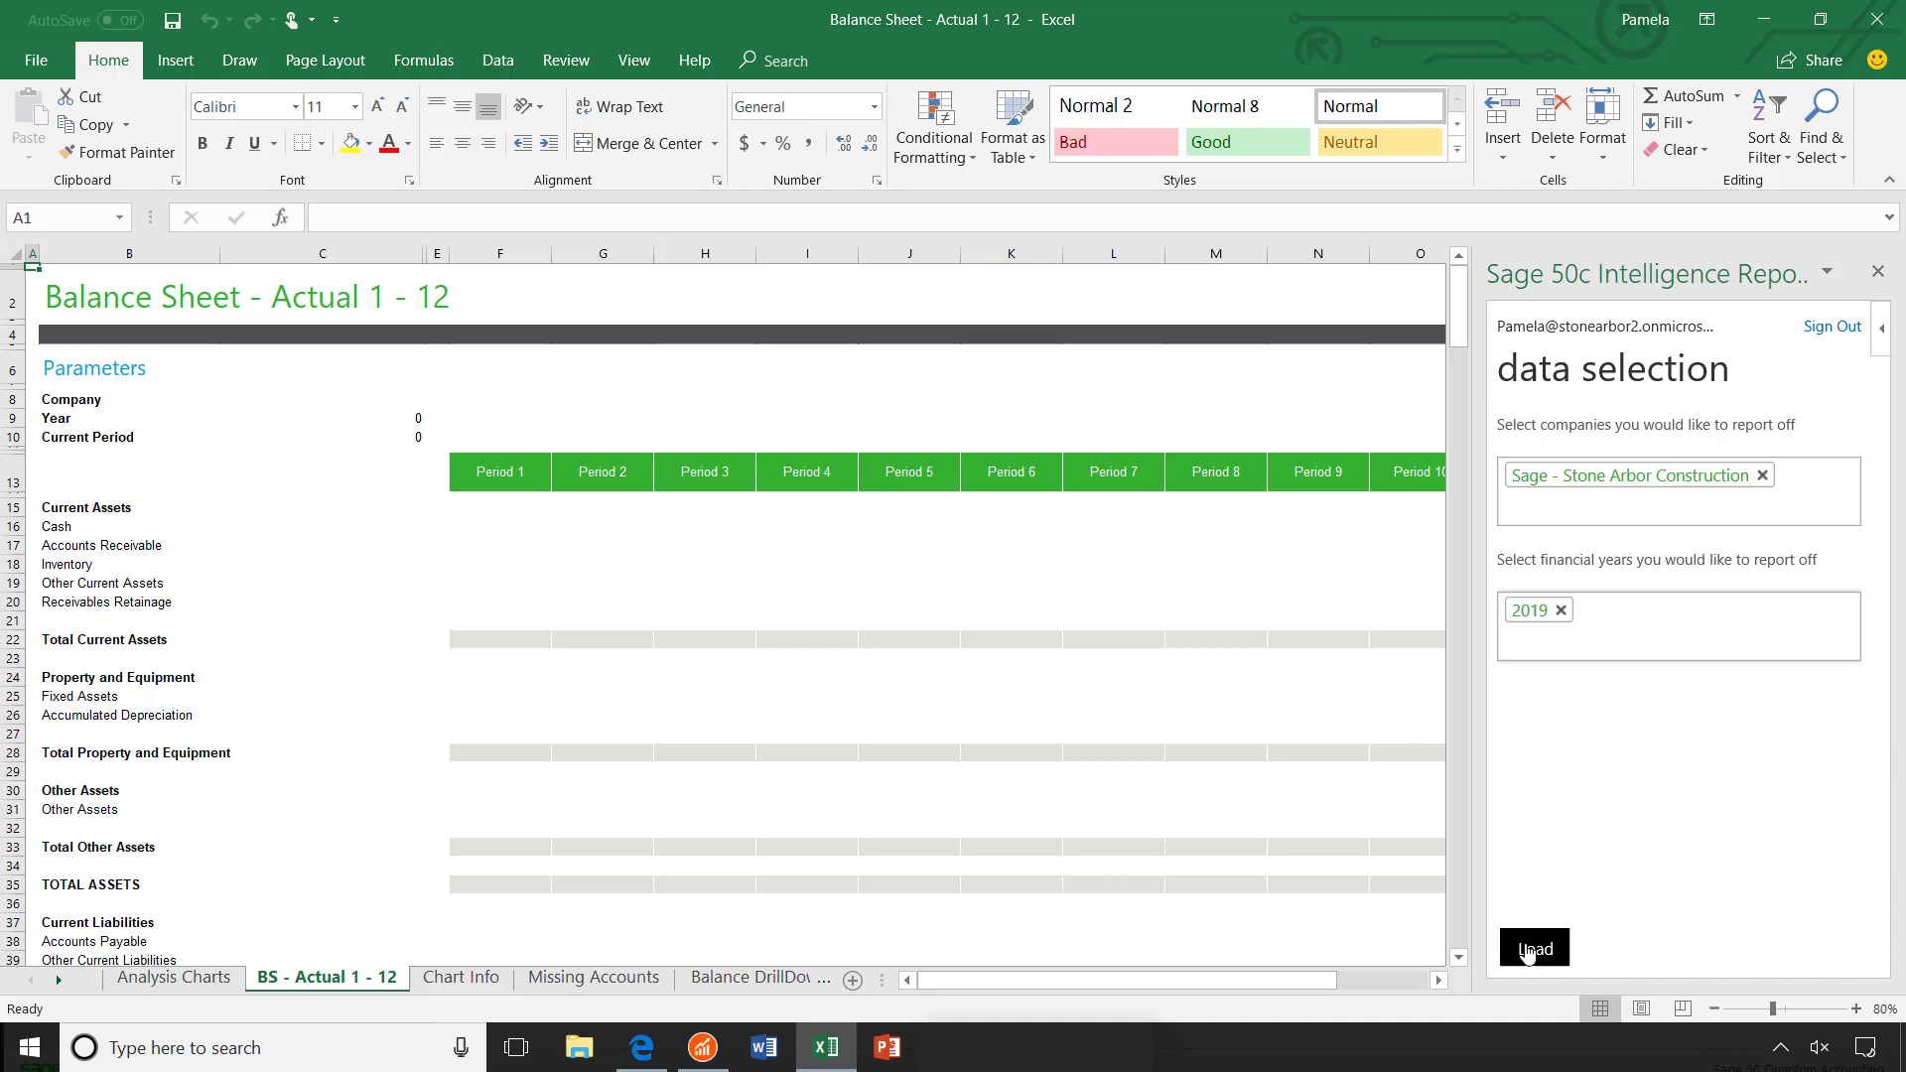
left_click(1533, 947)
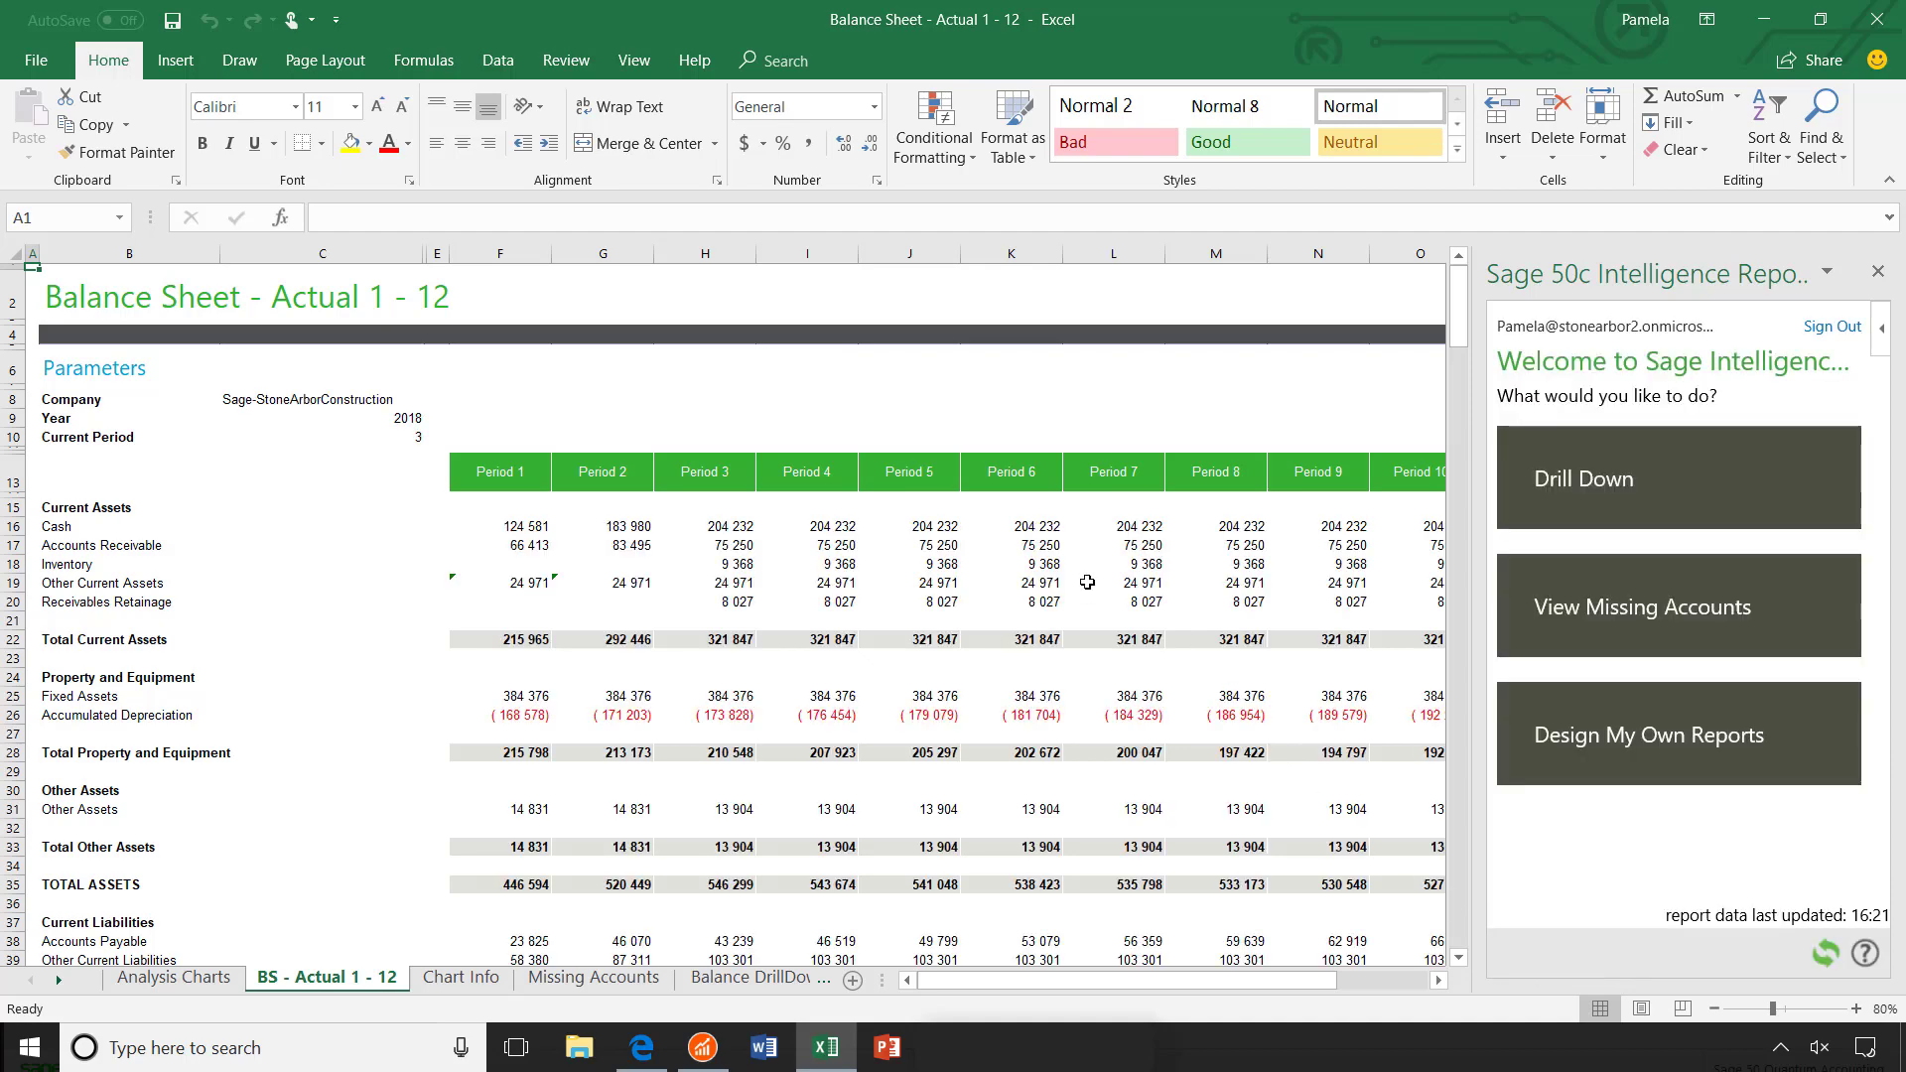
- Drill down into the Period 1 Cash balance in cell F16 from the Sage Intelligence pane
left_click(500, 527)
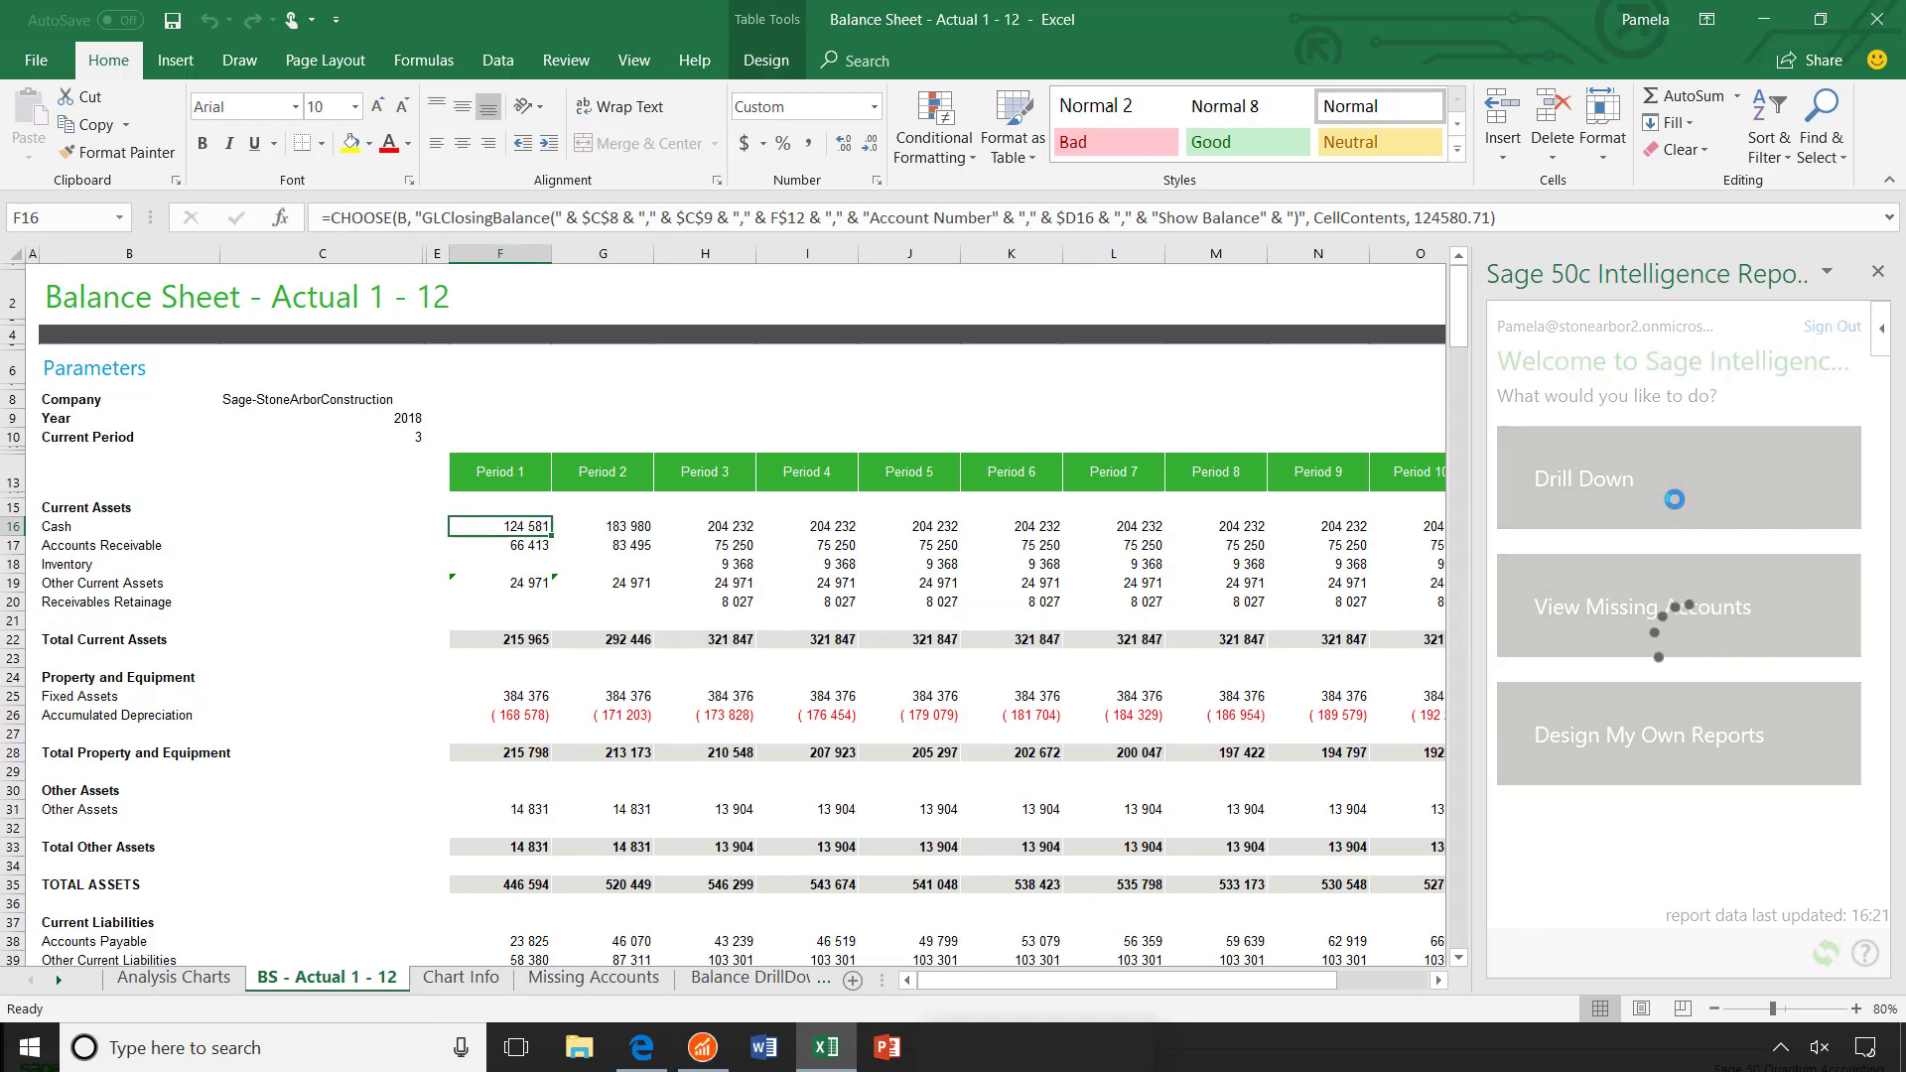
left_click(1678, 479)
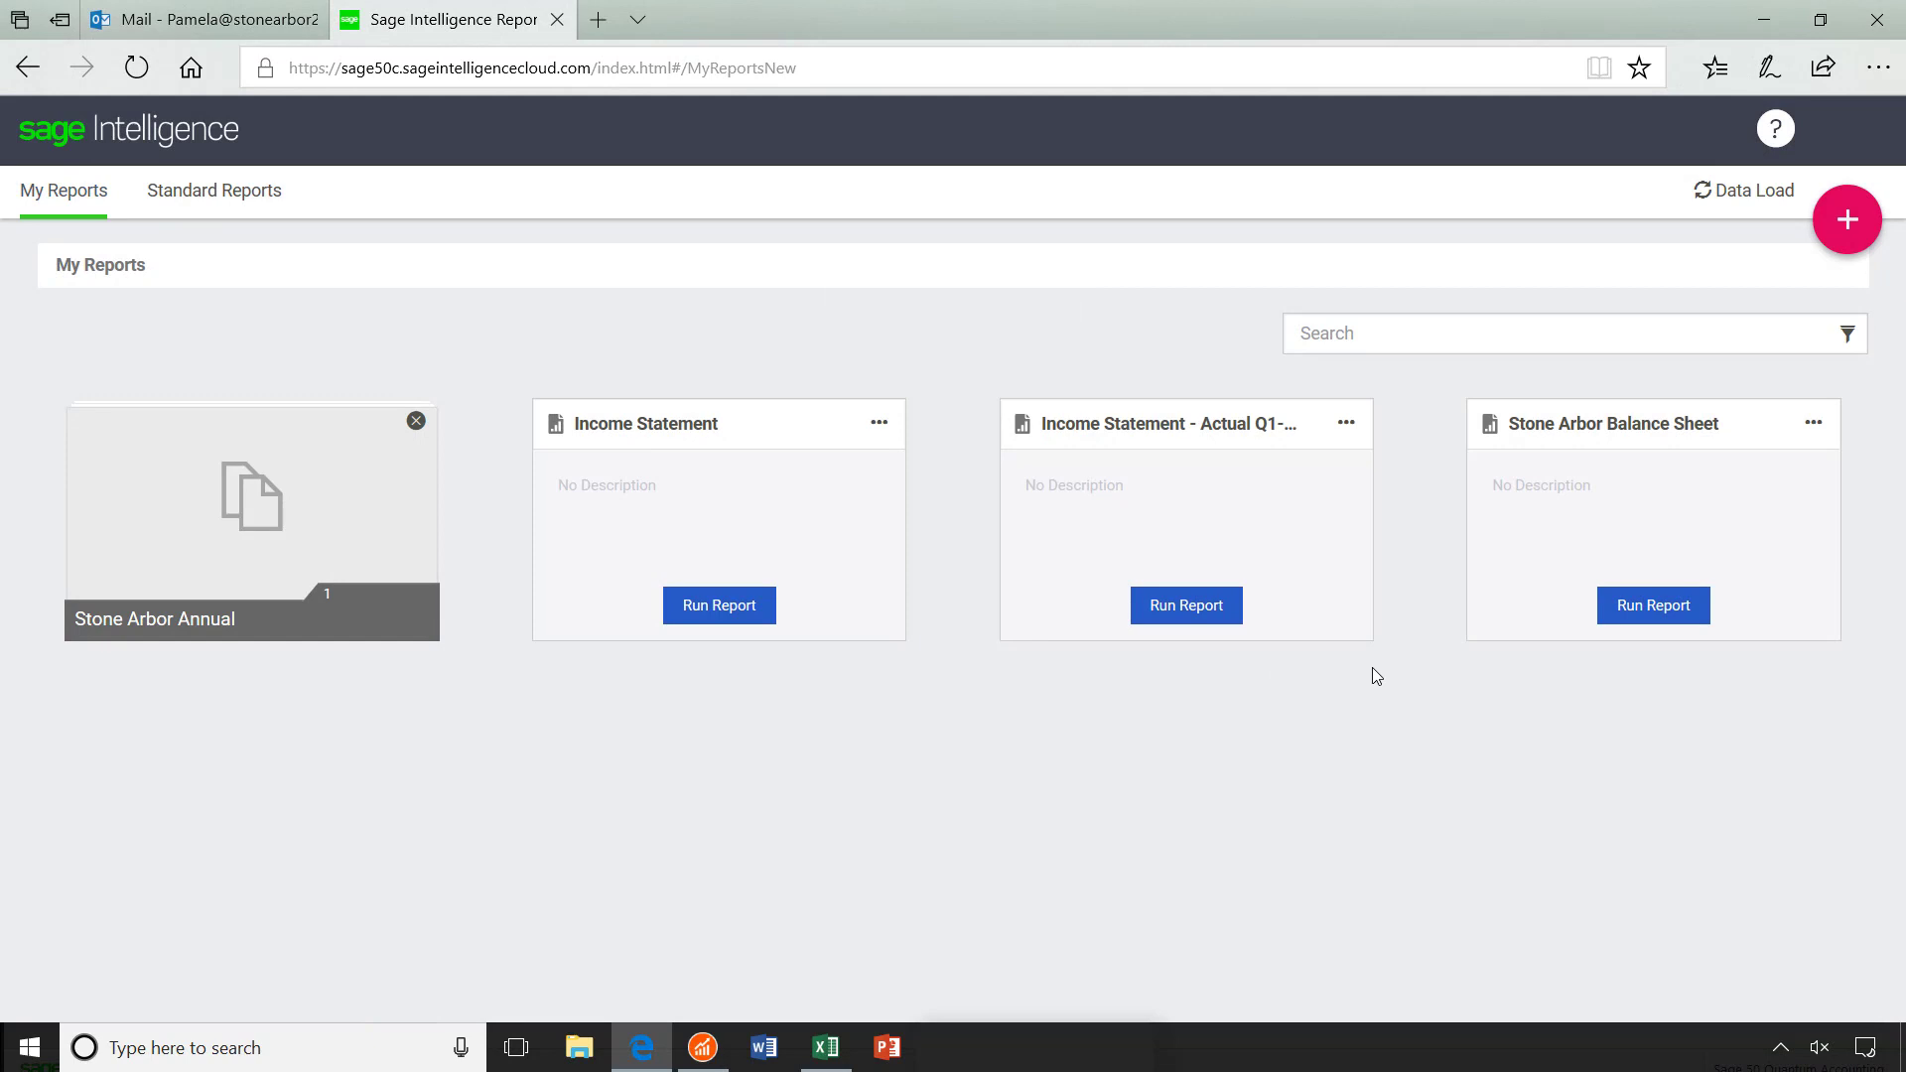
- Run the Stone Arbor Balance Sheet report for 2018 and enter its layout designer
left_click(1652, 606)
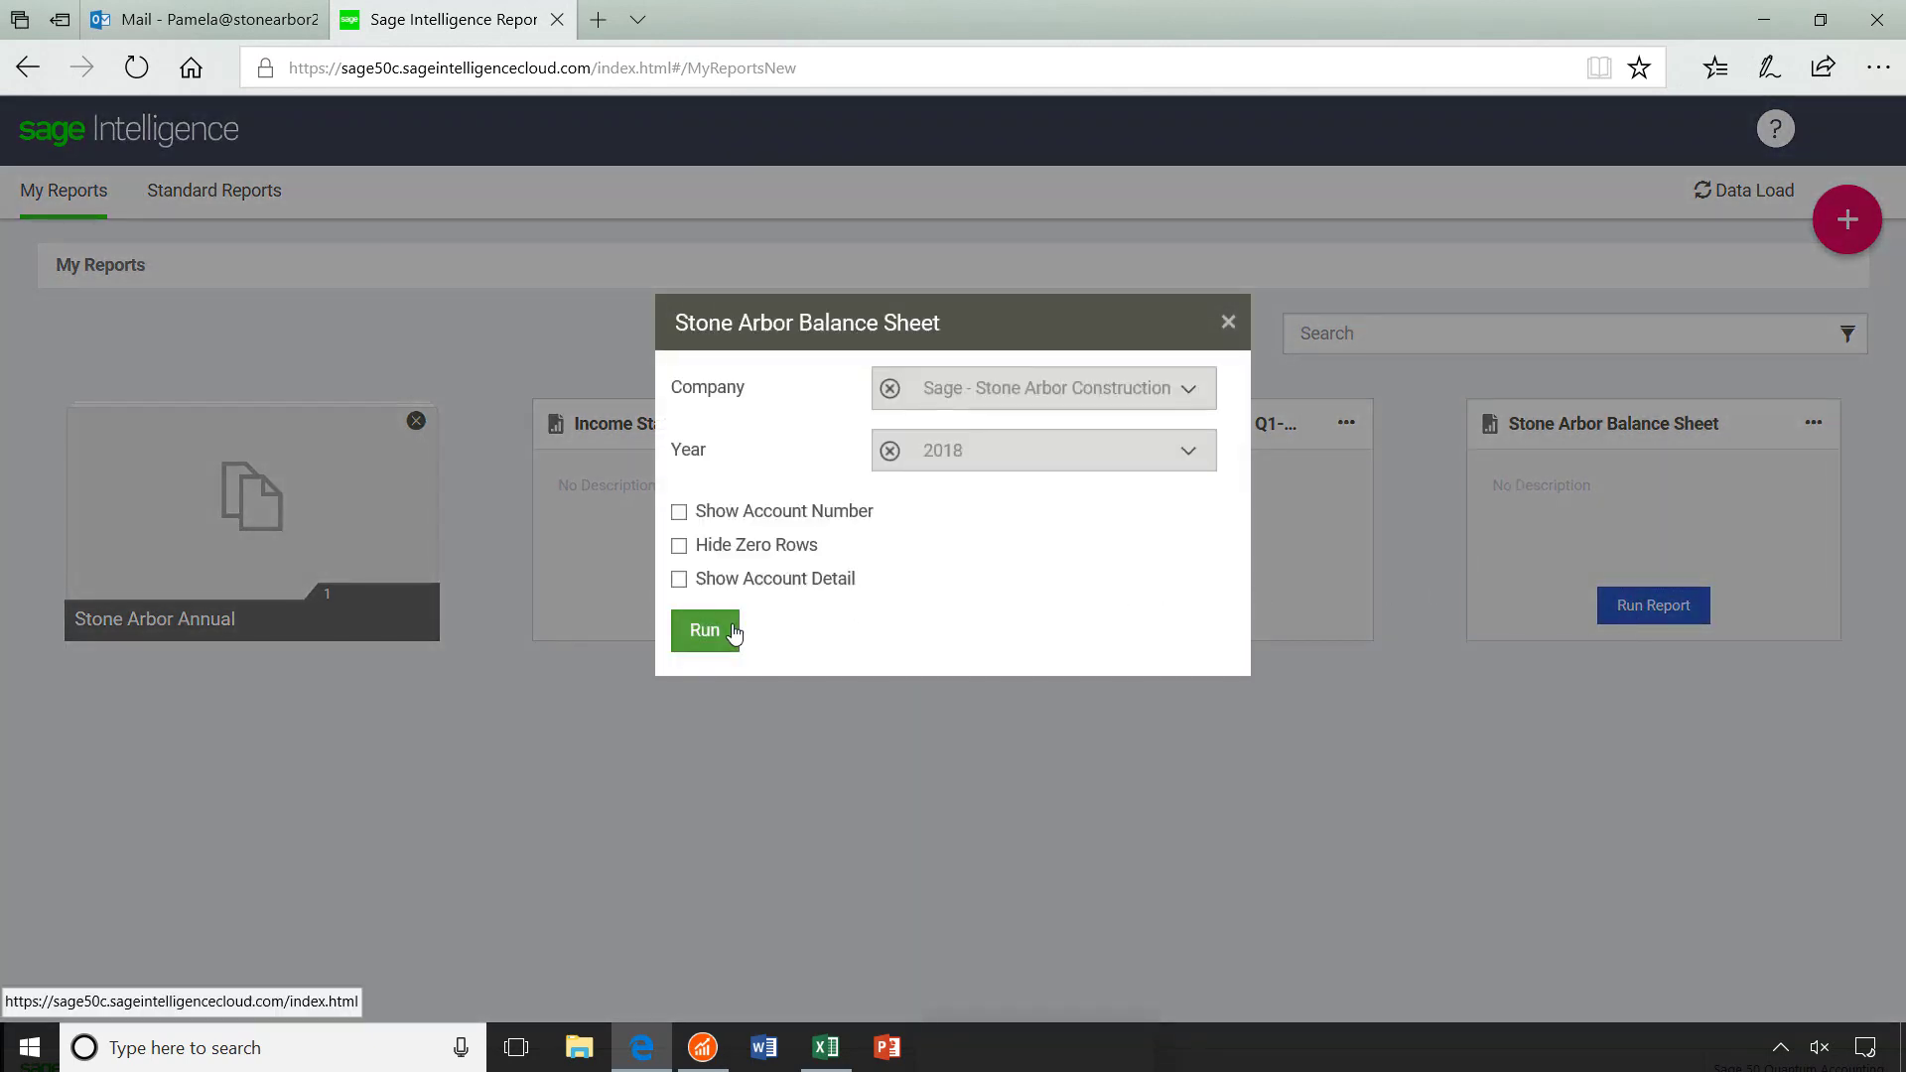
left_click(705, 631)
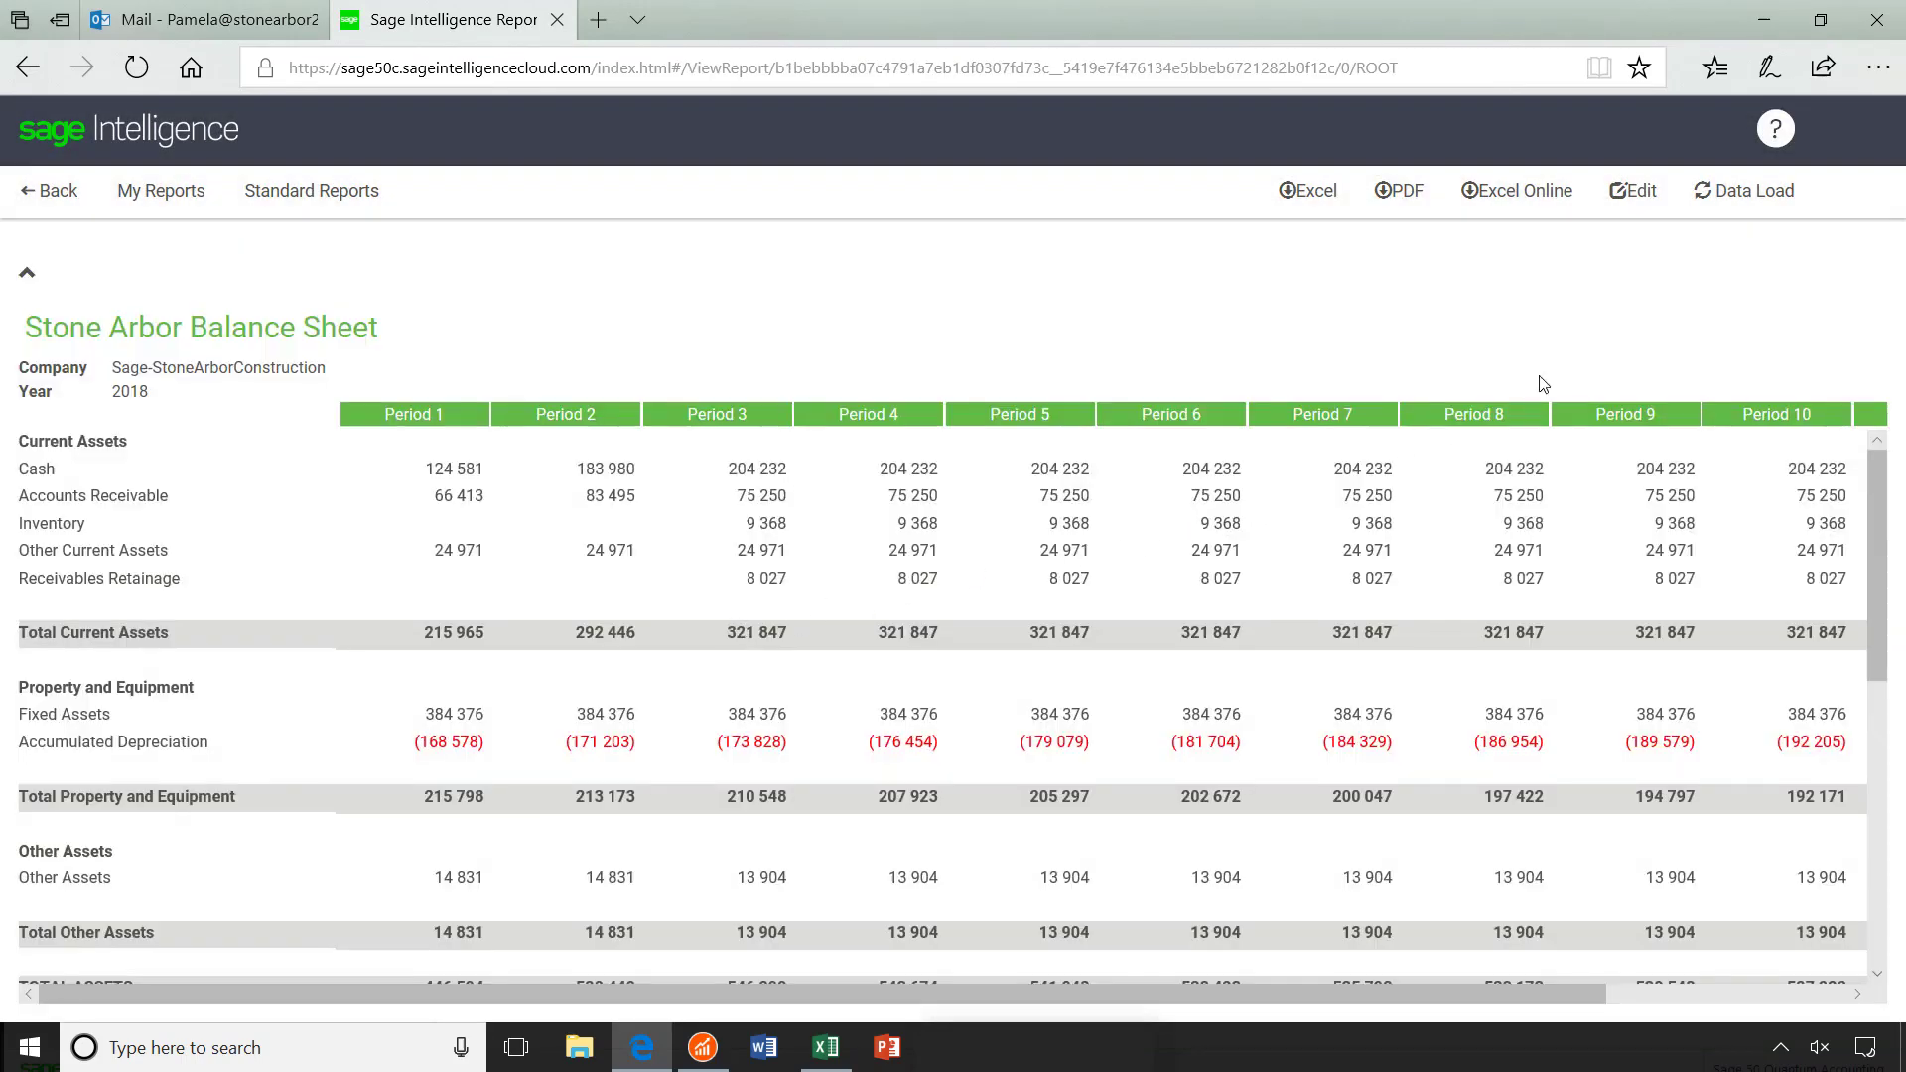
left_click(1630, 191)
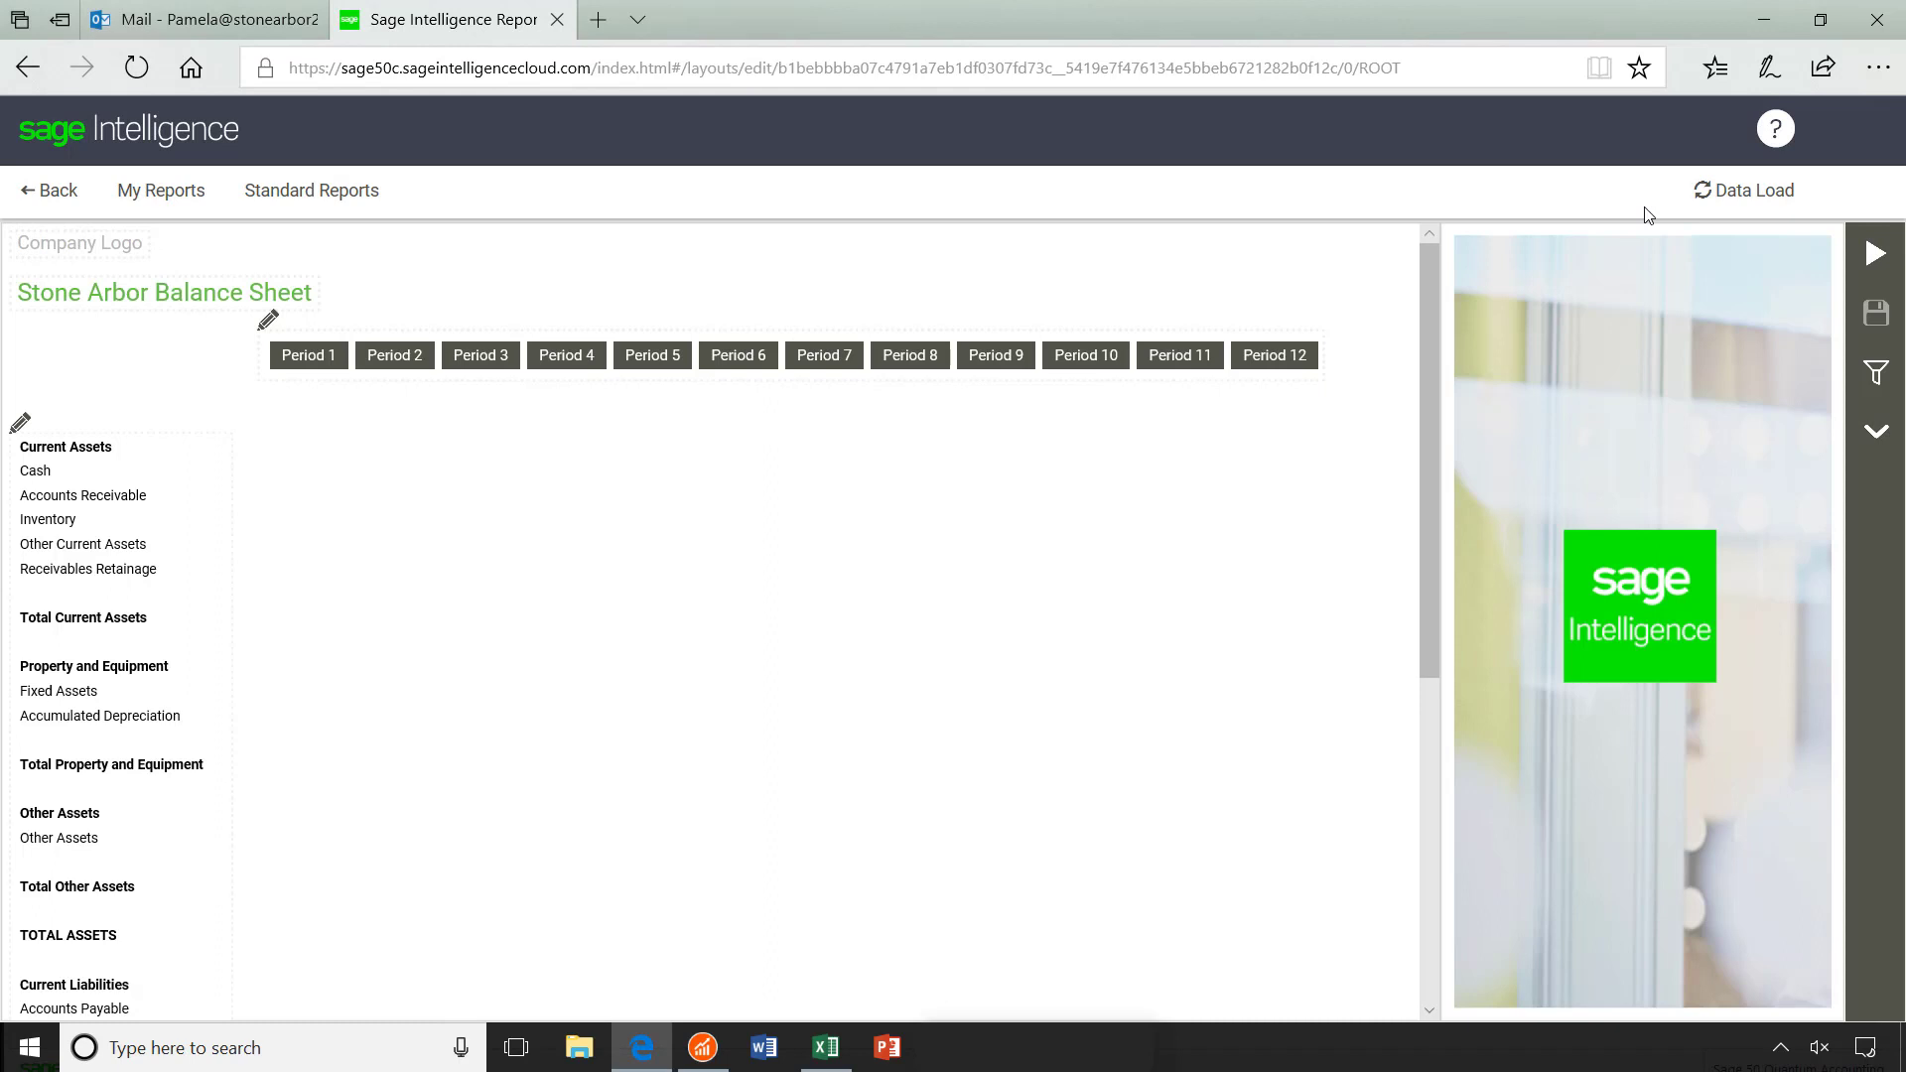
mouse_move(246, 242)
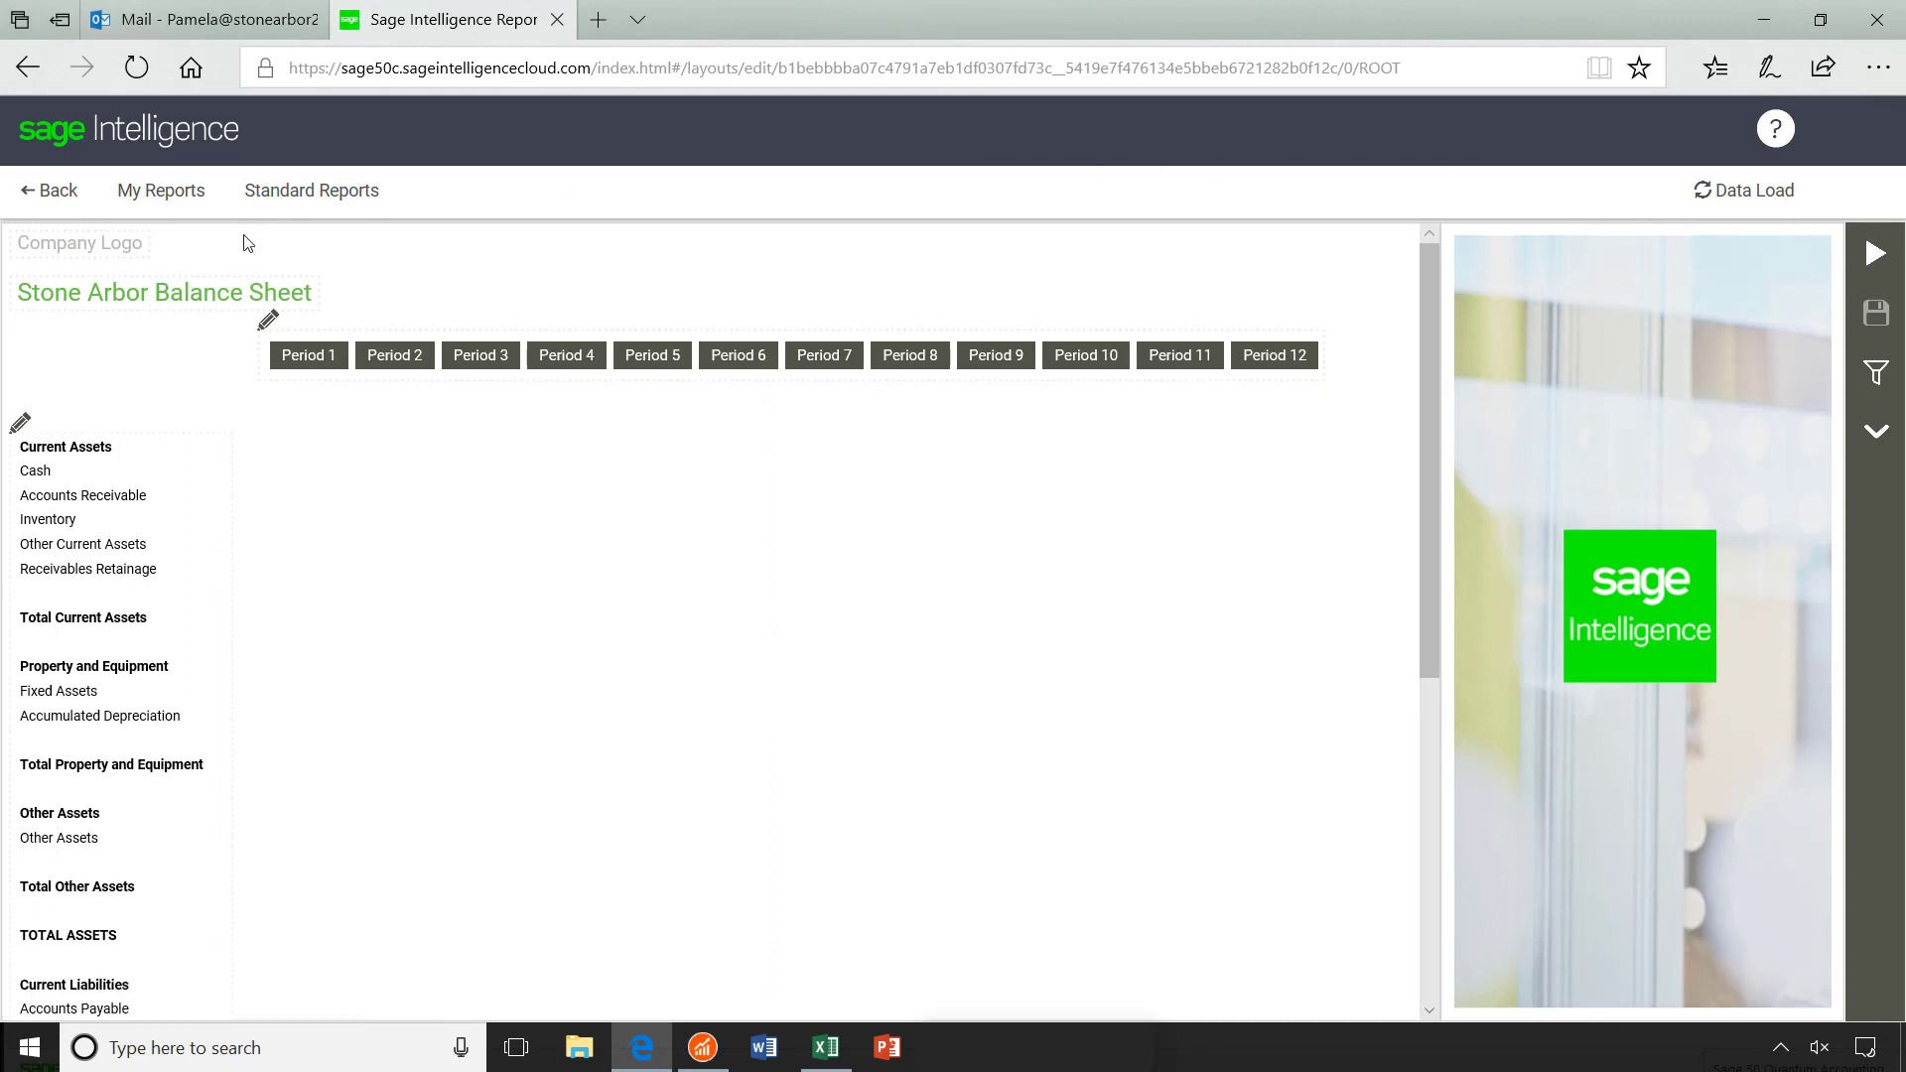
- Insert the StoneArborConstruction logo file from the Desktop into the report's Company Logo box
left_click(80, 242)
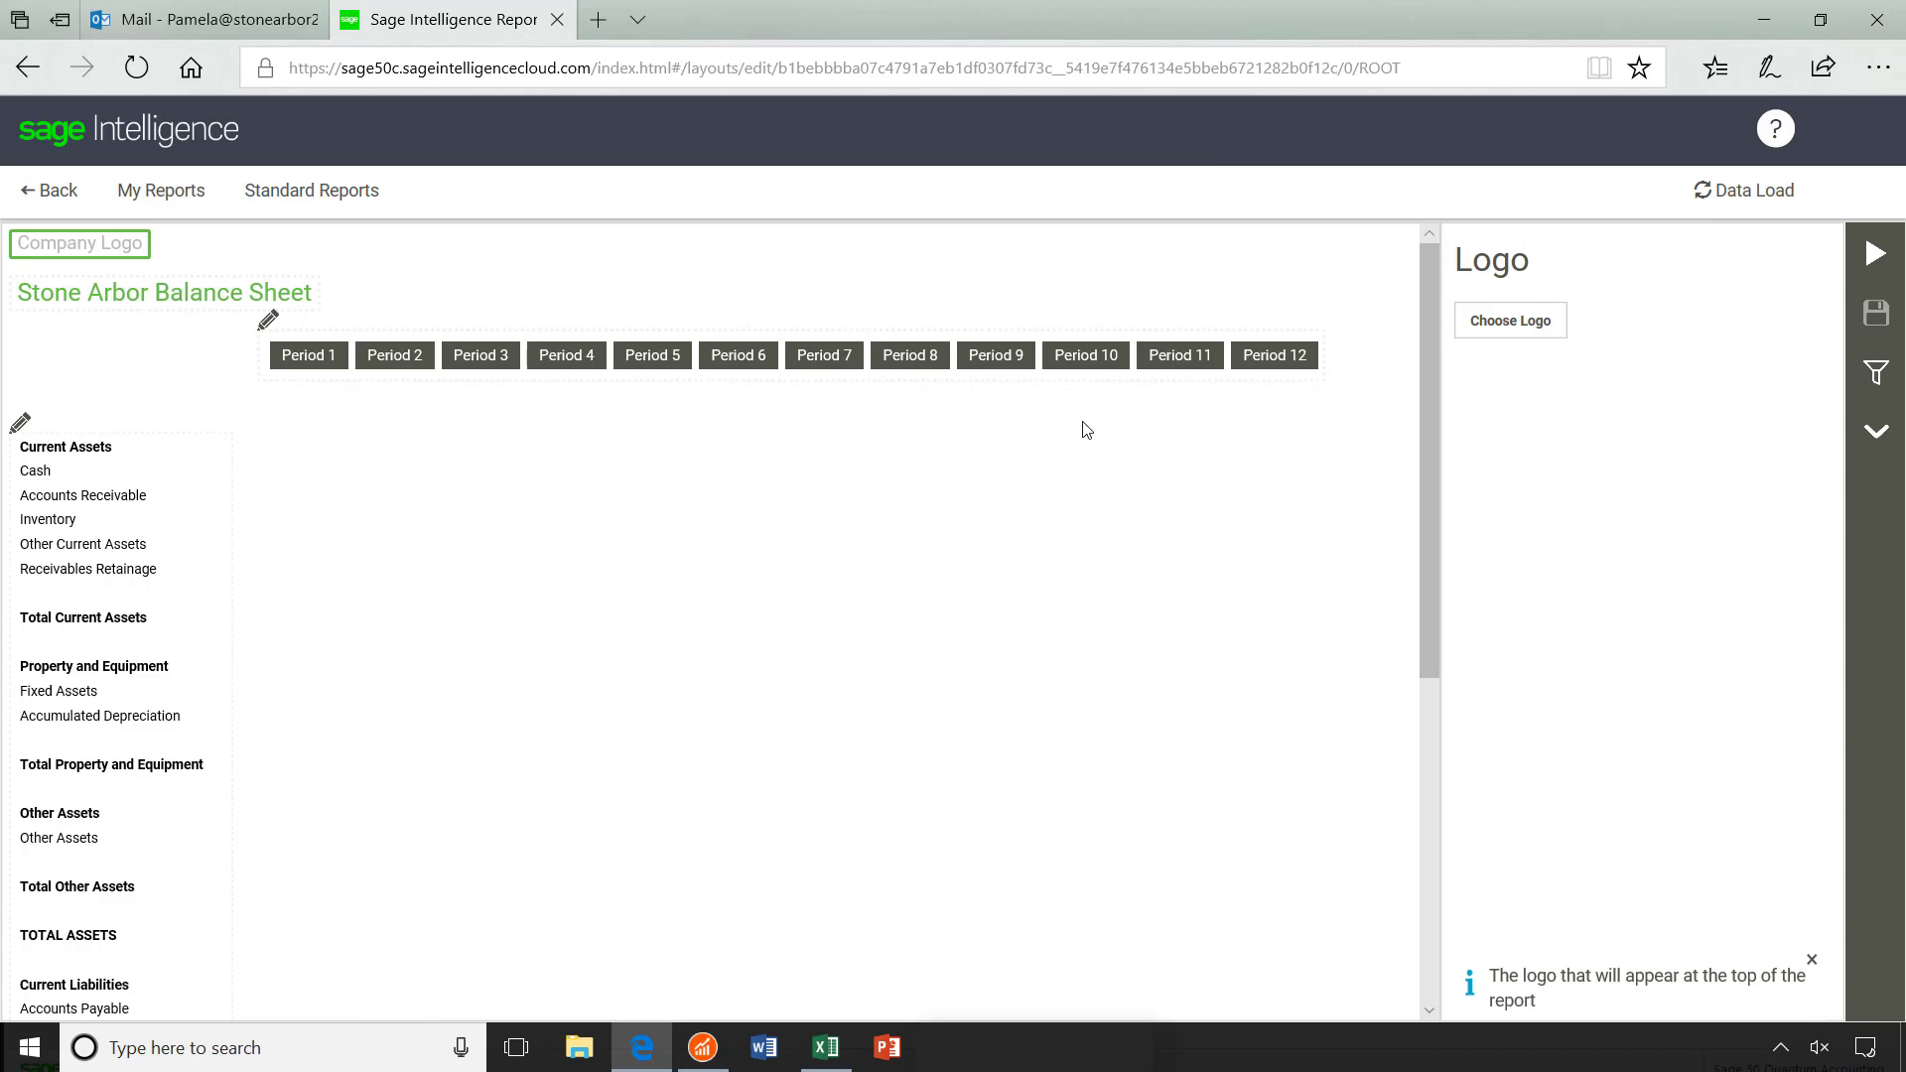
left_click(1509, 320)
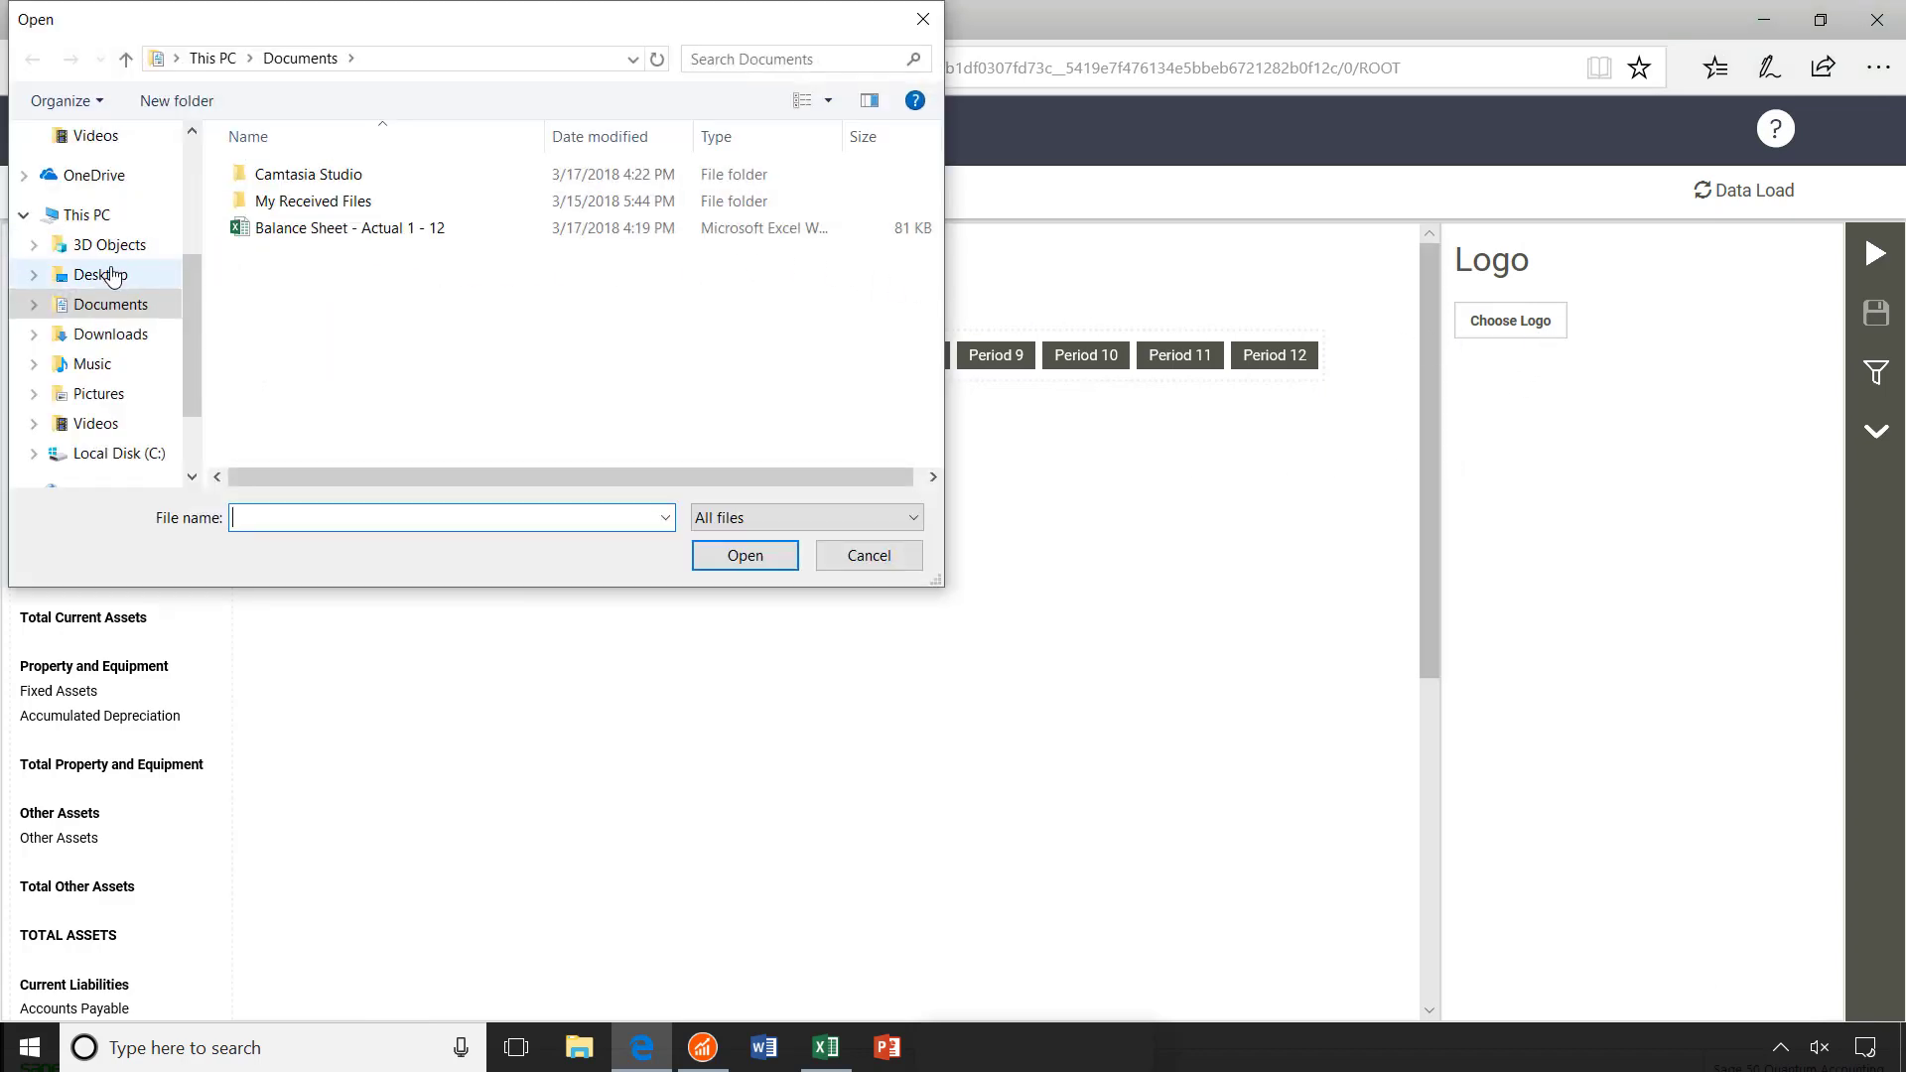
left_click(100, 274)
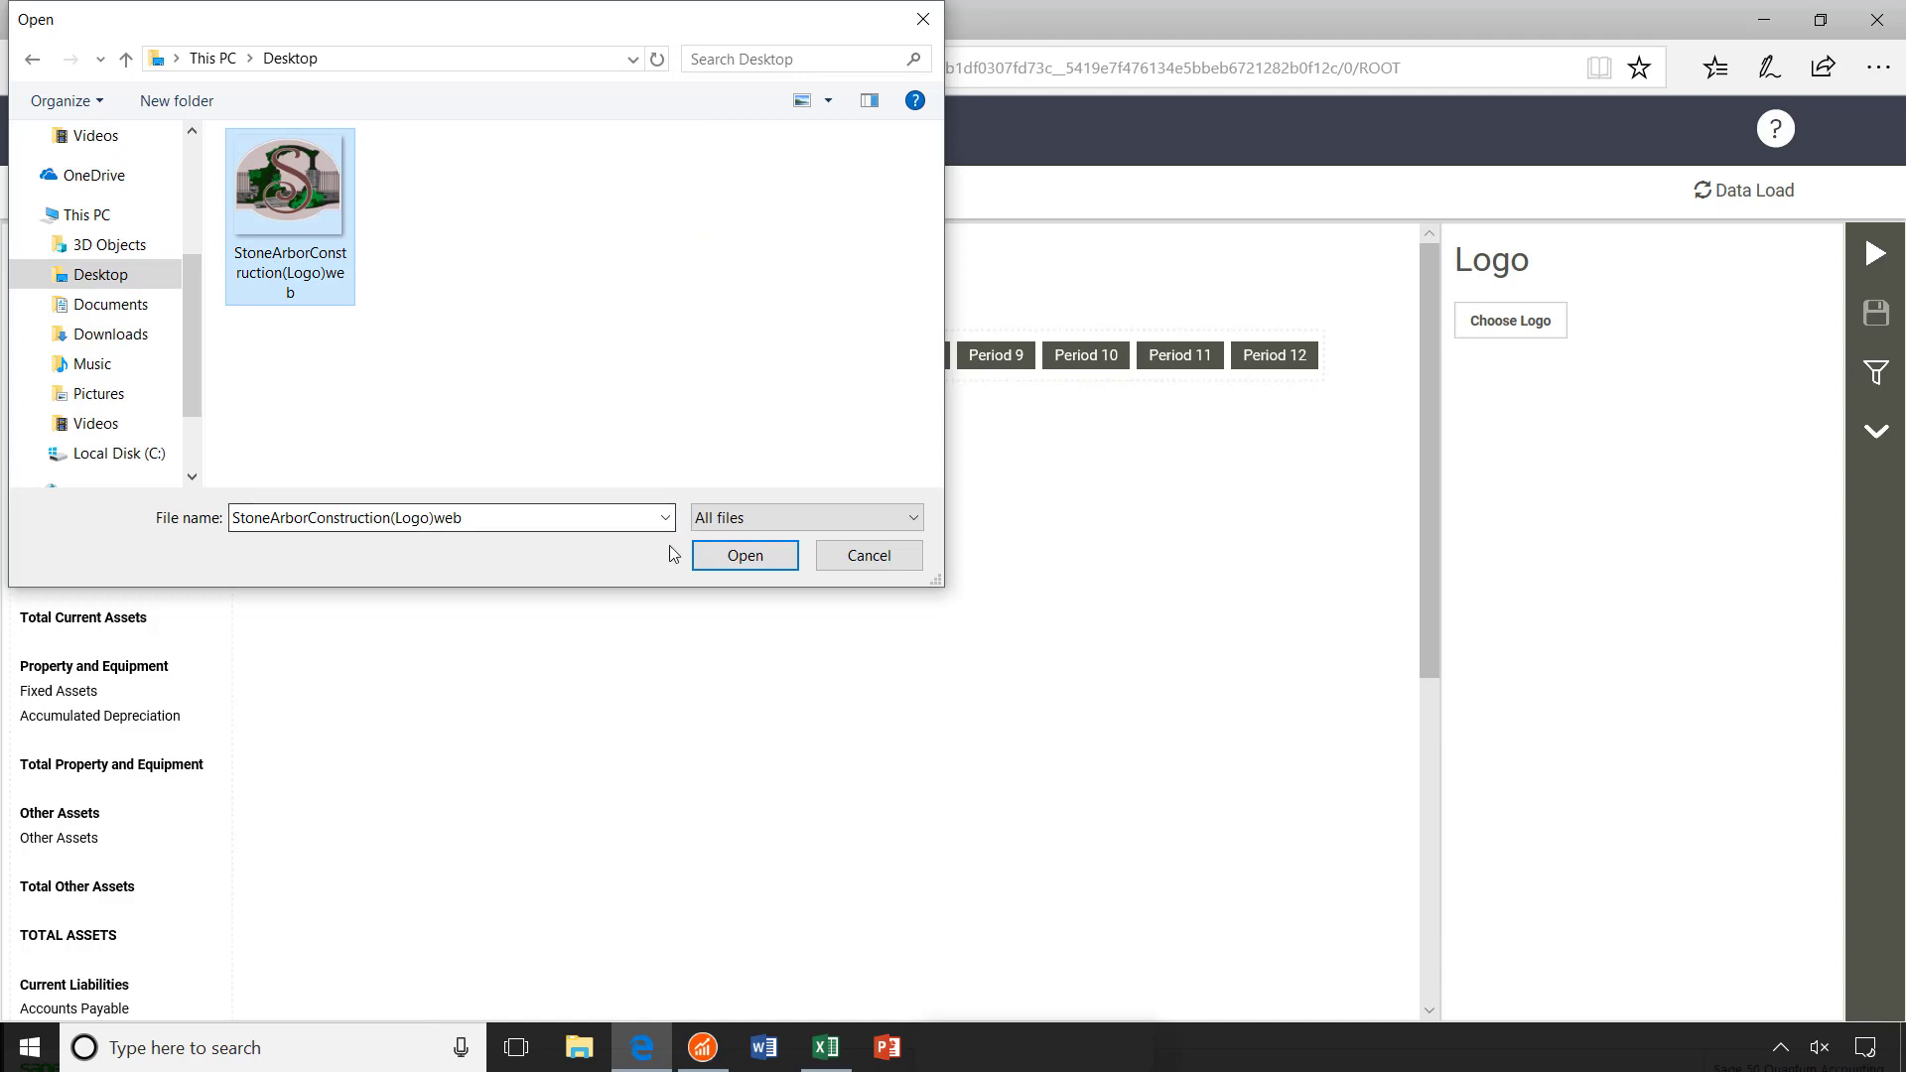
left_click(745, 554)
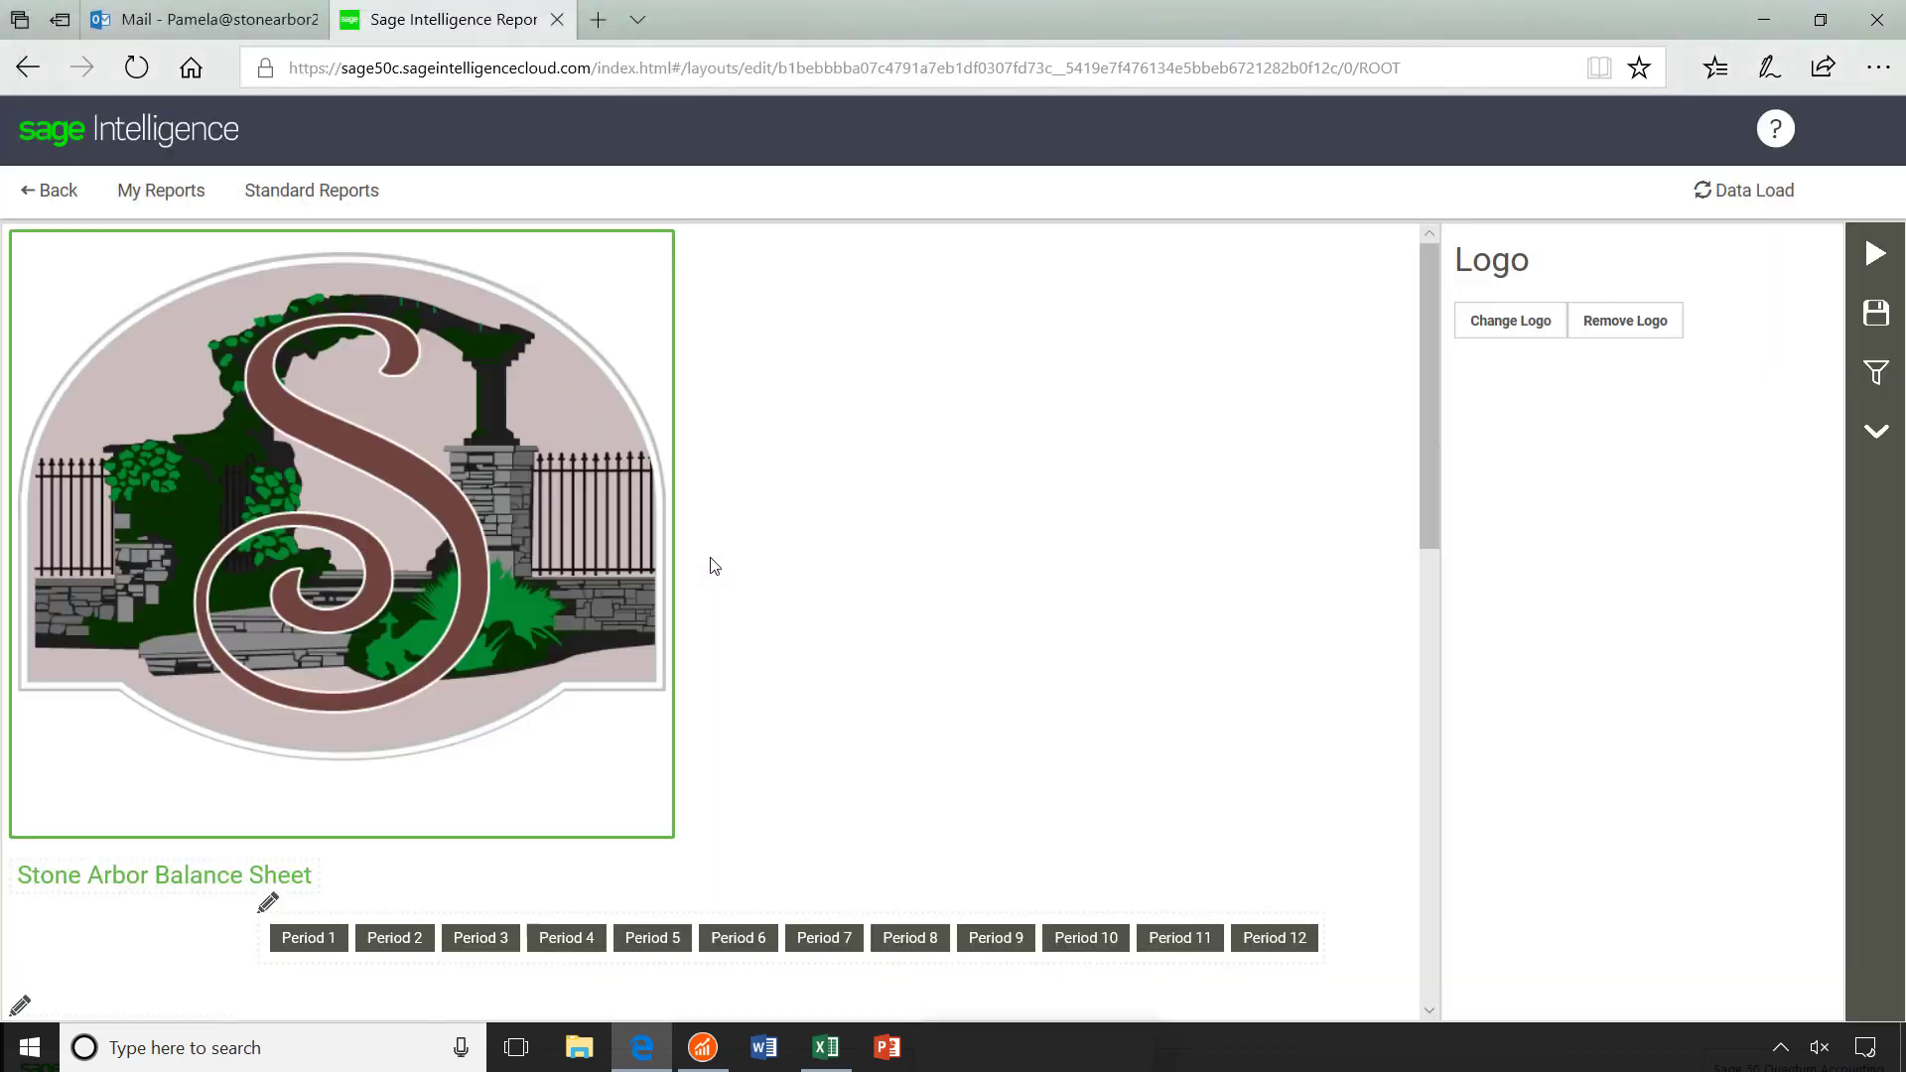
mouse_move(234, 910)
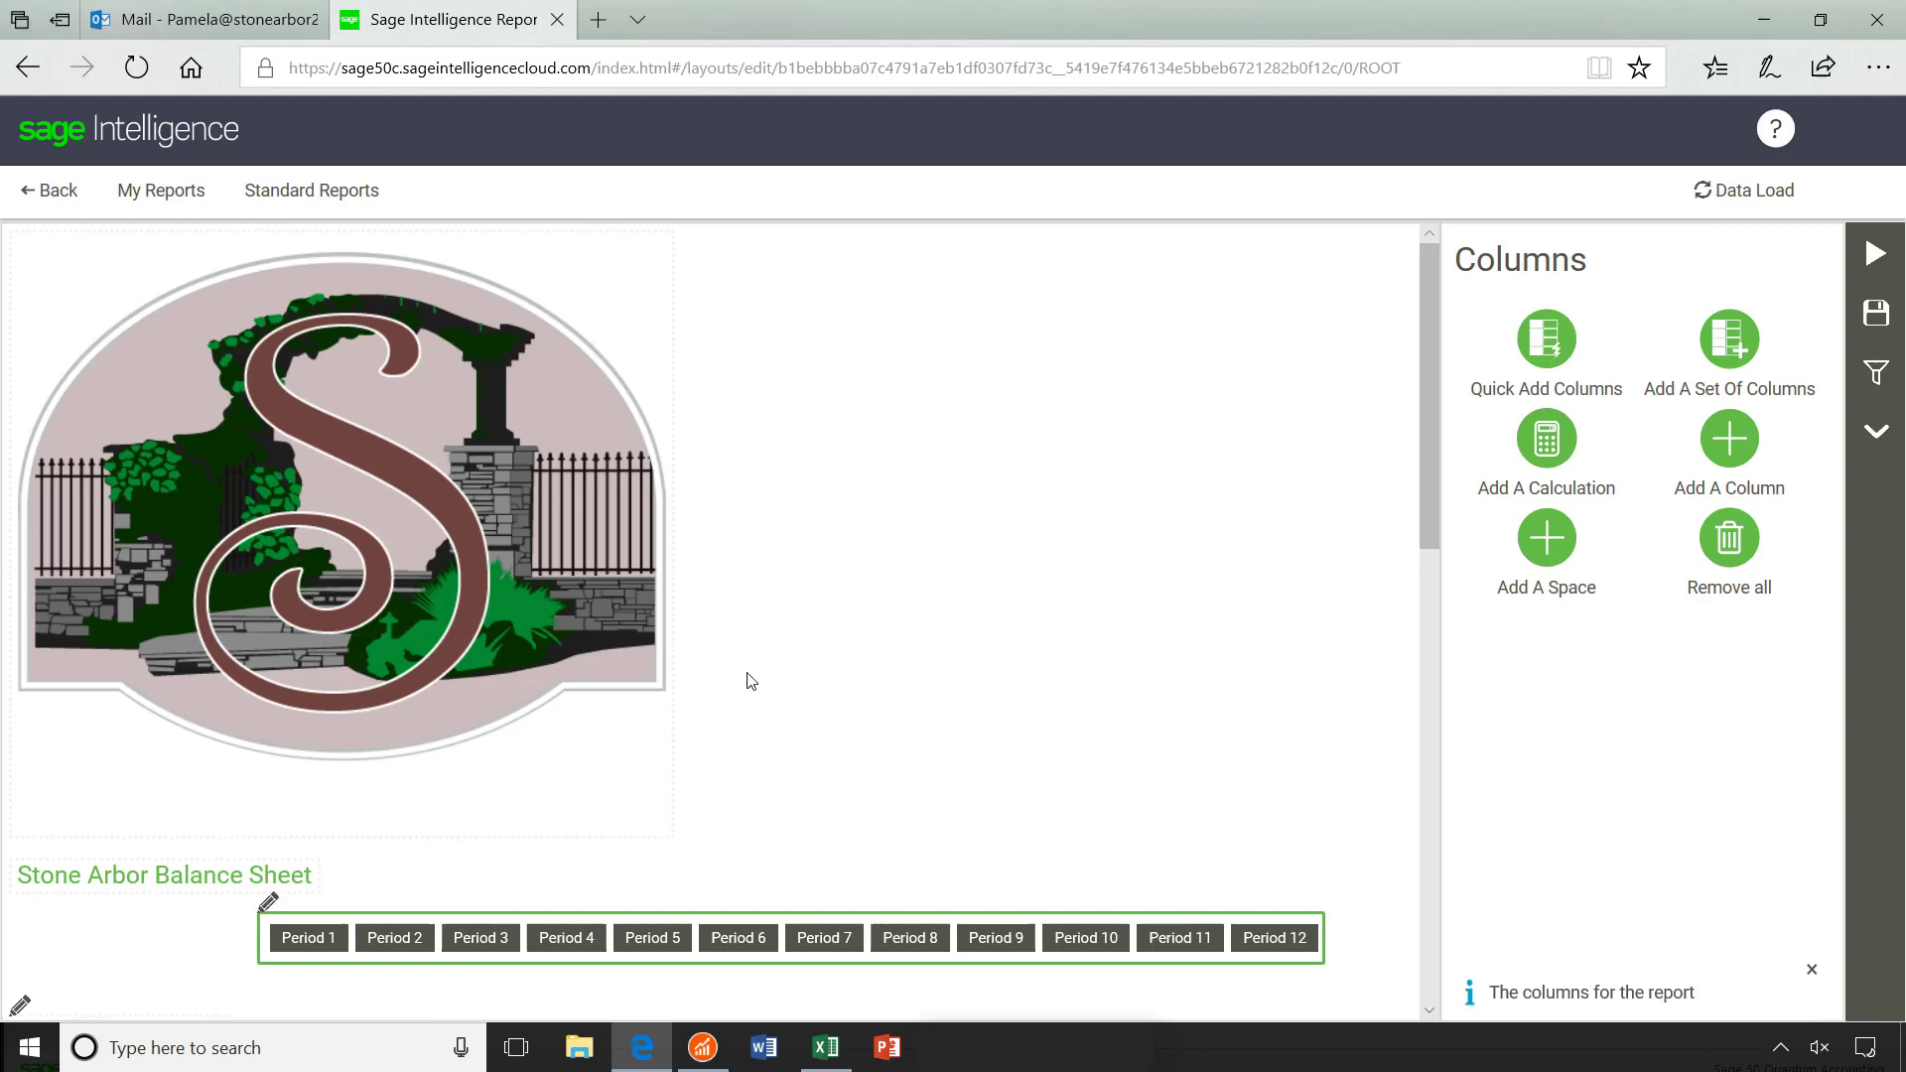
left_click(1545, 339)
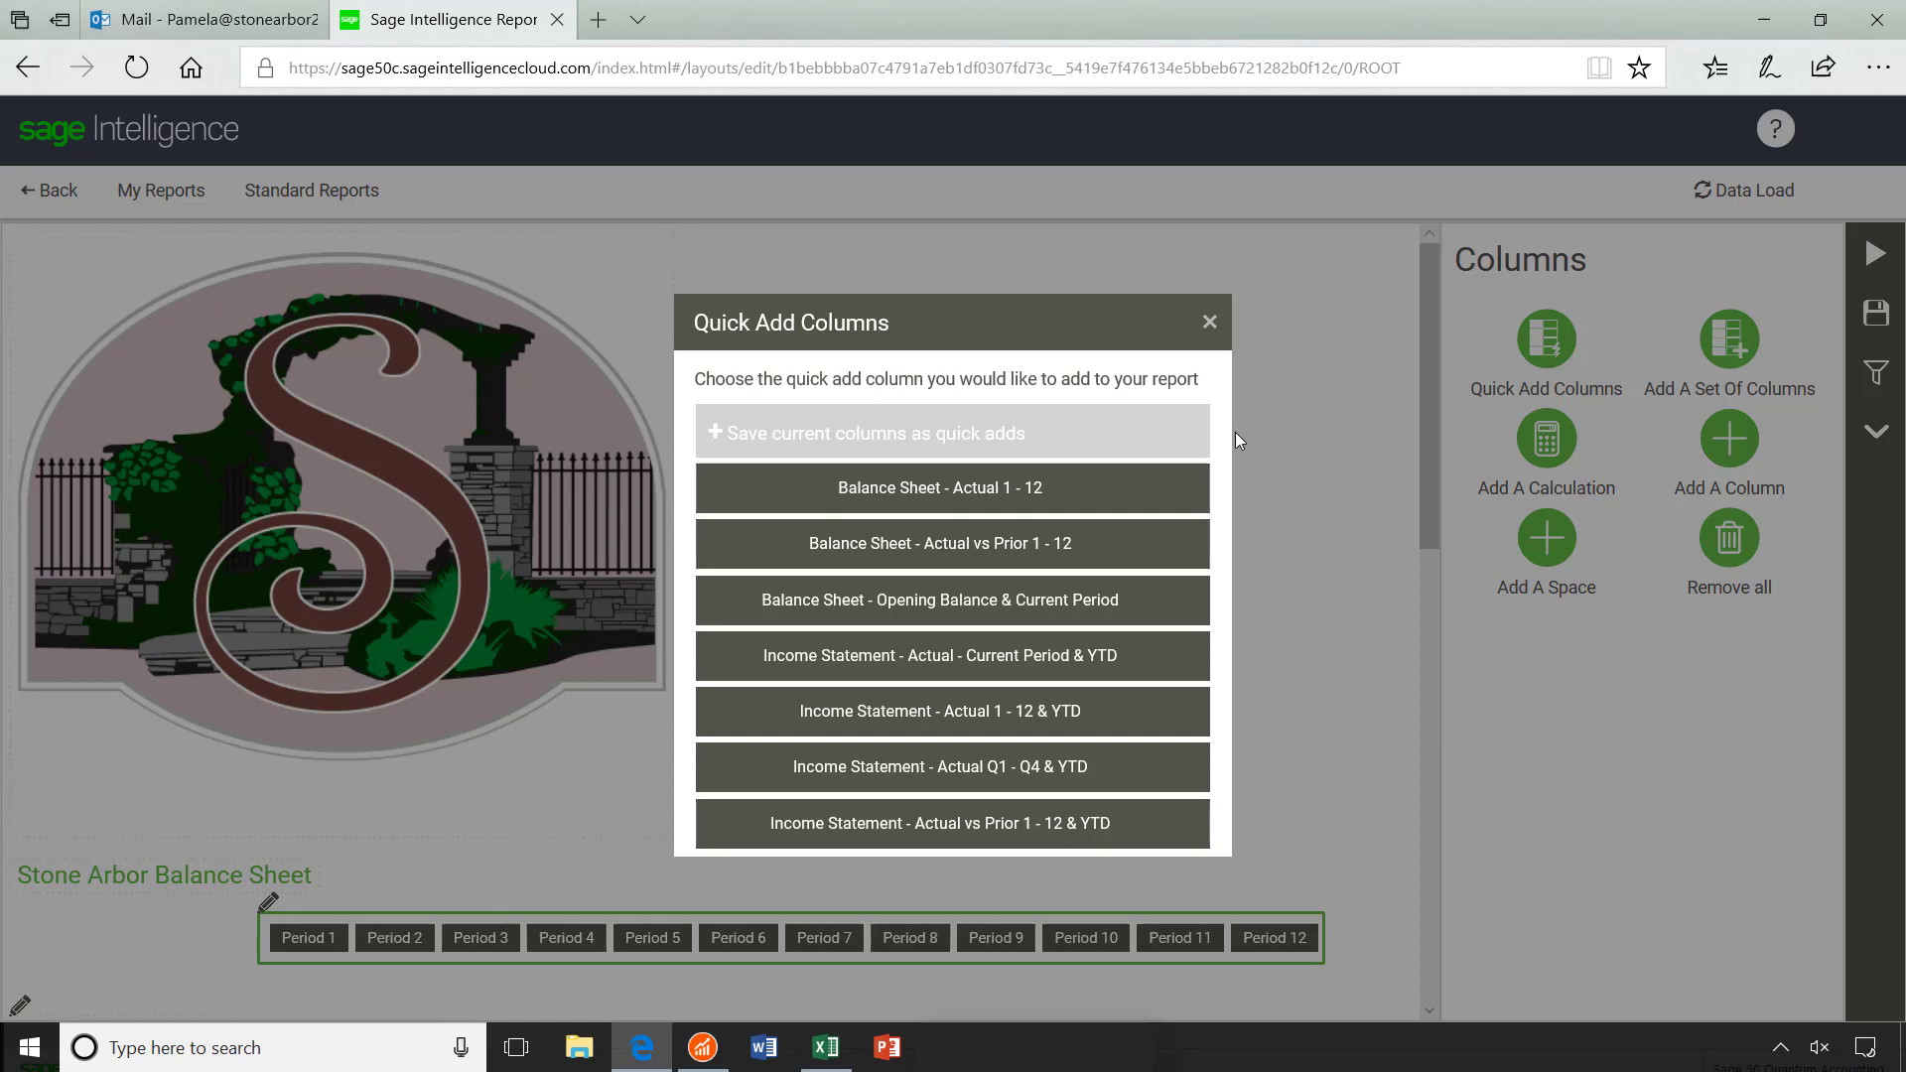
left_click(1210, 322)
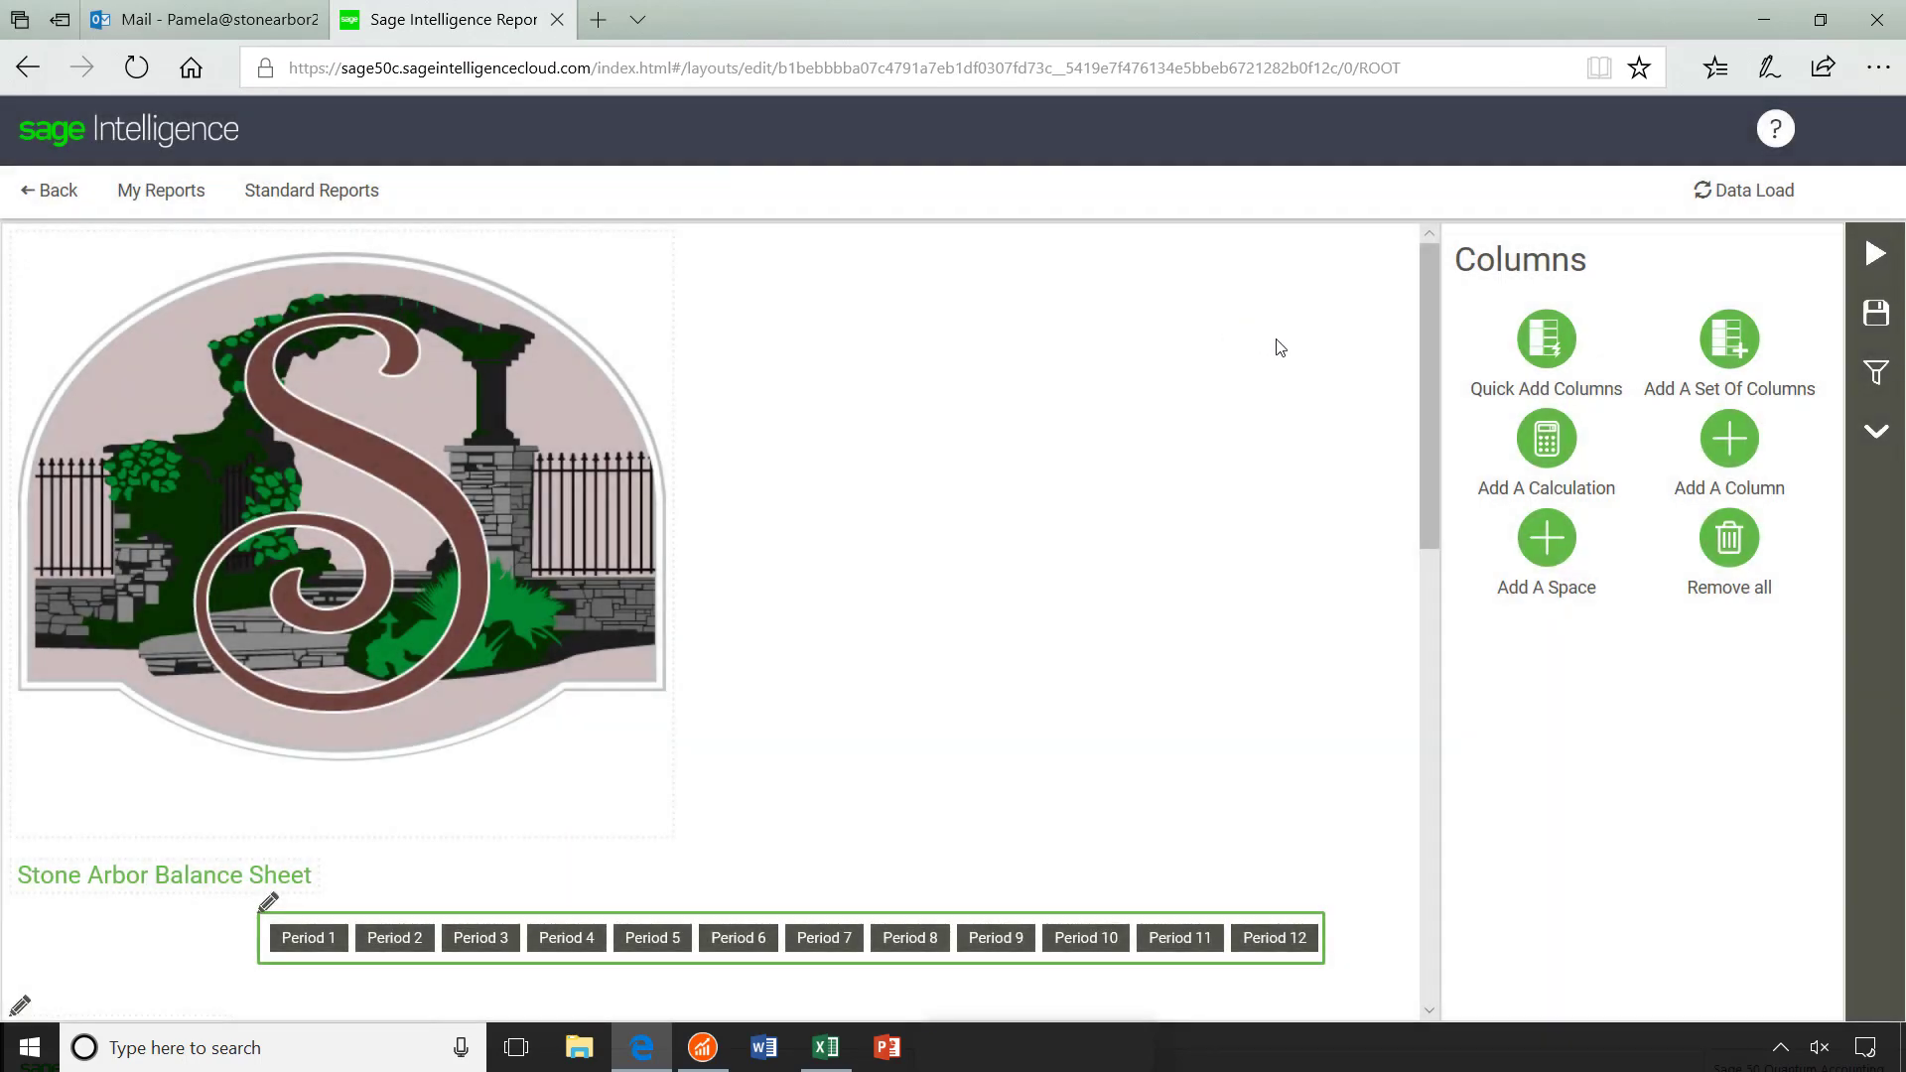
left_click(1728, 353)
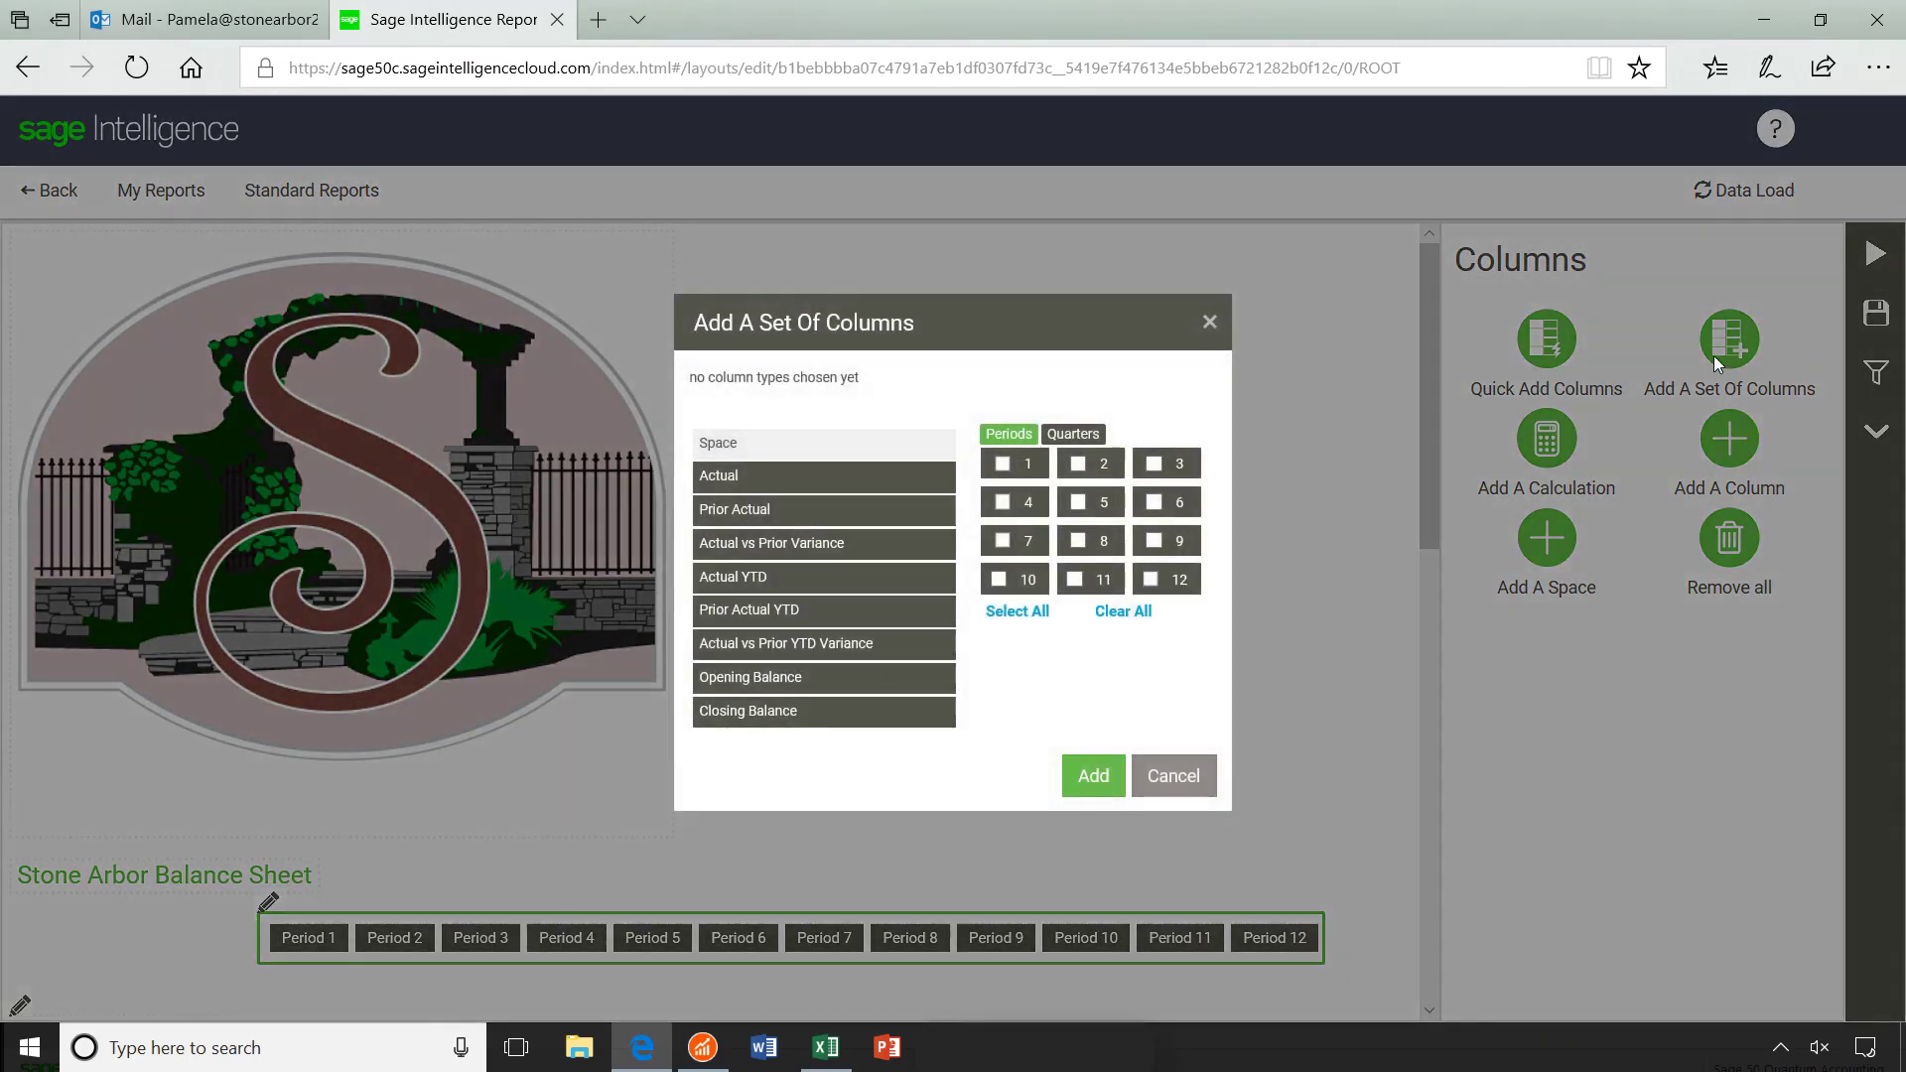
mouse_move(1225, 437)
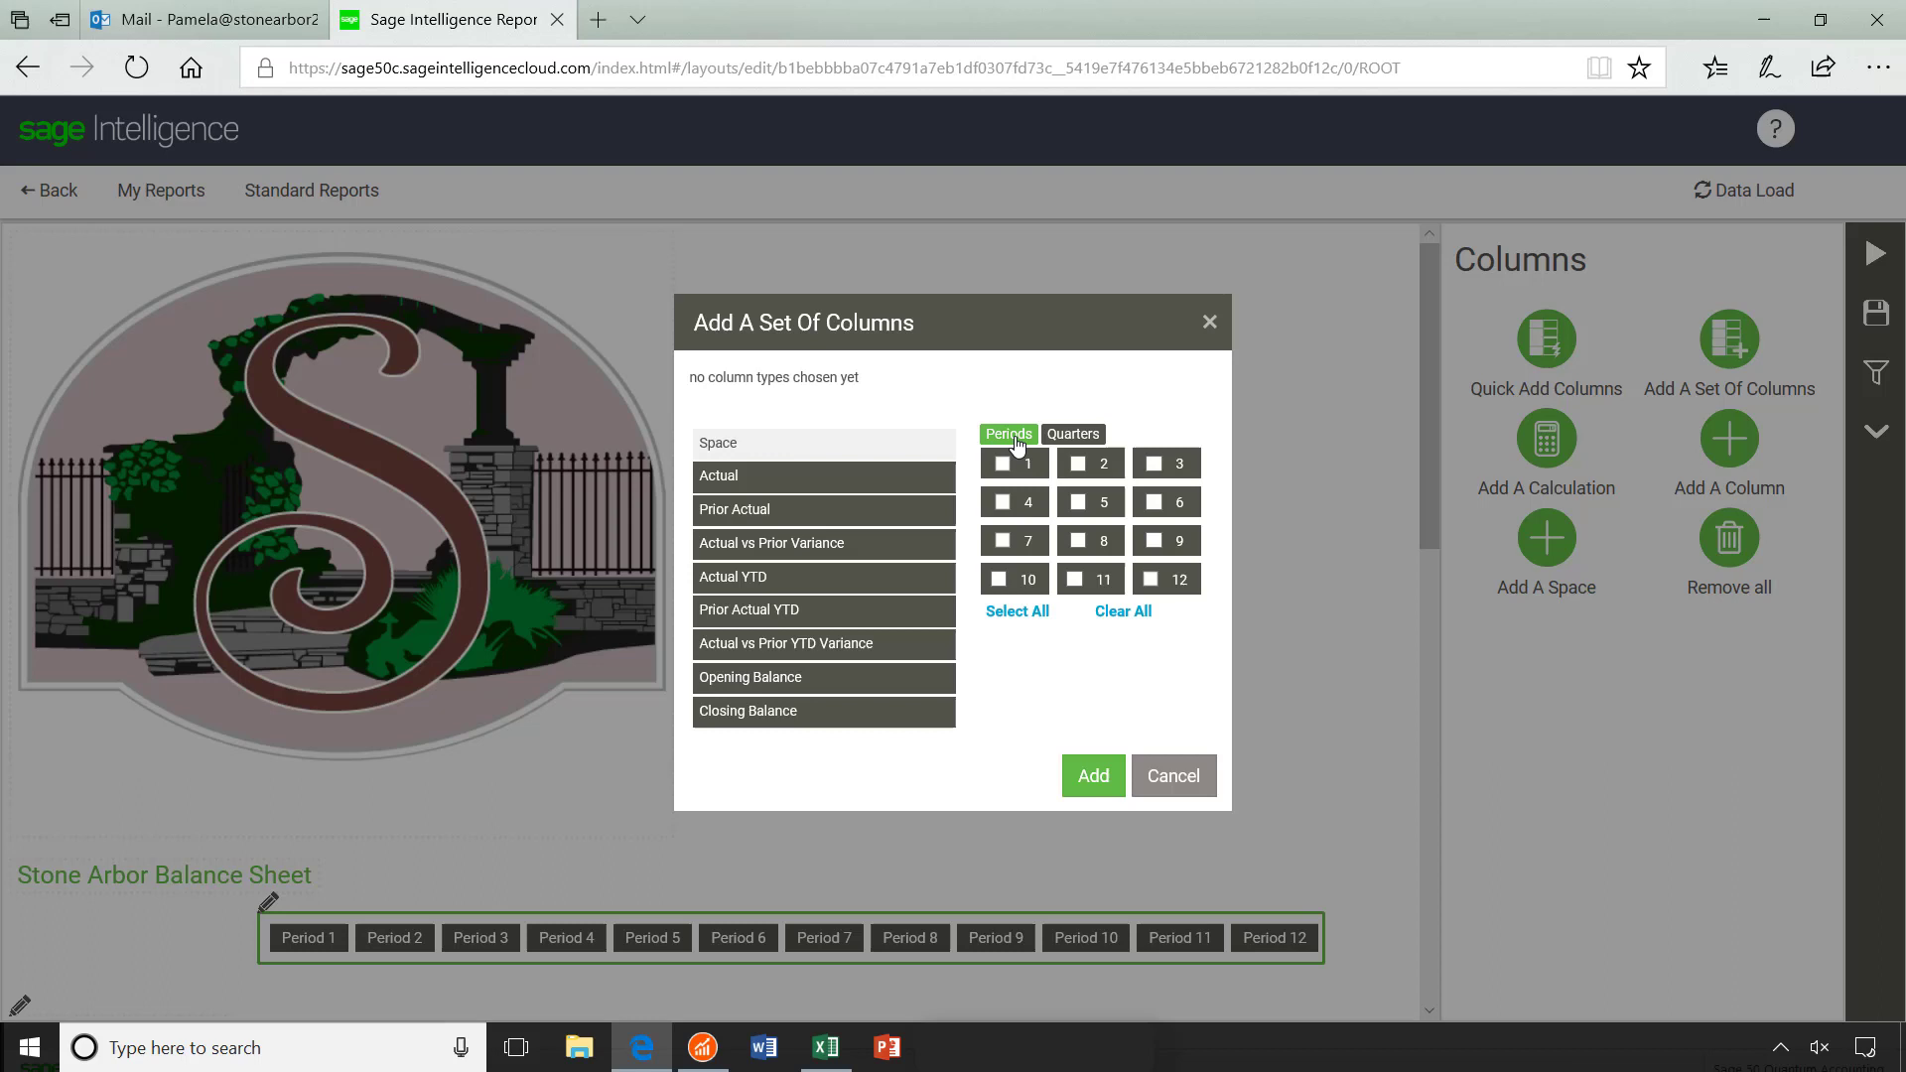
mouse_move(1137, 435)
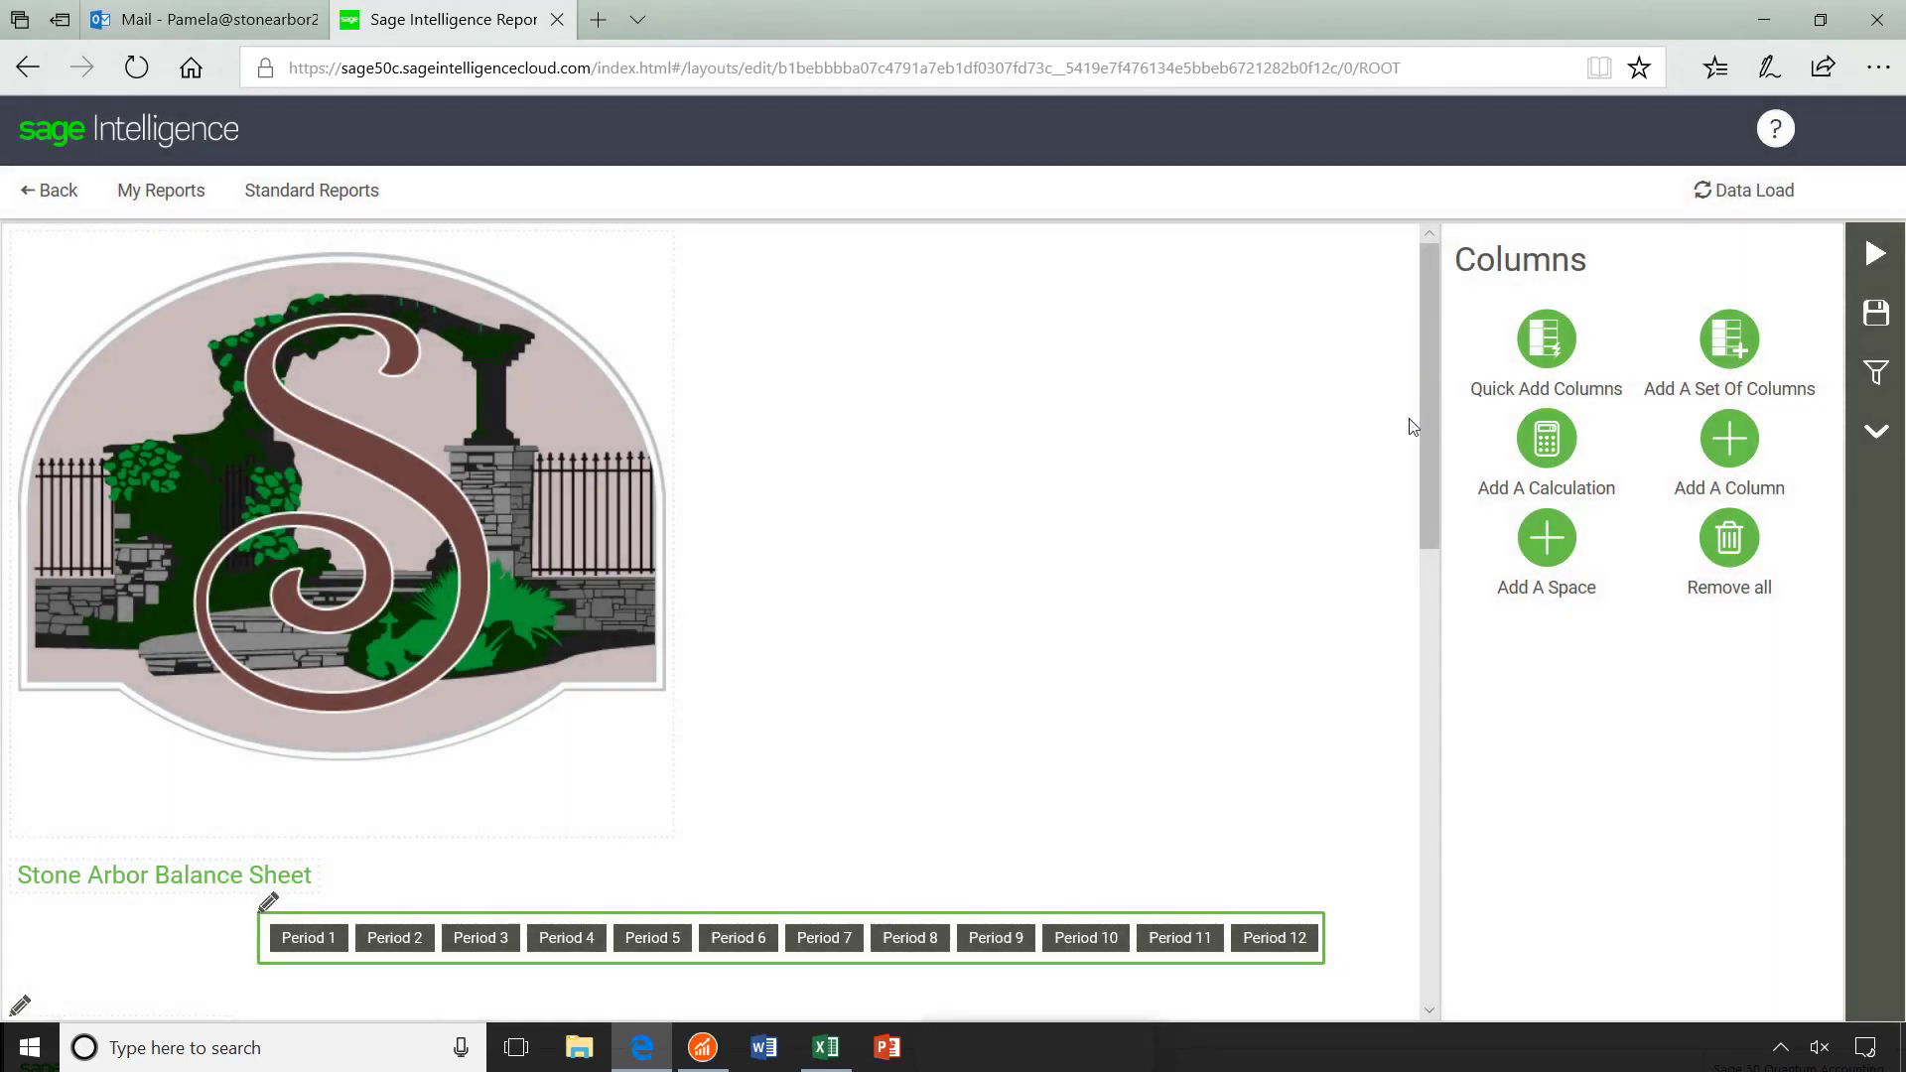
left_click(1545, 439)
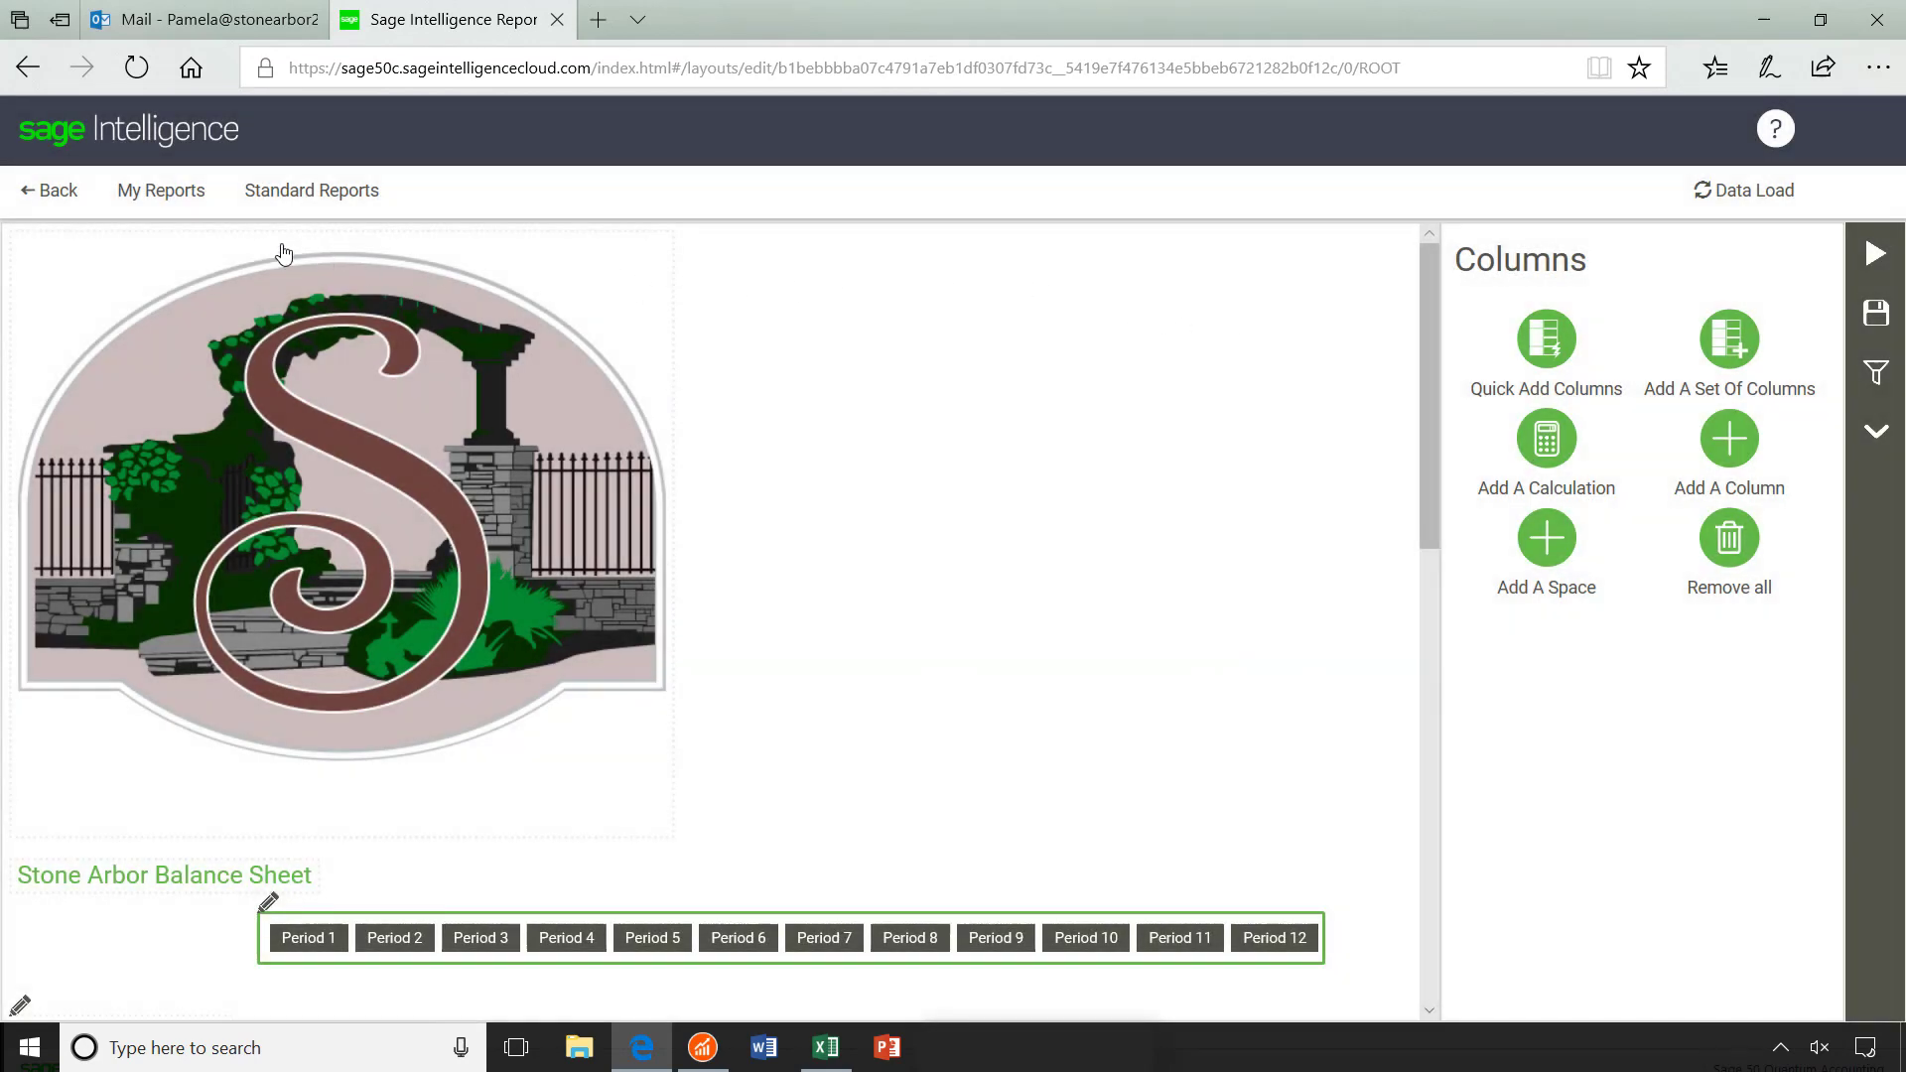
left_click(47, 191)
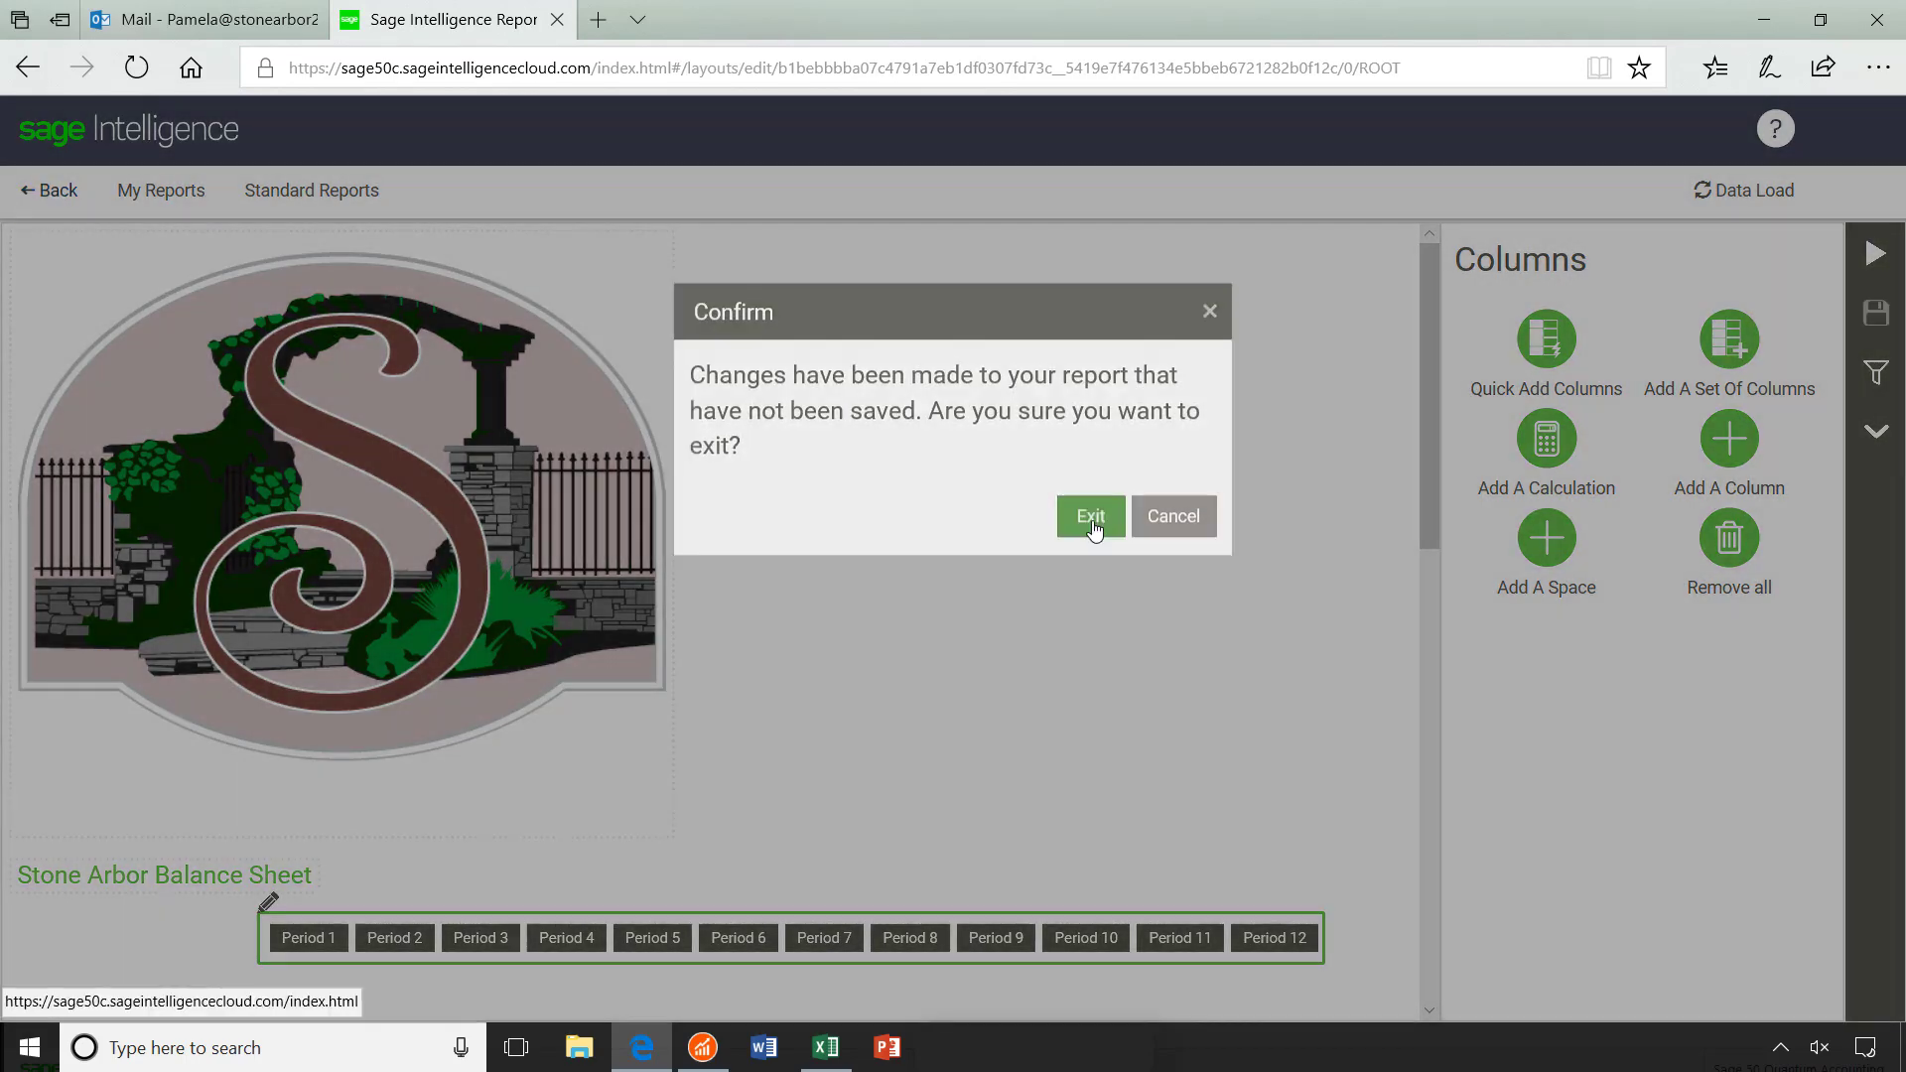
- Exit the layout editor without saving, returning to the Balance Sheet - Actual 1 - 12 report
left_click(1088, 516)
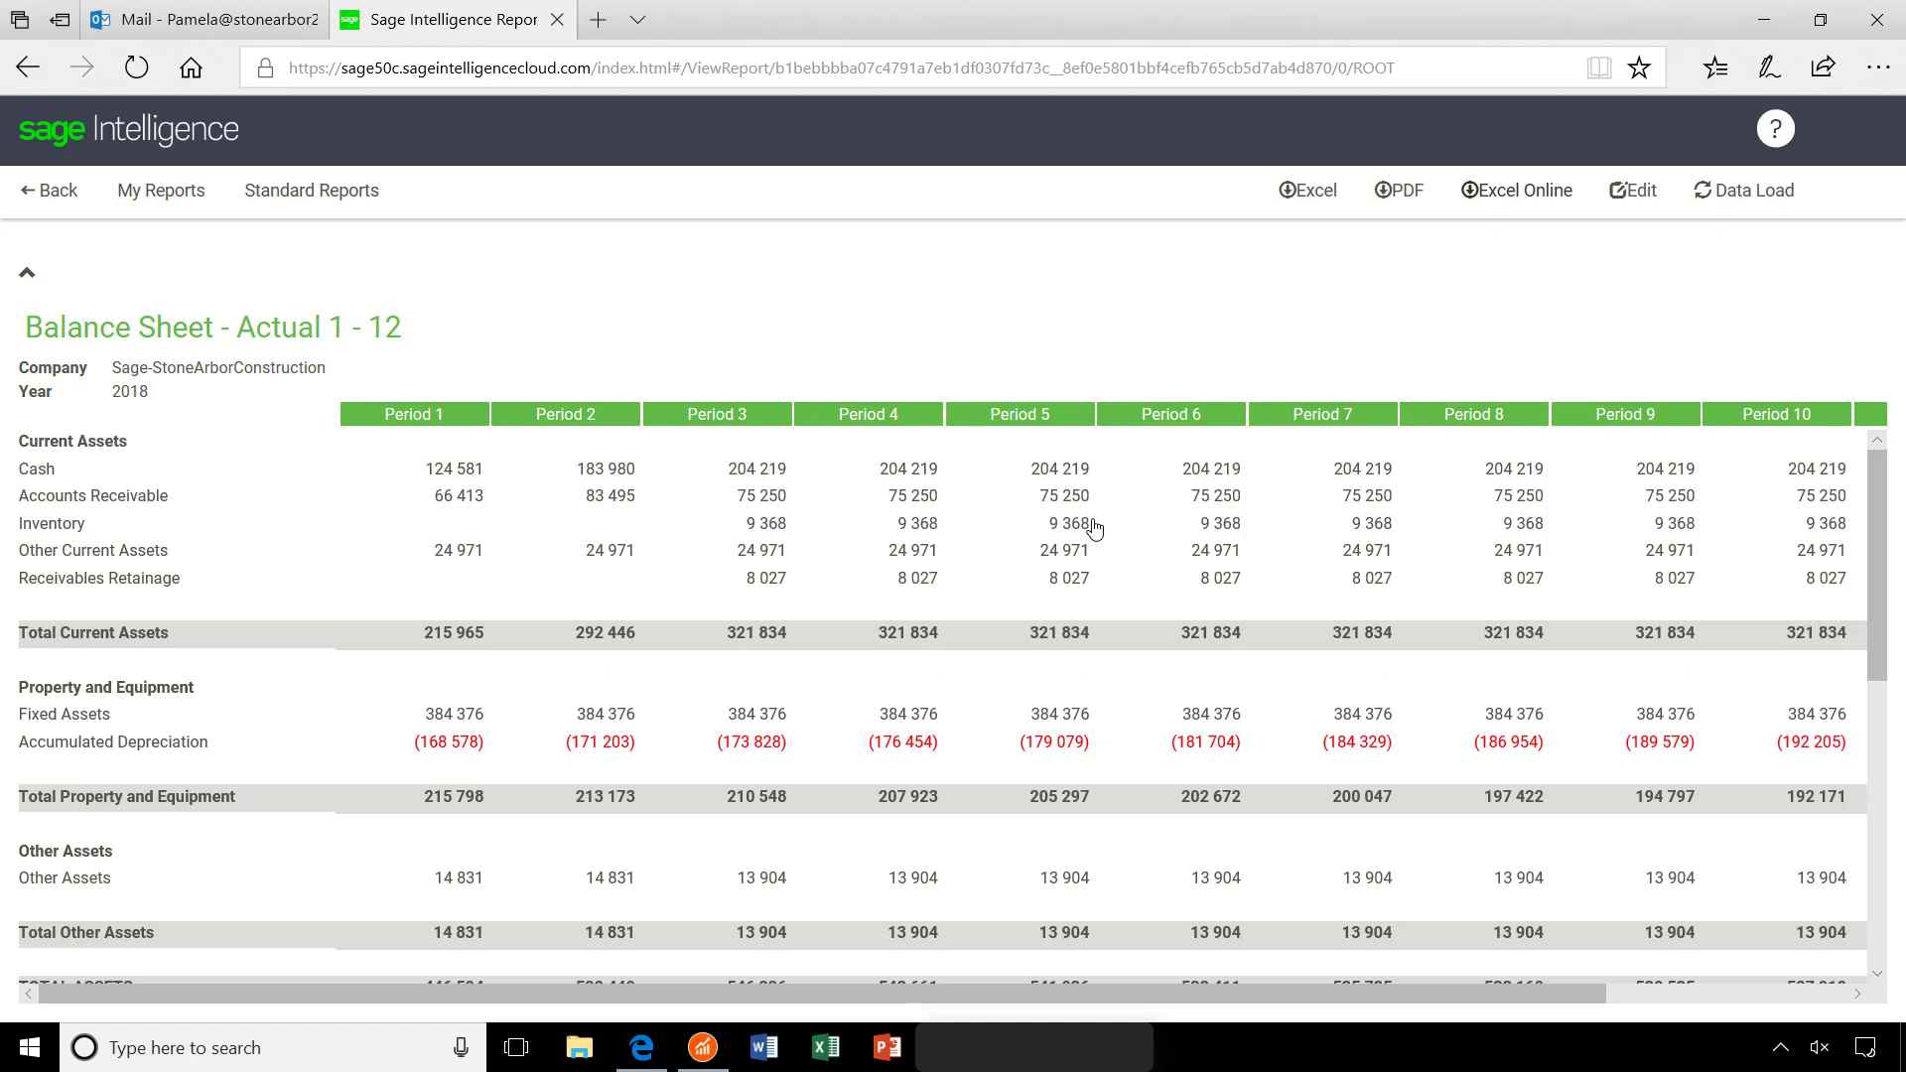
mouse_move(1268, 322)
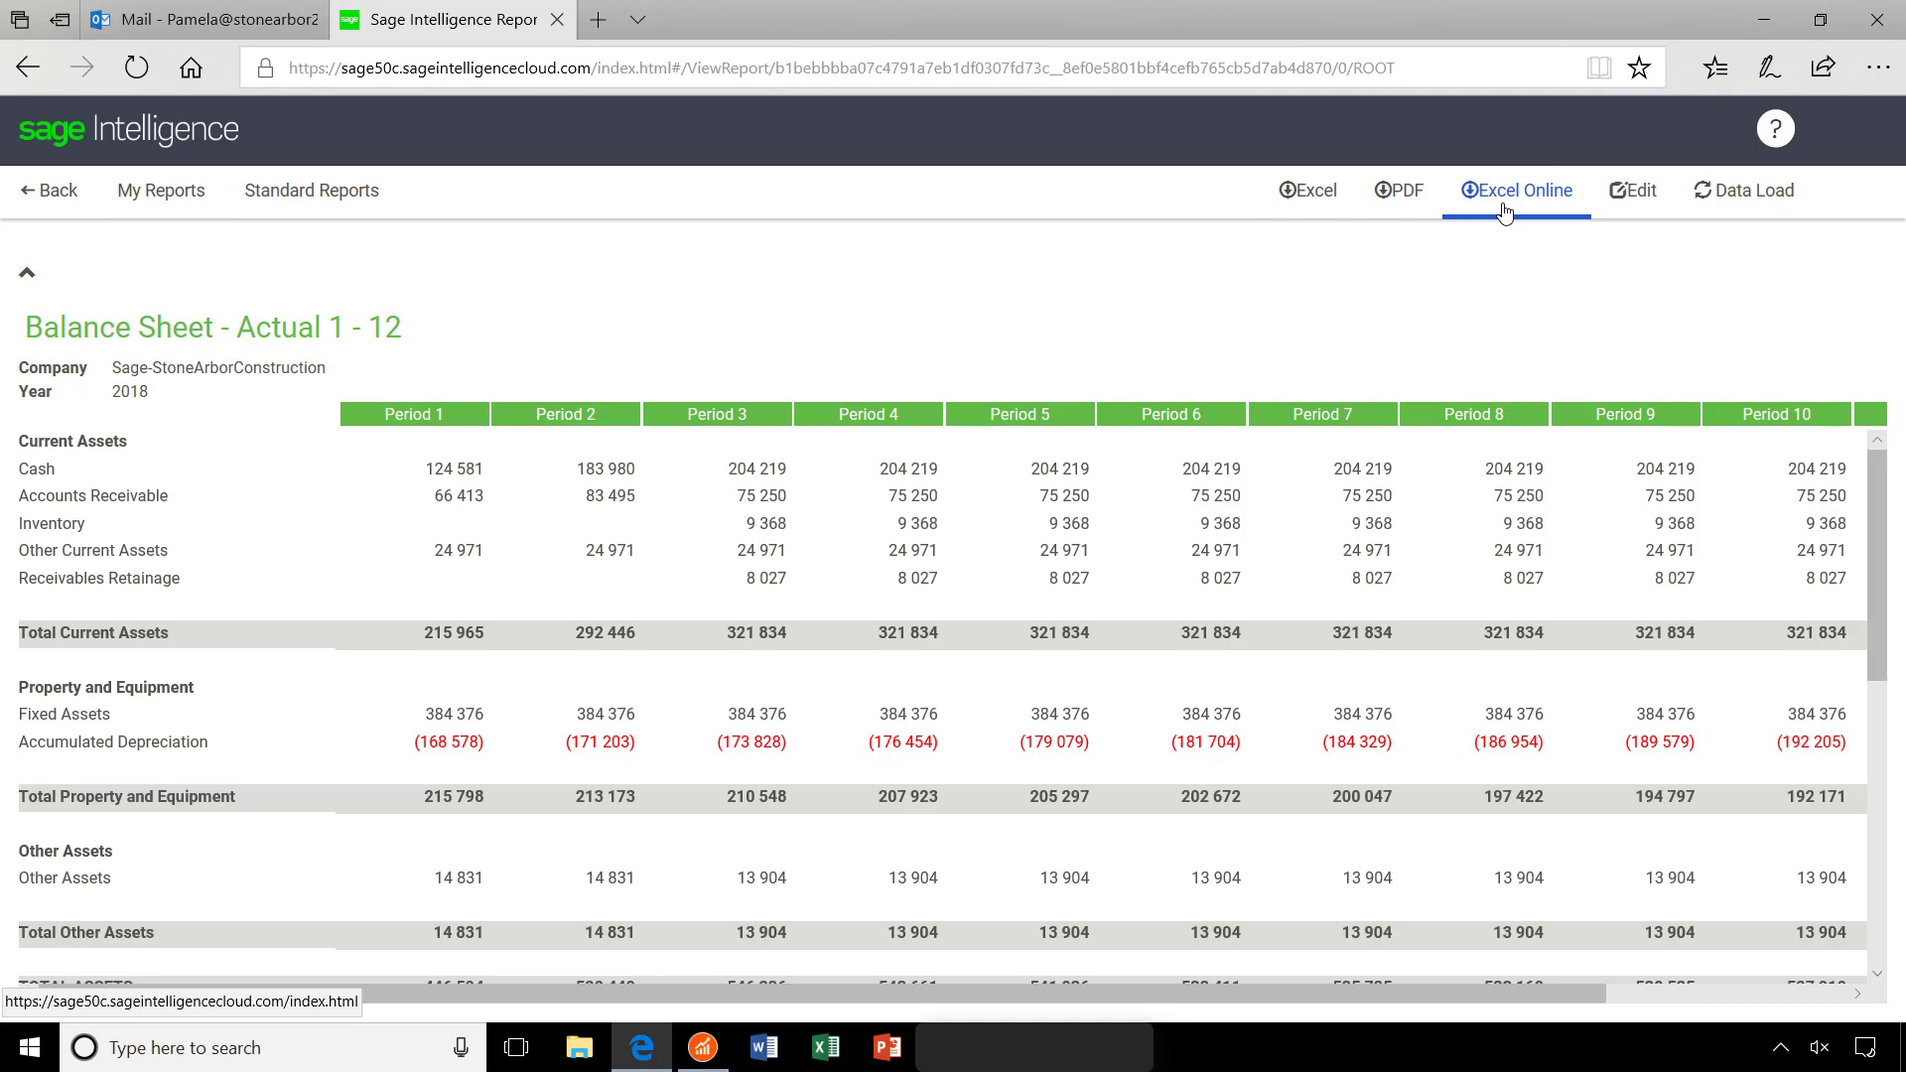
- Send the balance sheet report to Excel Online, saving it to OneDrive, and confirm
left_click(1515, 191)
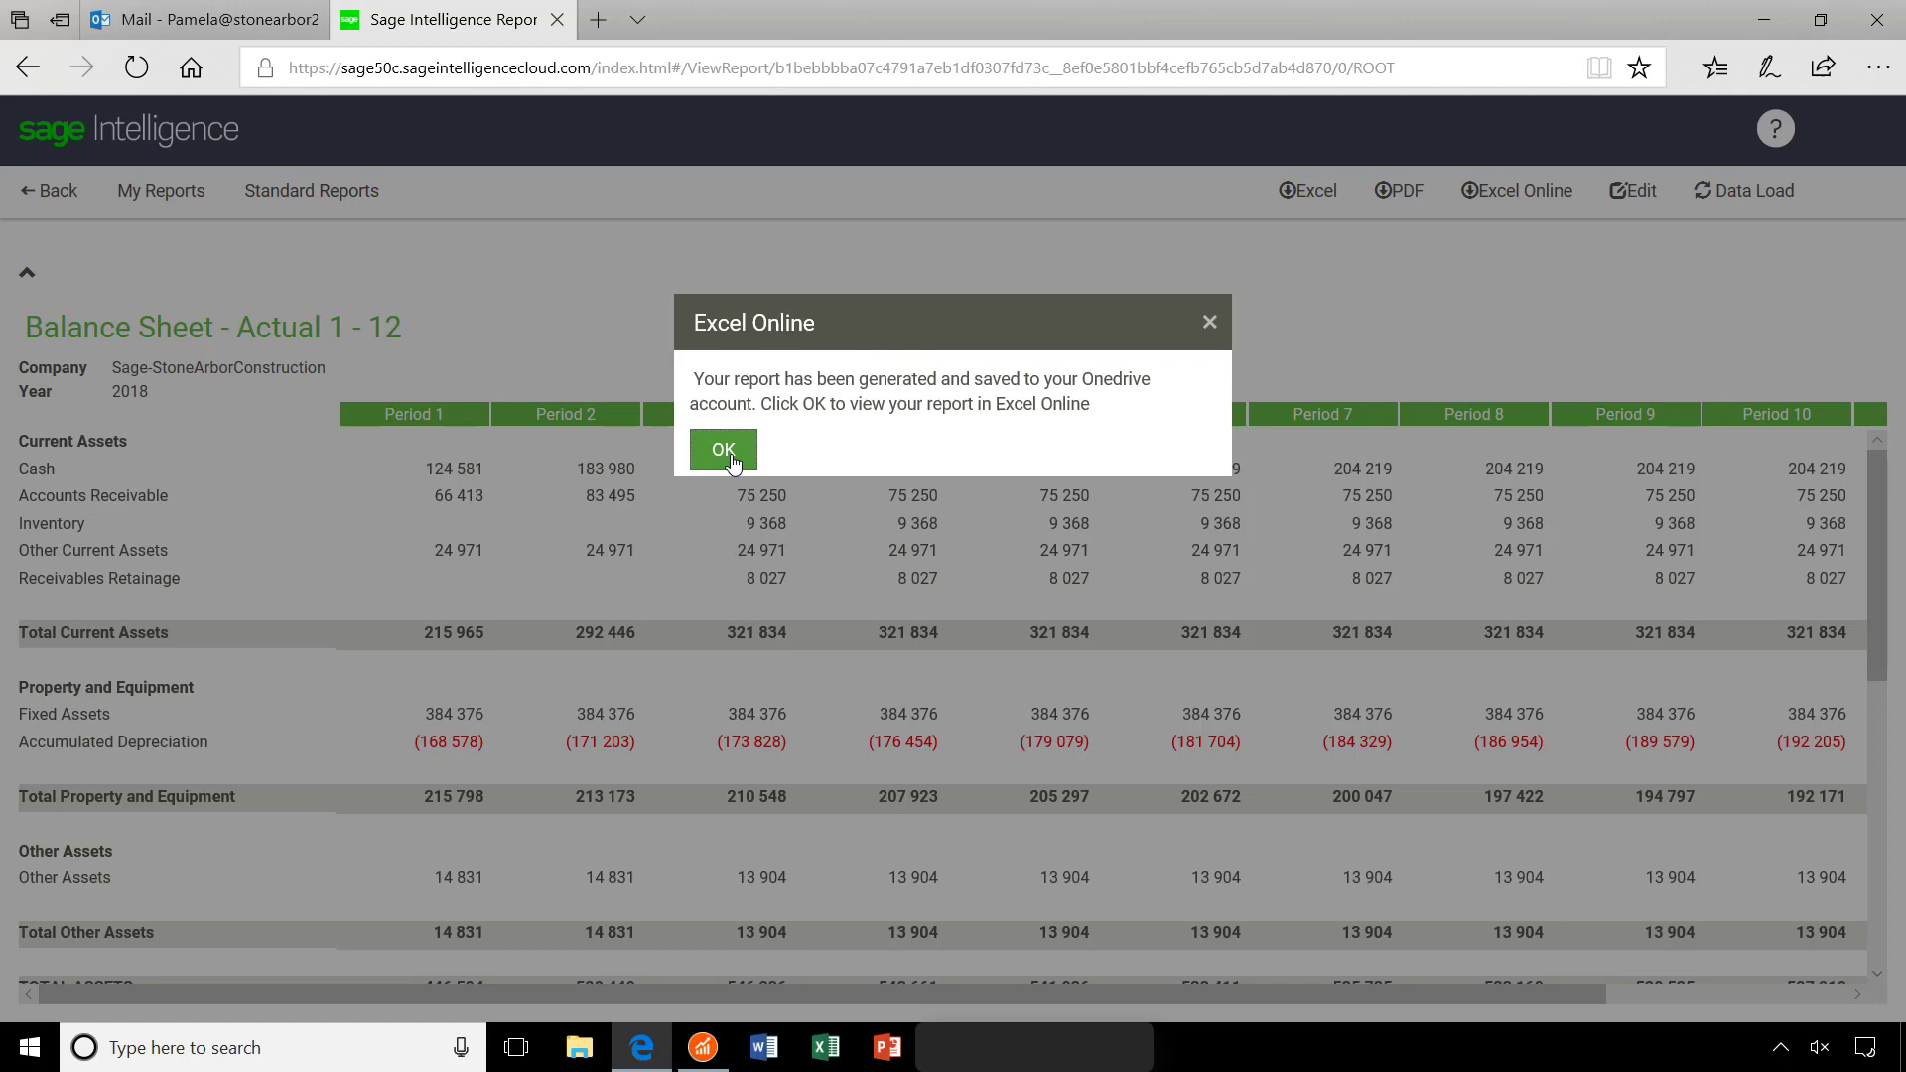
left_click(723, 448)
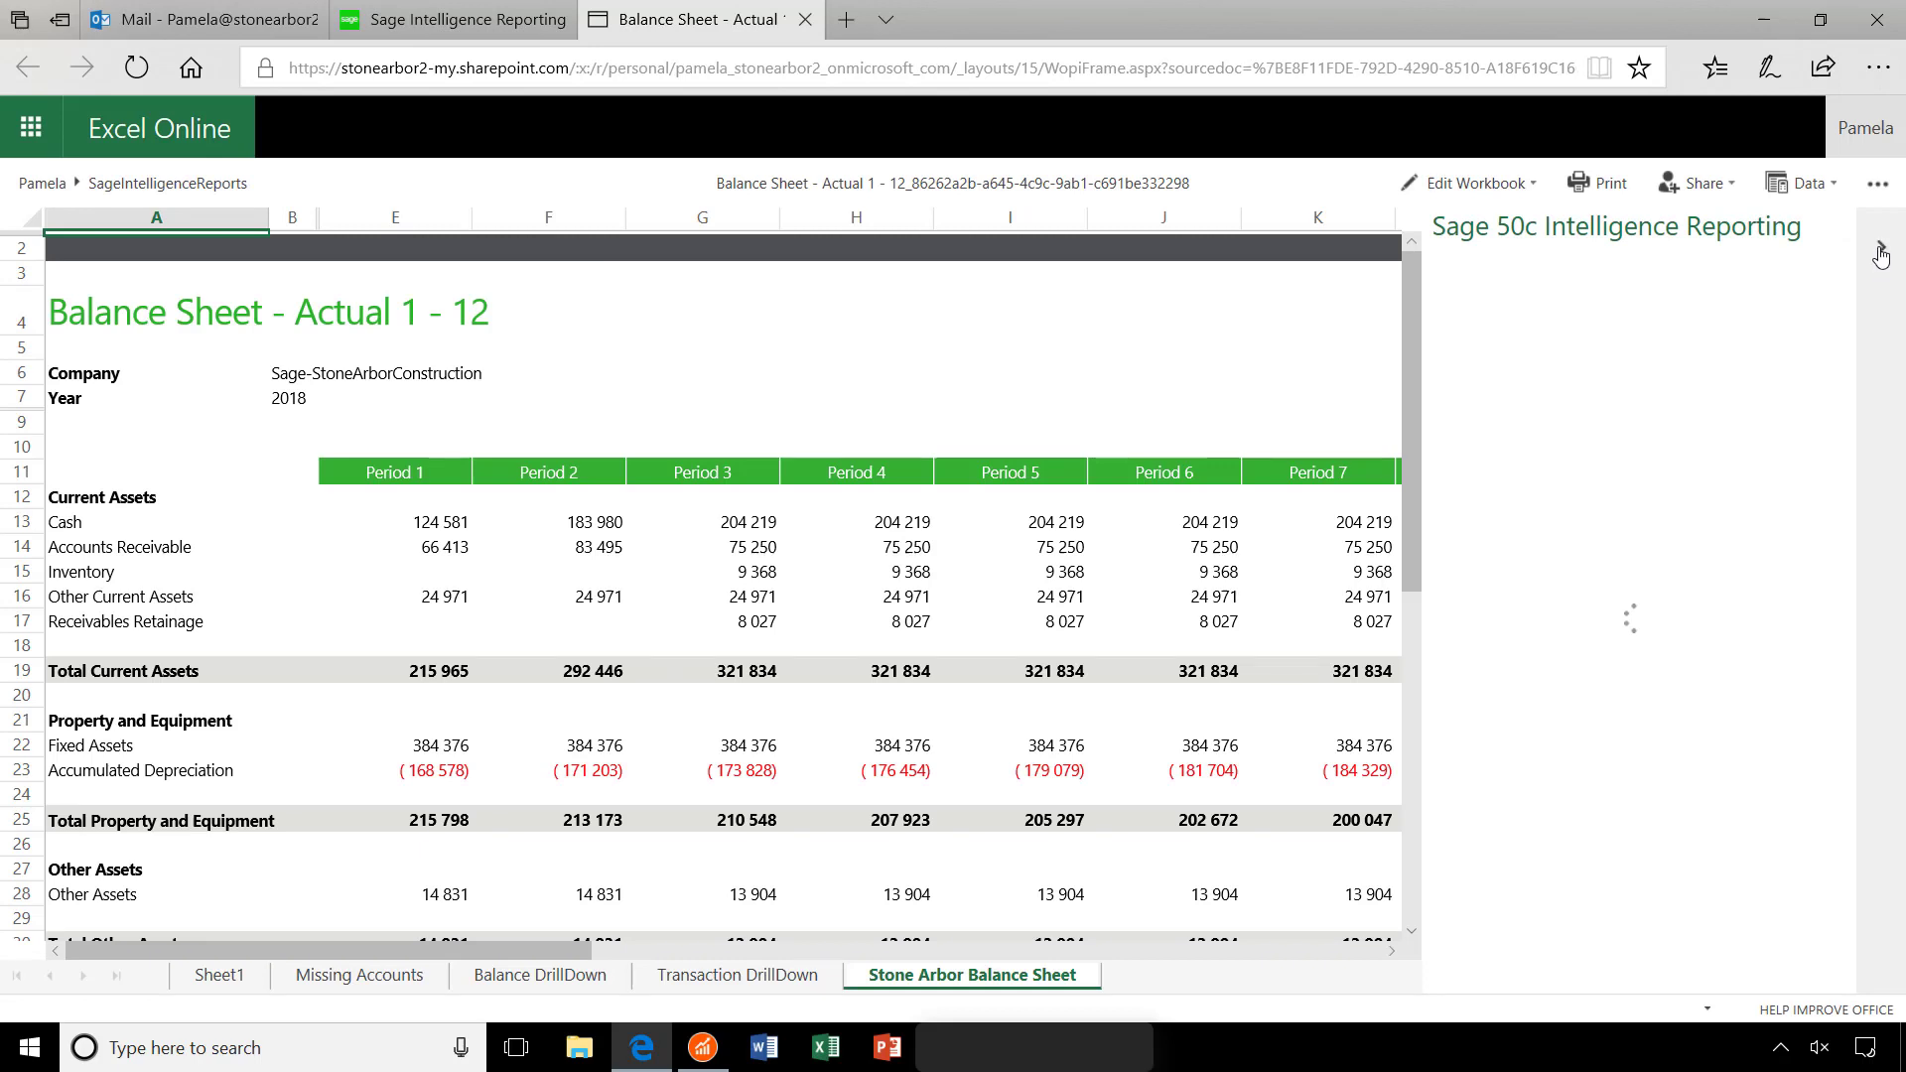
- Show the Share with People and Embed choices for the workbook in Excel Online
left_click(1693, 182)
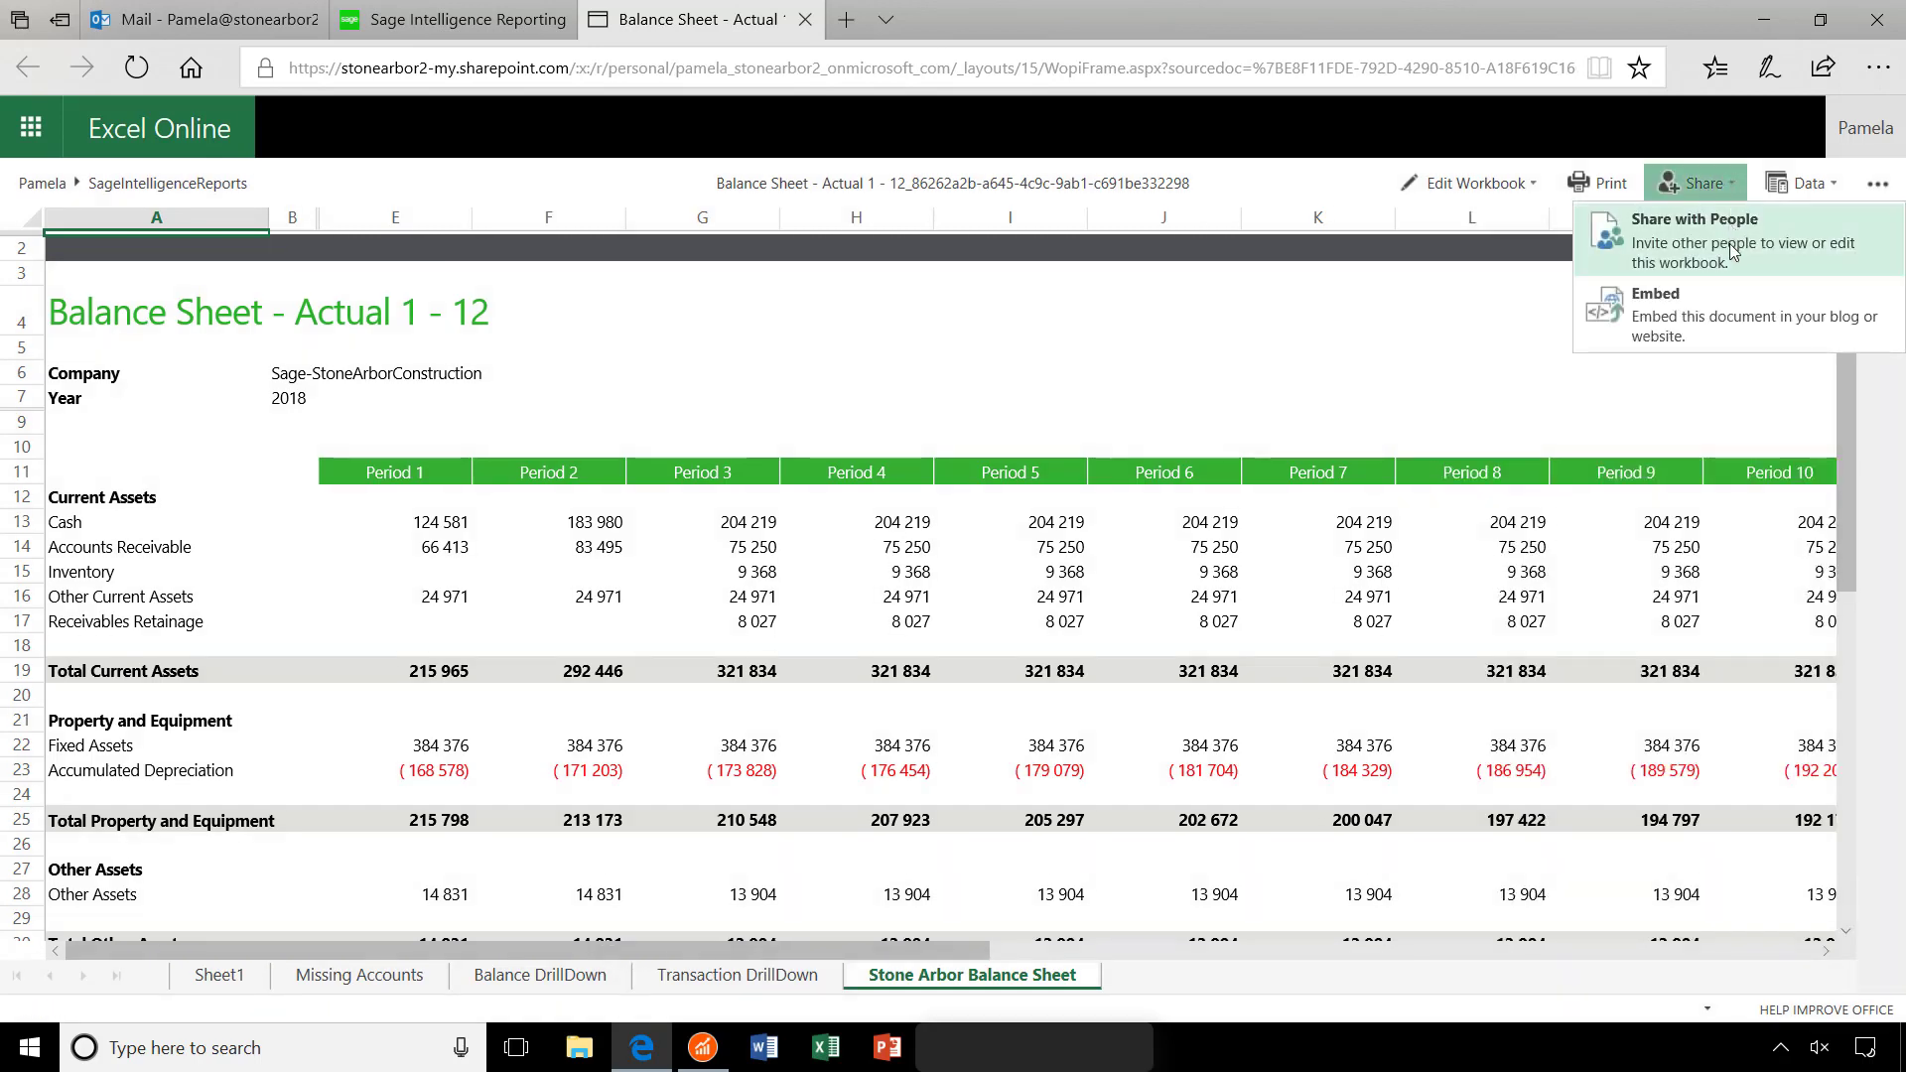